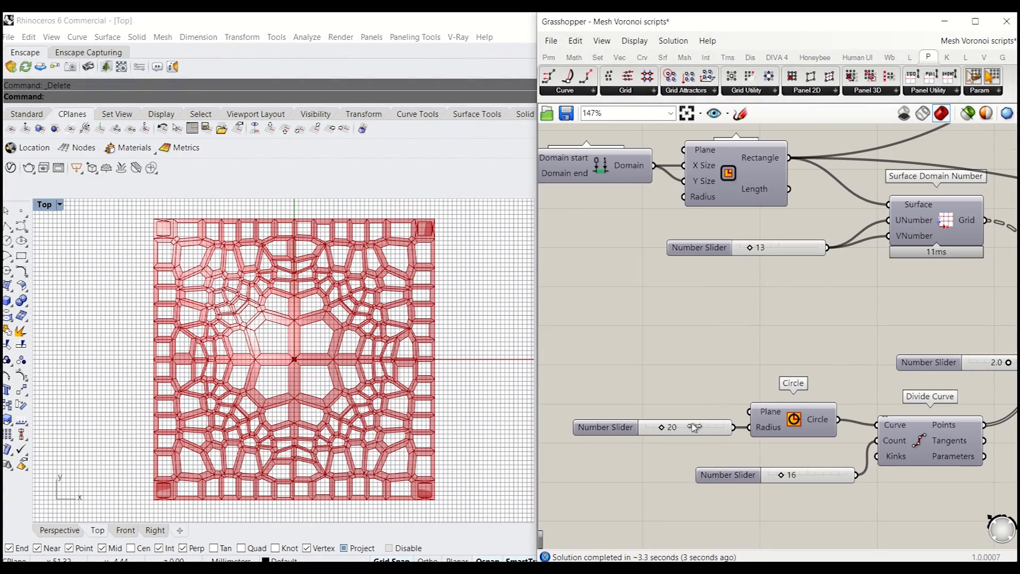
# - Switch from the finished lattice script to the new definition with only the Voronoi Dome title
pyautogui.moveTo(683, 427); pyautogui.dragTo(696, 427)
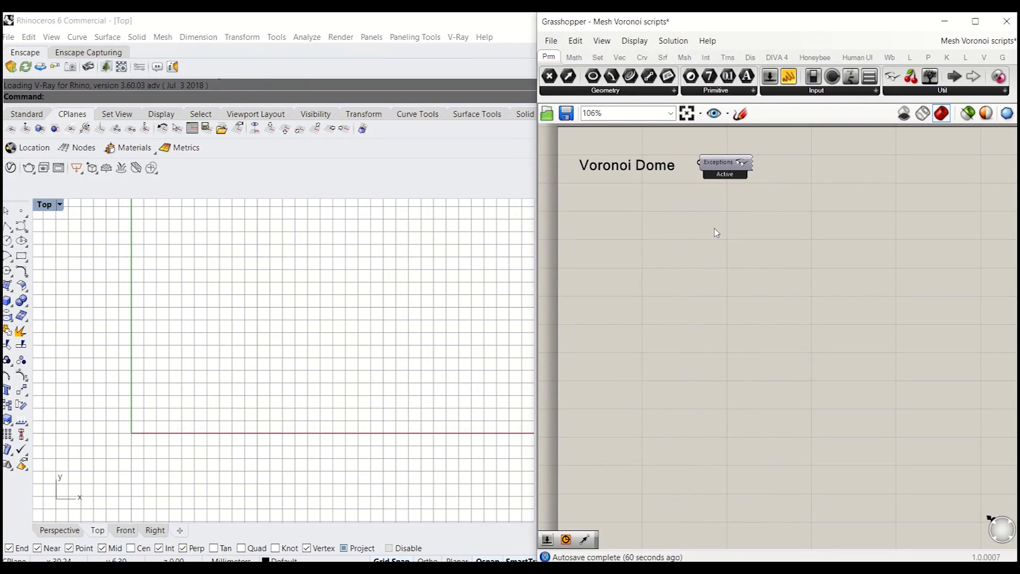
pyautogui.moveTo(660, 218)
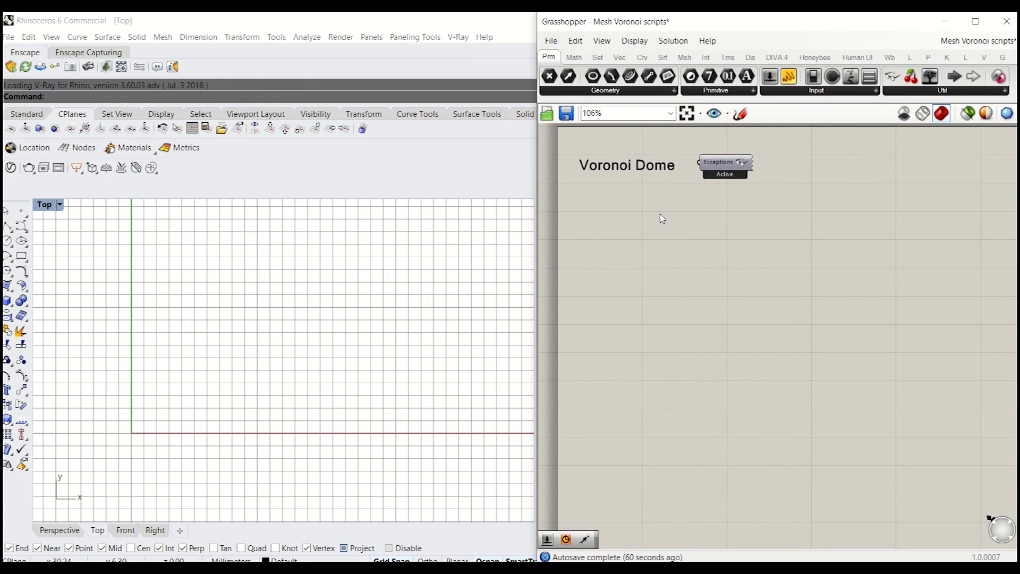
pyautogui.moveTo(637, 242)
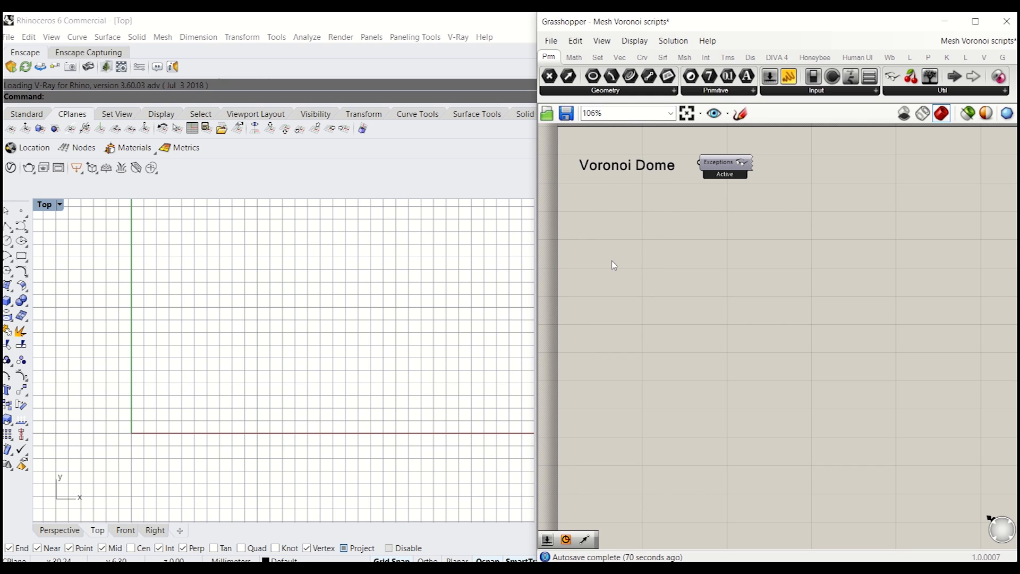
pyautogui.moveTo(639, 266)
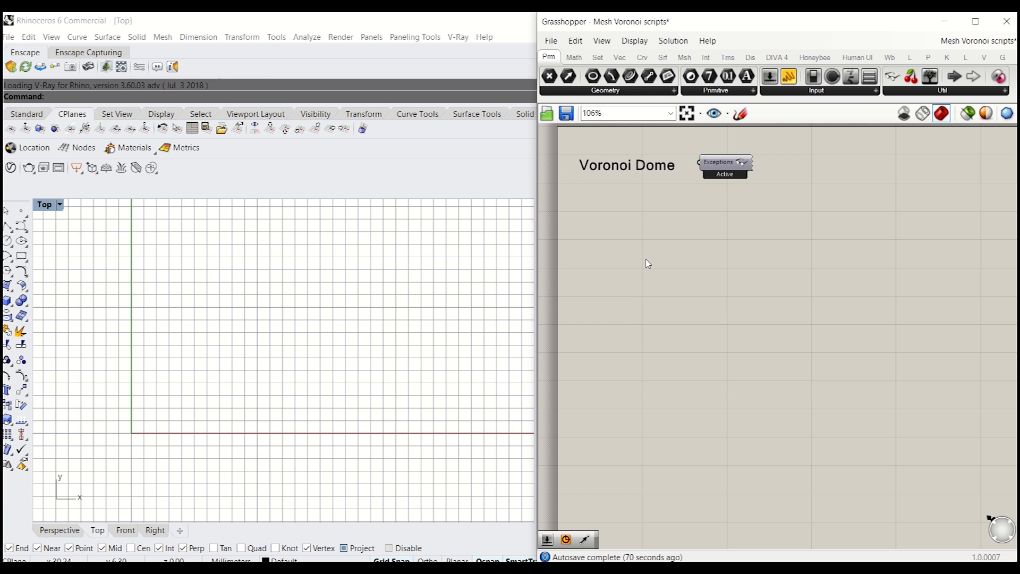
pyautogui.moveTo(650, 273)
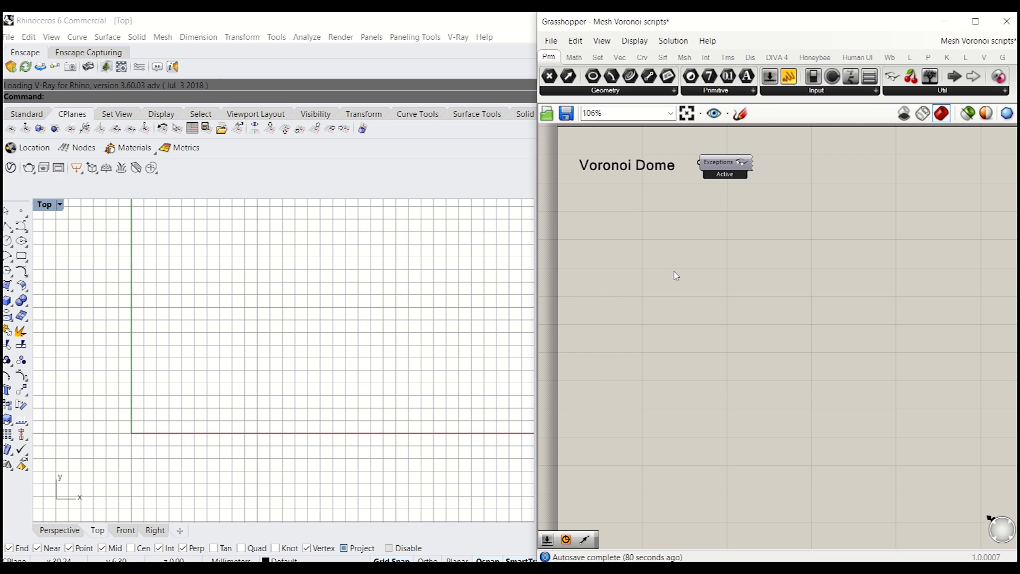
pyautogui.moveTo(676, 276)
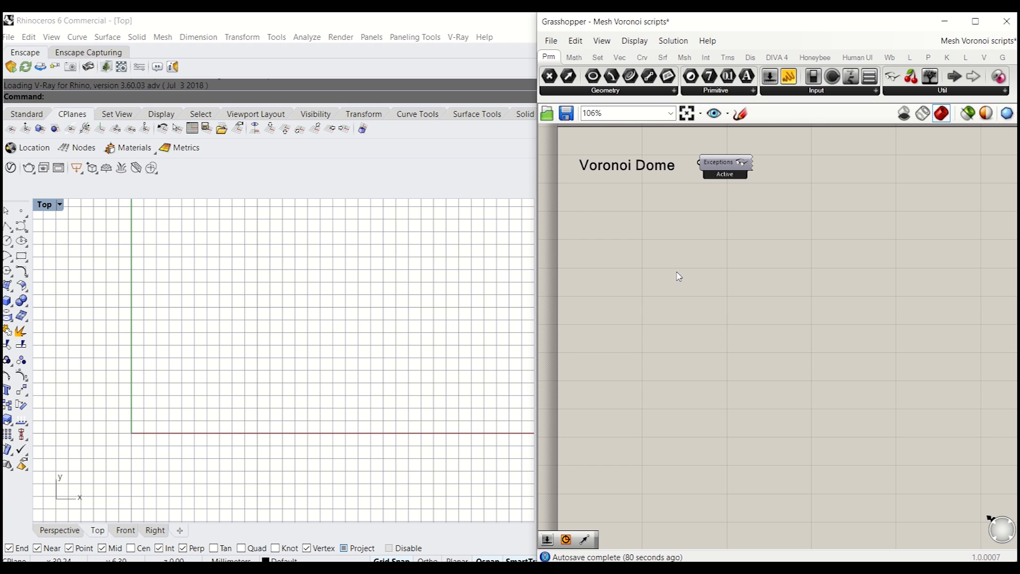
pyautogui.moveTo(671, 239)
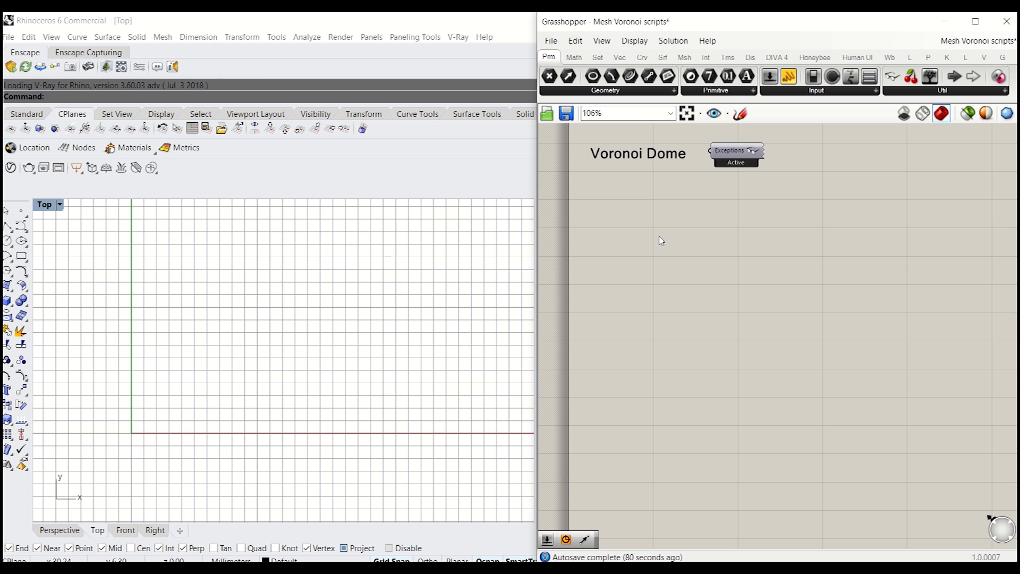
pyautogui.moveTo(653, 236)
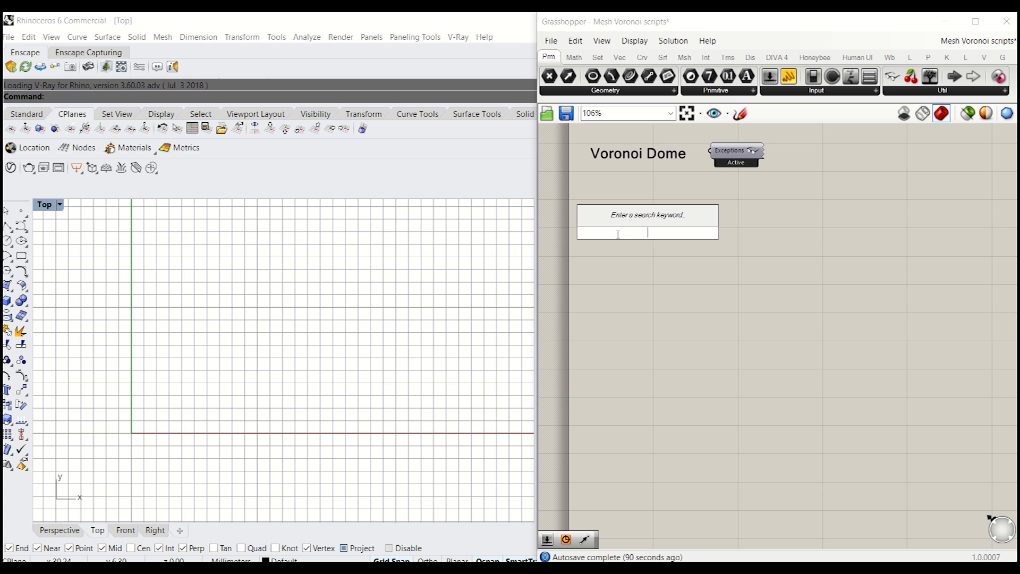
# - Place a Voronoi component on the canvas from the search box
pyautogui.write('vor')
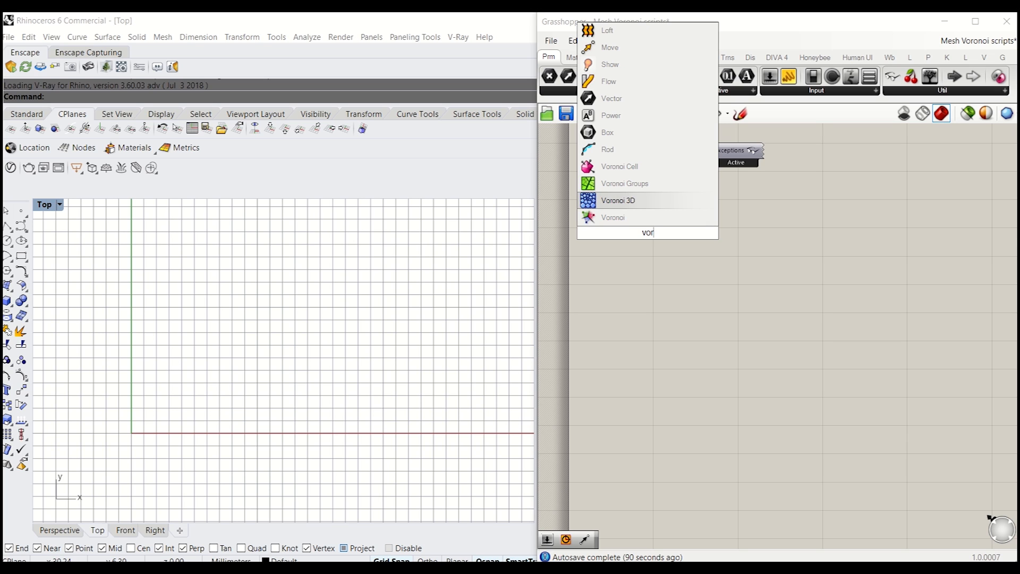
pyautogui.click(612, 217)
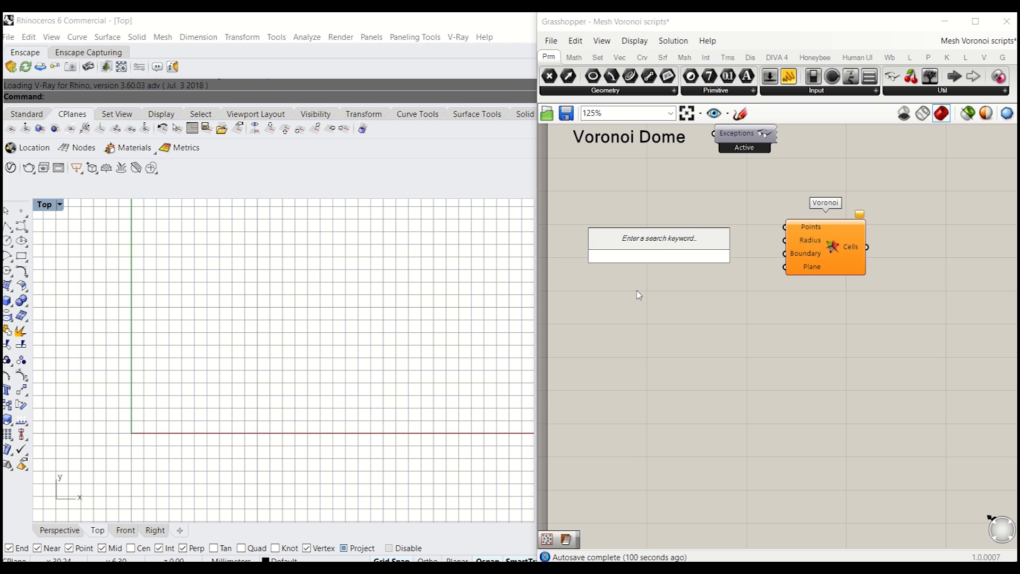
pyautogui.click(657, 256)
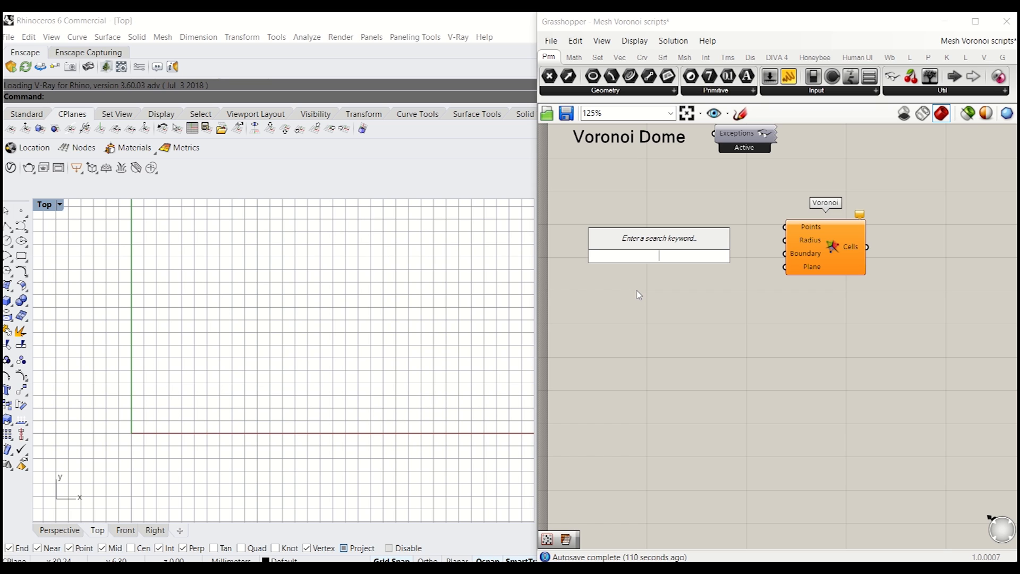
# - Place a Populate 2D component and start adding a count slider for it
pyautogui.write('poin')
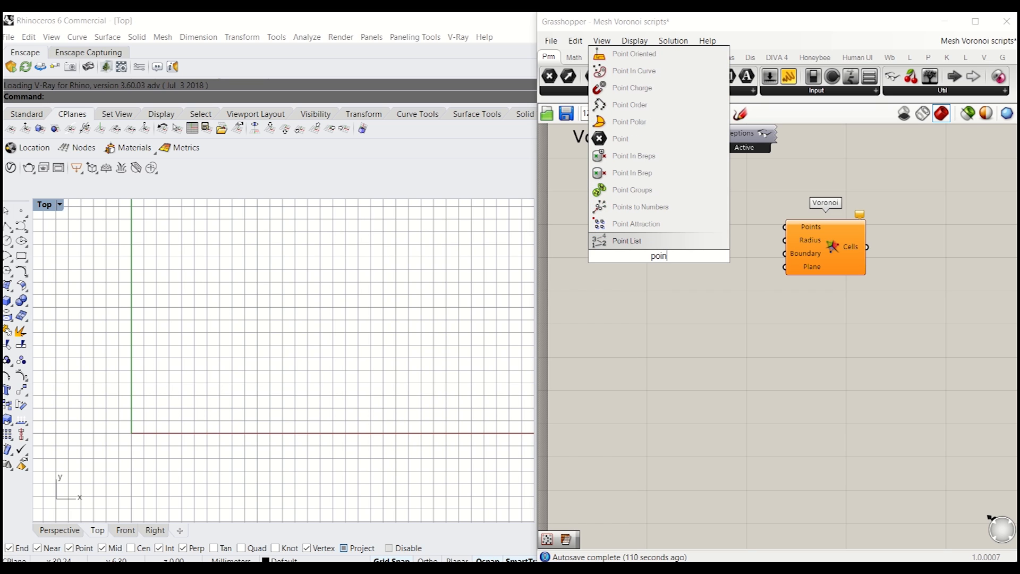
pyautogui.write('ppo')
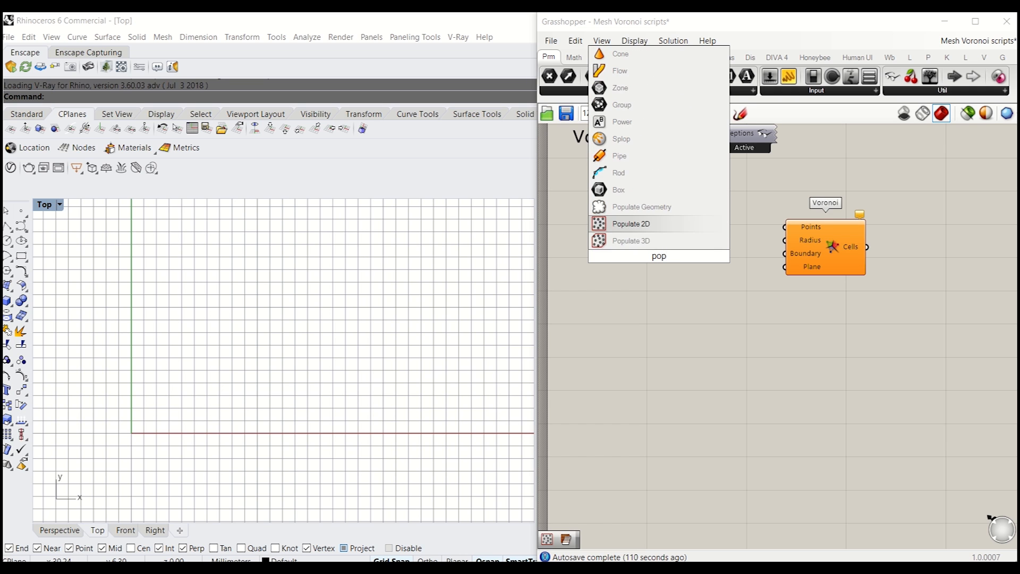
pyautogui.click(630, 223)
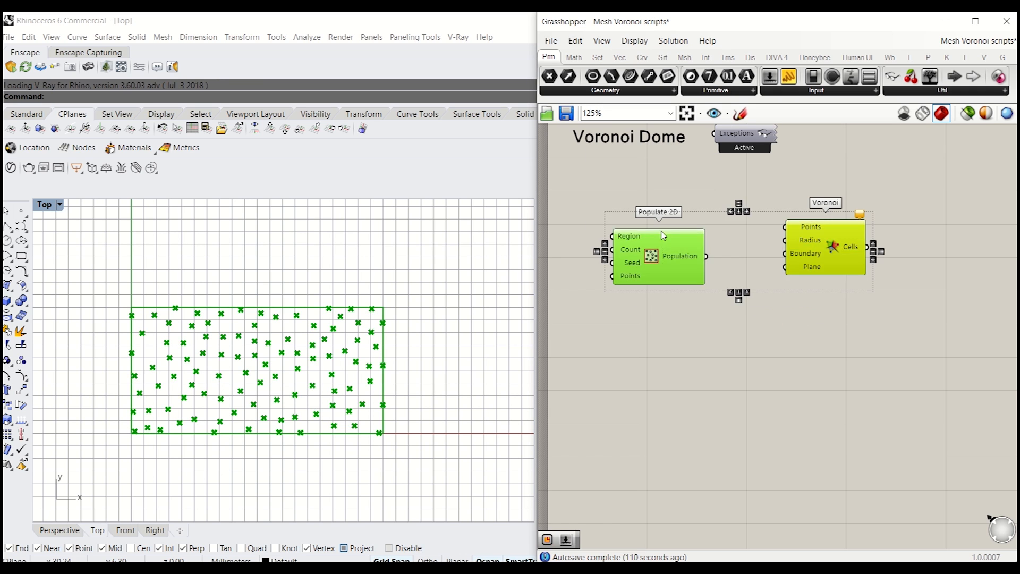
pyautogui.doubleClick(709, 338)
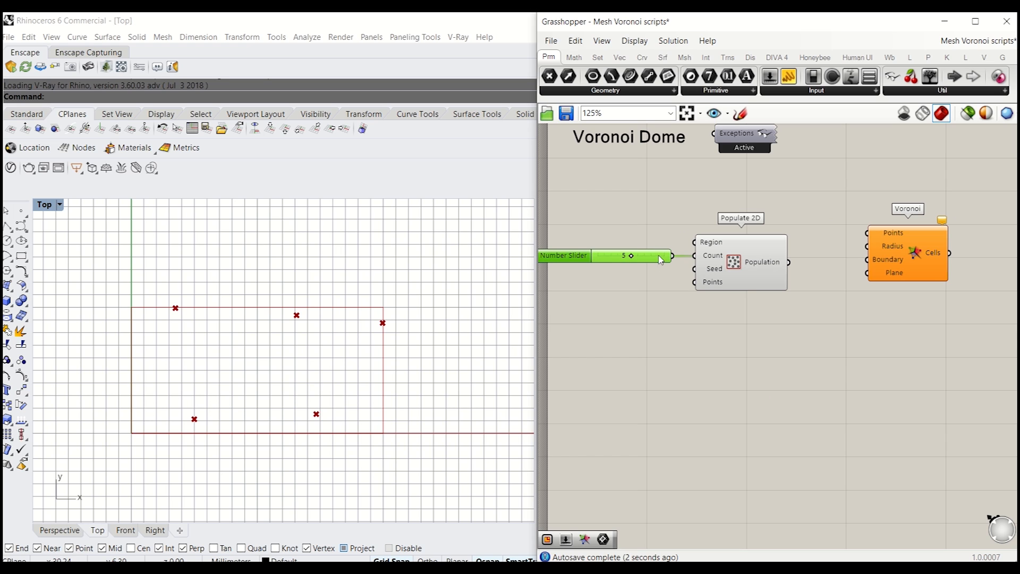
pyautogui.moveTo(821, 256)
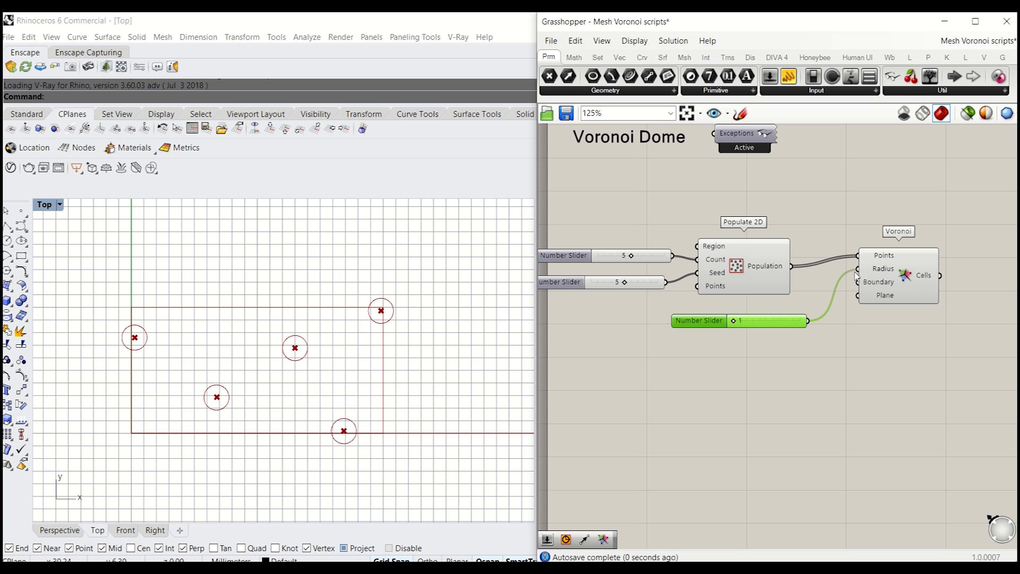
# - Preview the Voronoi cells and enlarge the radius until neighbouring cells meet
pyautogui.click(903, 286)
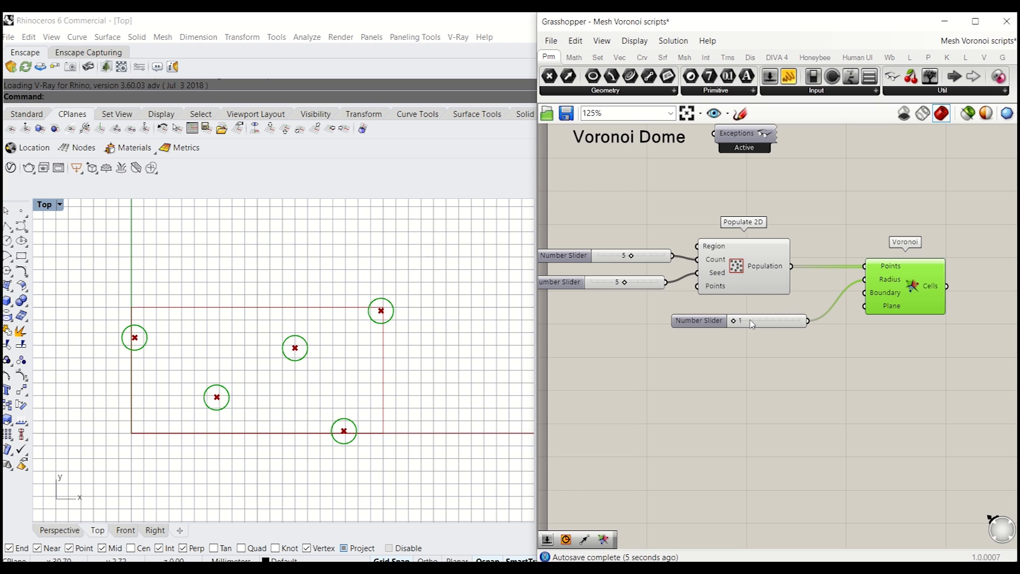
pyautogui.moveTo(245, 270)
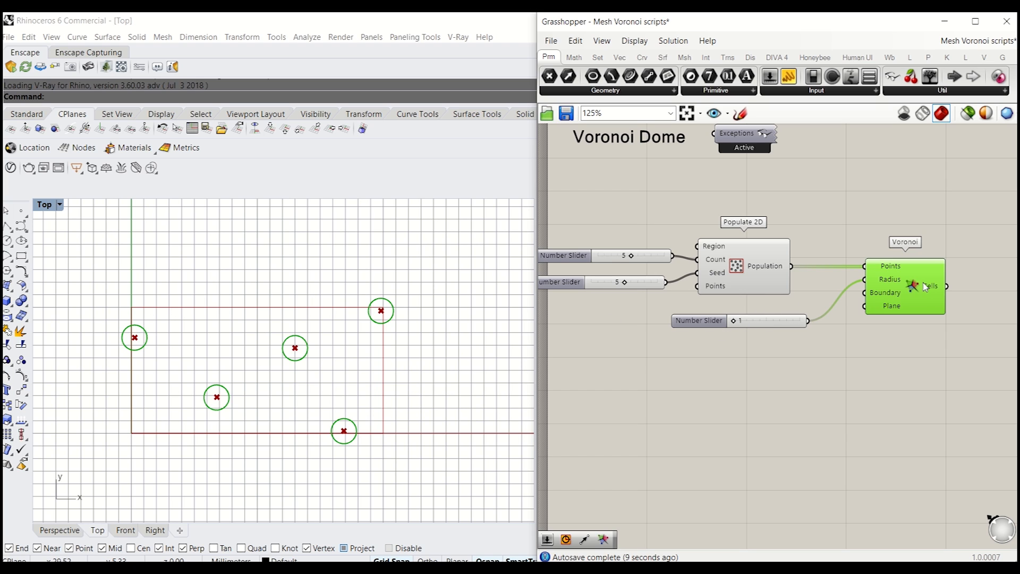
pyautogui.moveTo(739, 320); pyautogui.dragTo(754, 320)
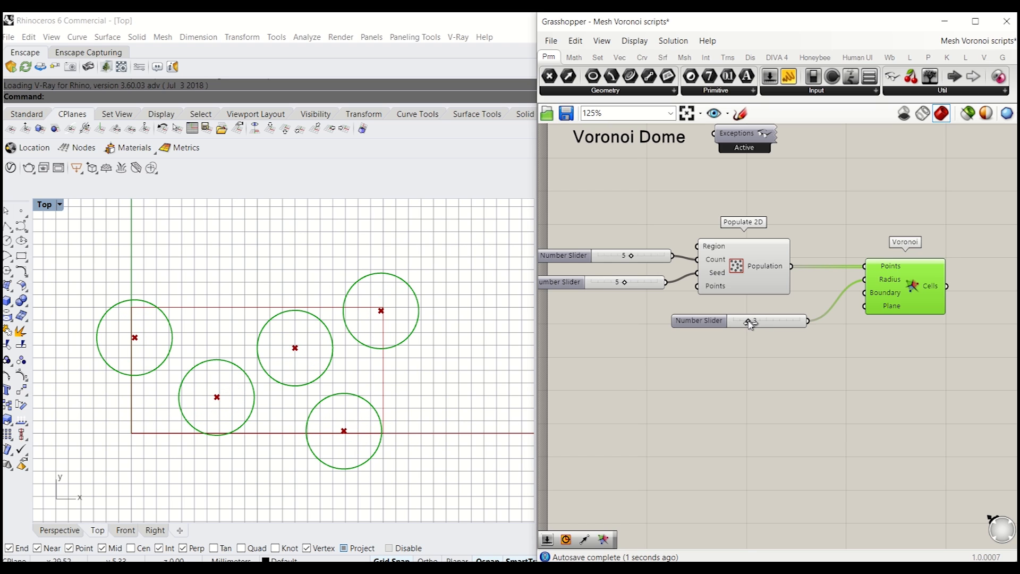
pyautogui.moveTo(748, 320); pyautogui.dragTo(757, 320)
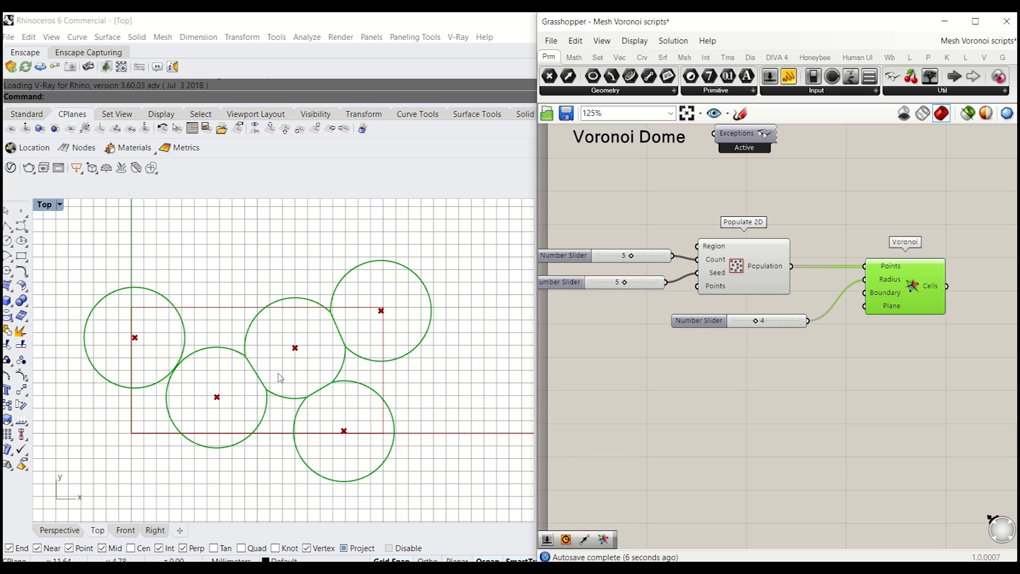
pyautogui.moveTo(251, 383)
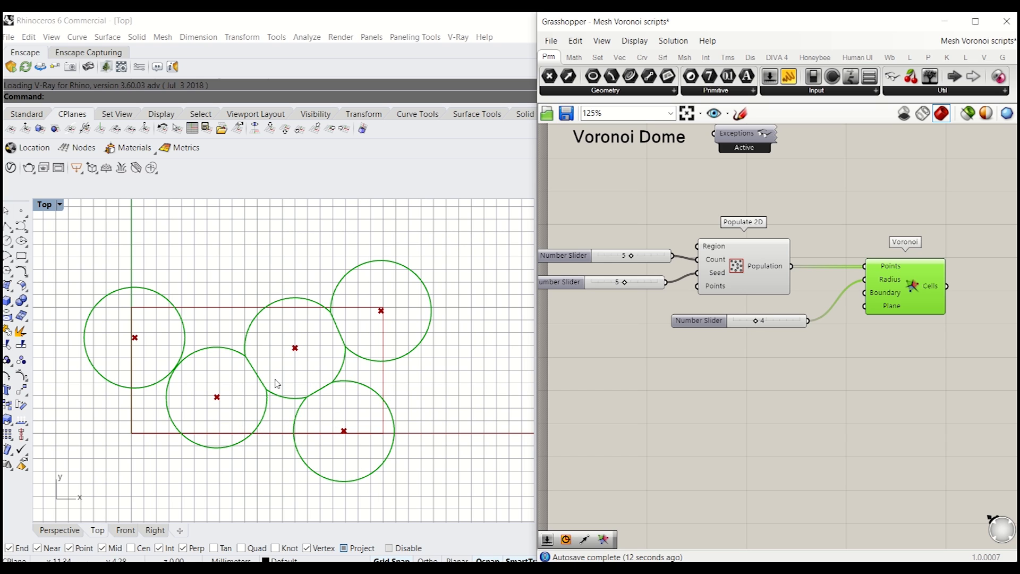
pyautogui.moveTo(294, 352)
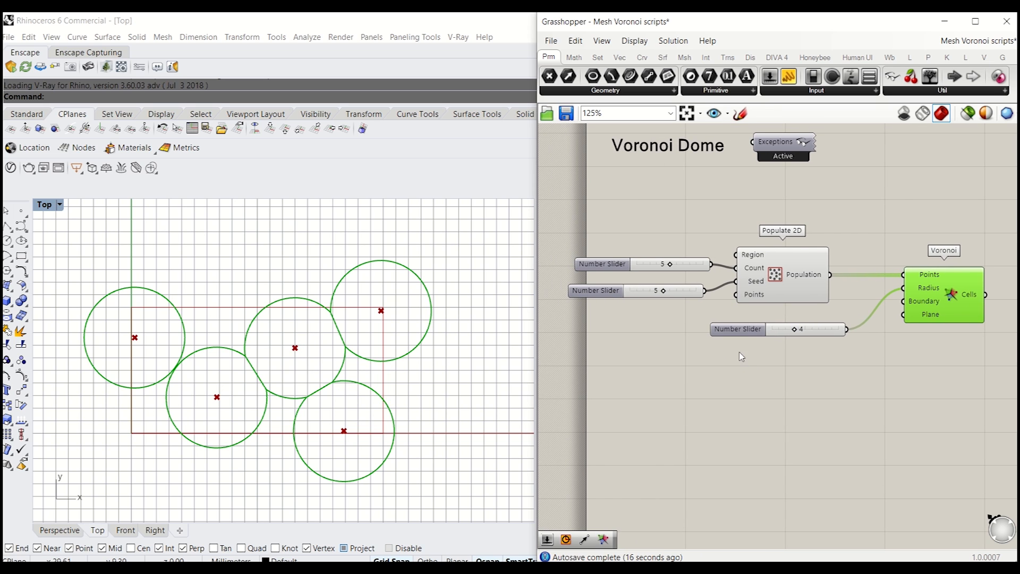
# - Vary the seed slider to rearrange the five random points
pyautogui.moveTo(676, 291); pyautogui.dragTo(656, 291)
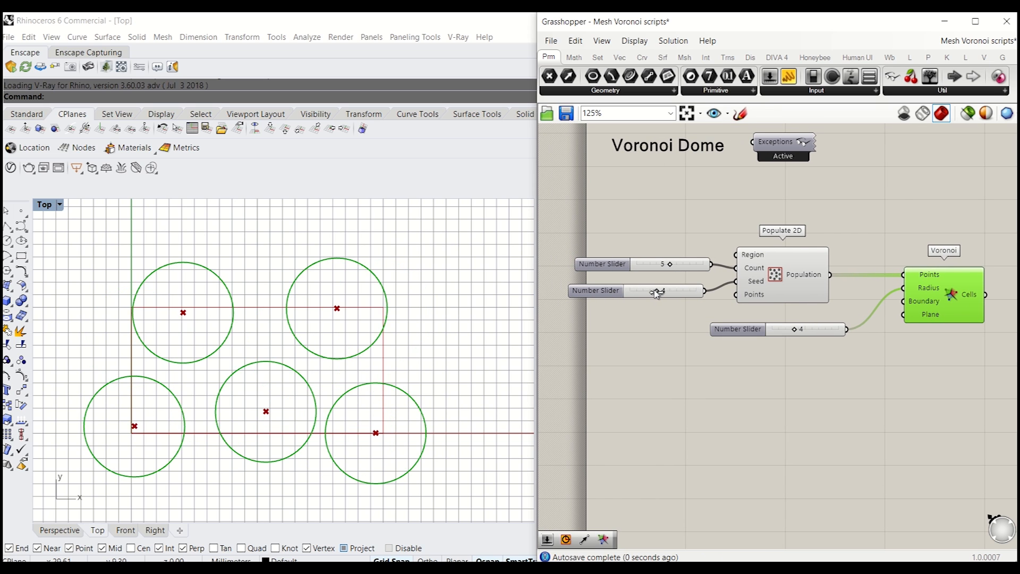
pyautogui.moveTo(650, 291); pyautogui.dragTo(671, 291)
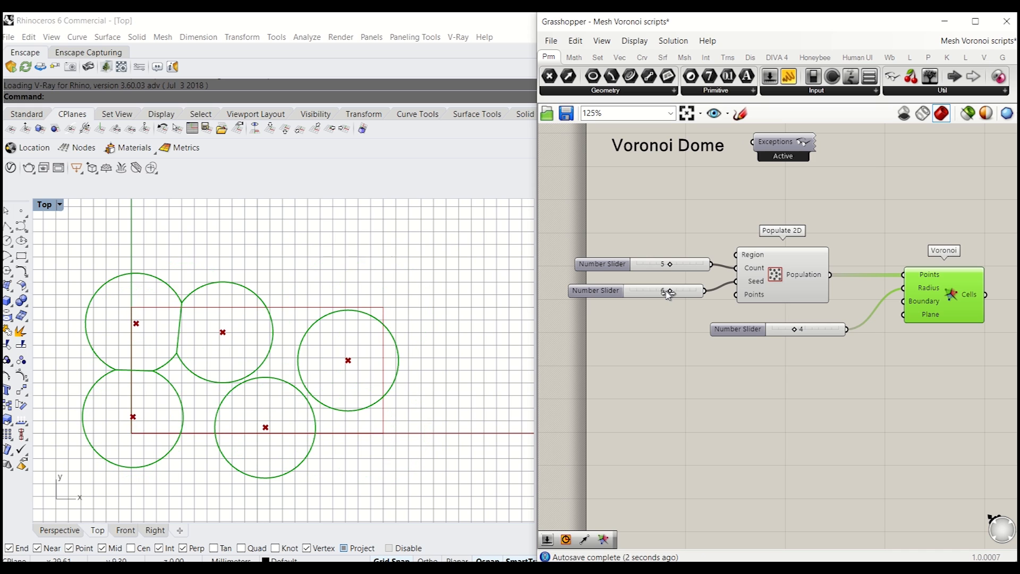
pyautogui.moveTo(670, 290); pyautogui.dragTo(660, 290)
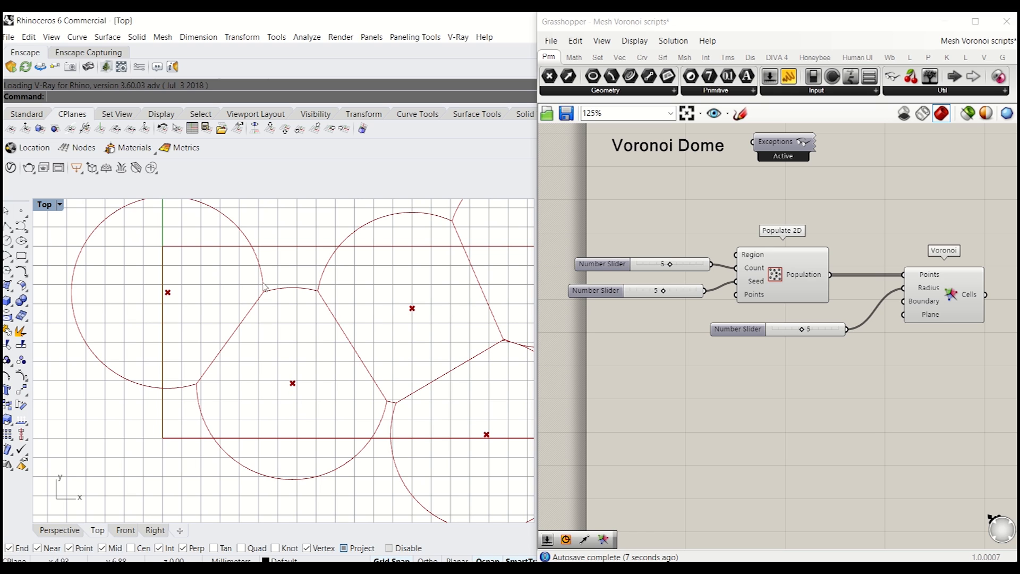
pyautogui.moveTo(238, 337)
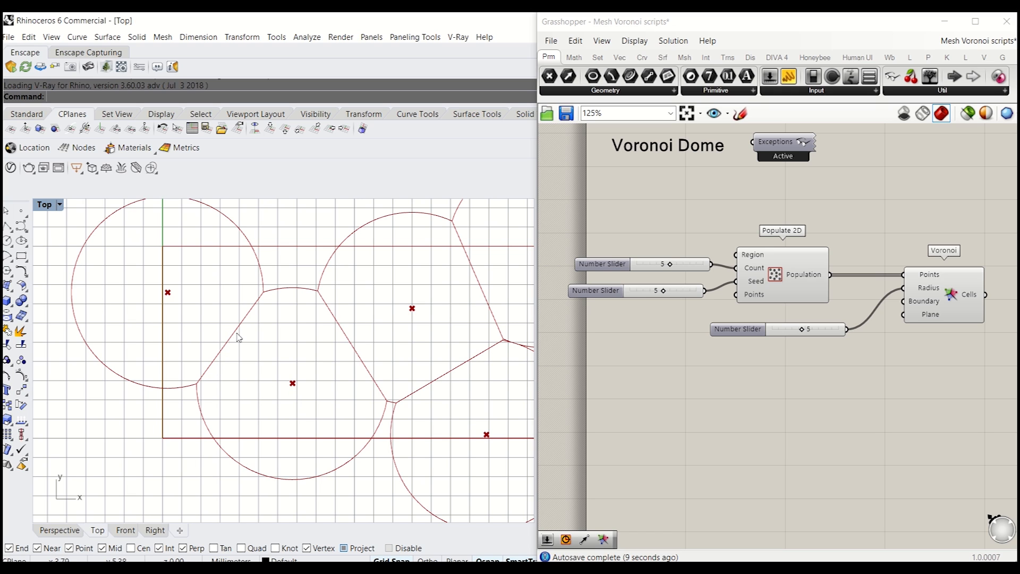
pyautogui.moveTo(181, 303)
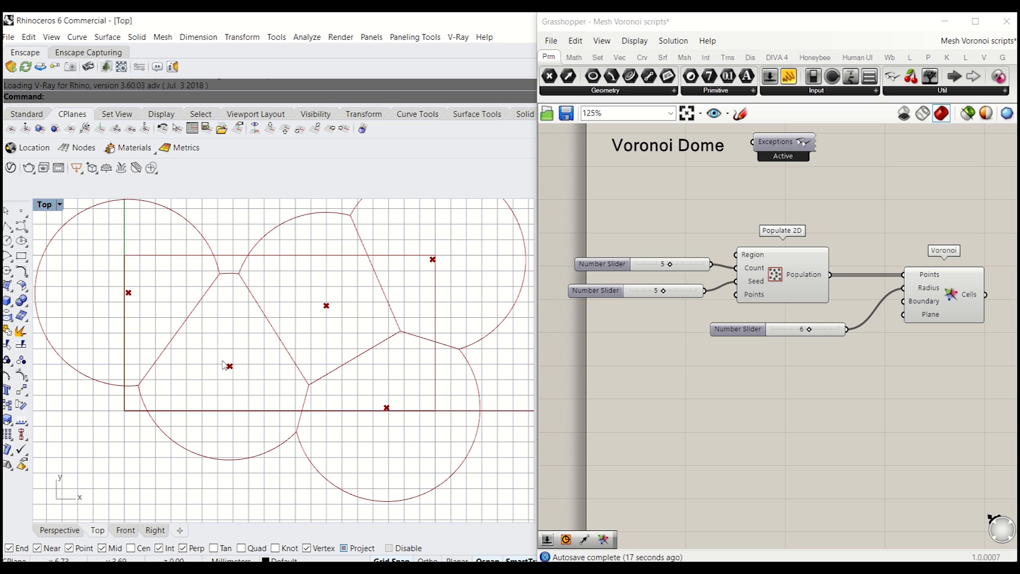
pyautogui.moveTo(306, 398)
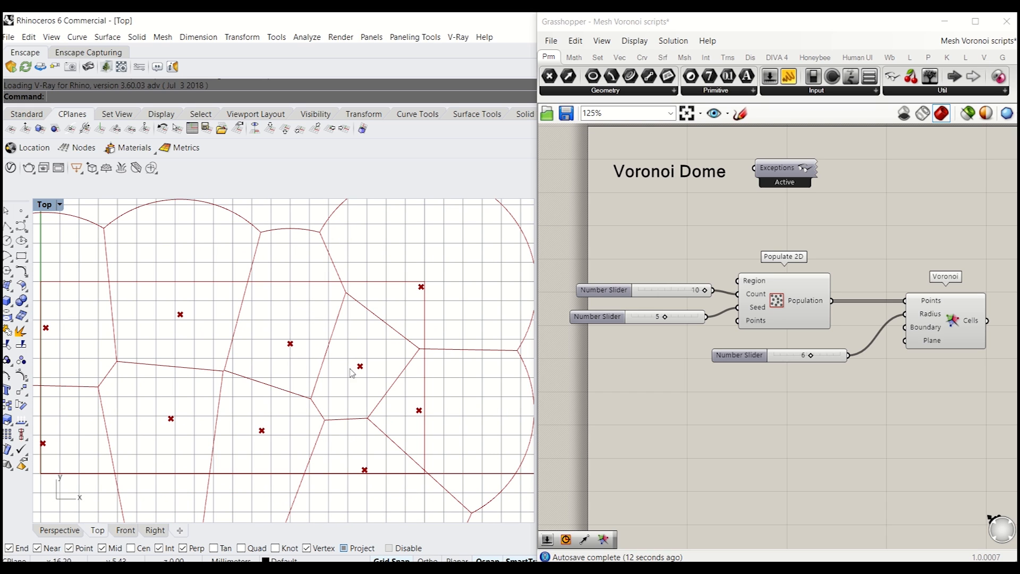
pyautogui.moveTo(309, 354)
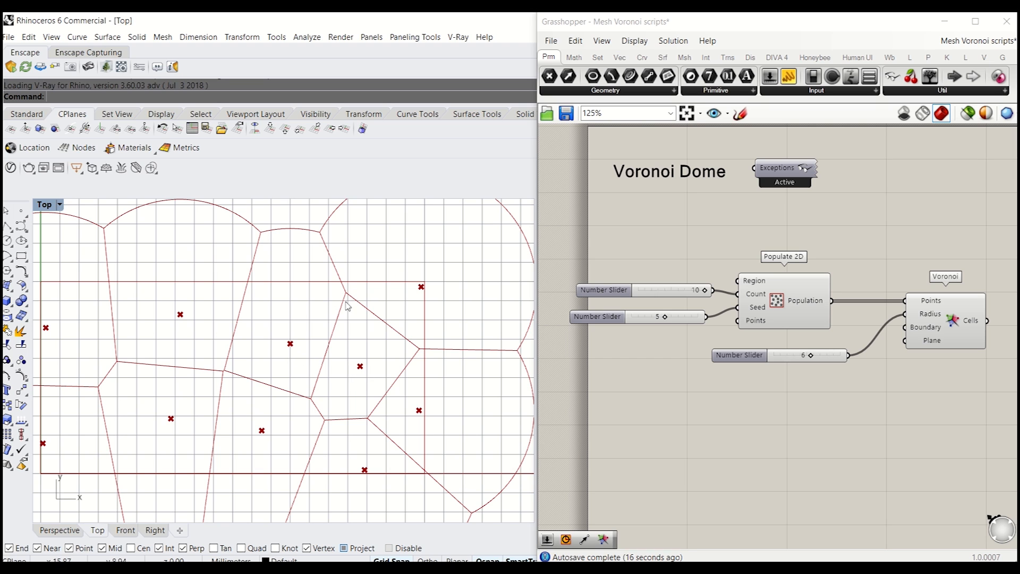
# - Window-select the test Voronoi components and sliders to clear them
pyautogui.moveTo(349, 306); pyautogui.dragTo(328, 329)
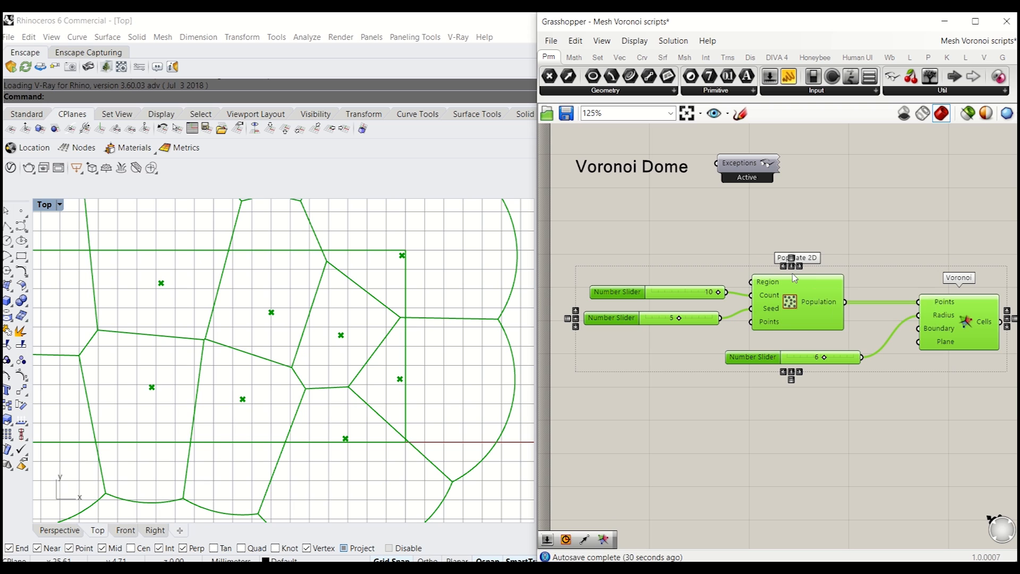
pyautogui.moveTo(797, 242)
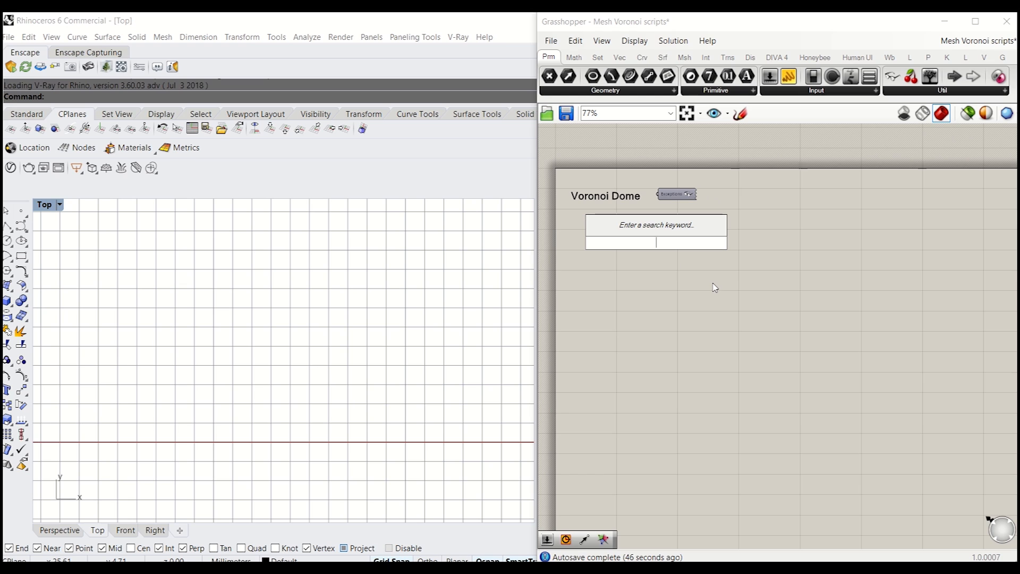
# - Place a Rectangle component and position it on the canvas
pyautogui.write('rec')
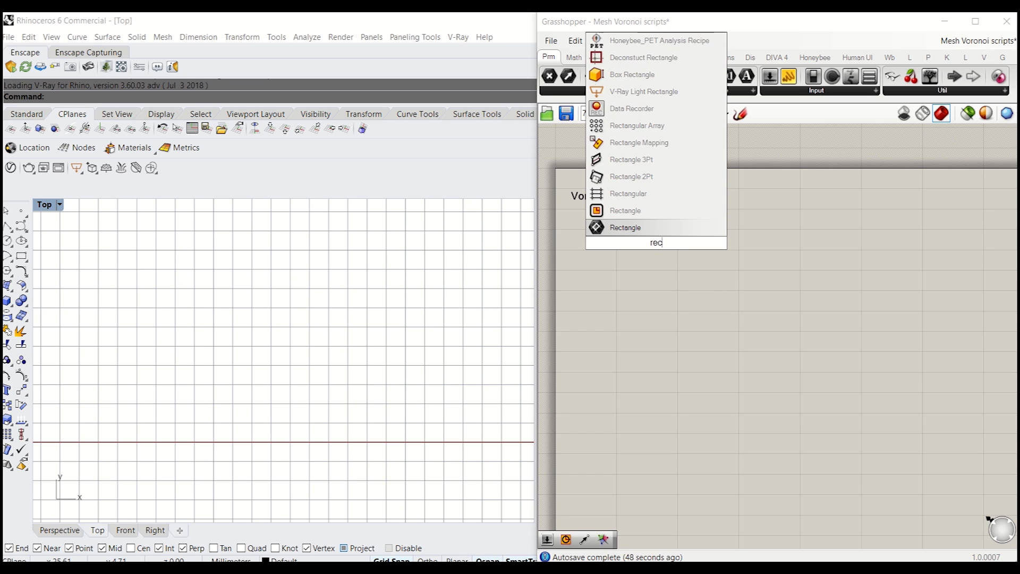
pyautogui.click(625, 227)
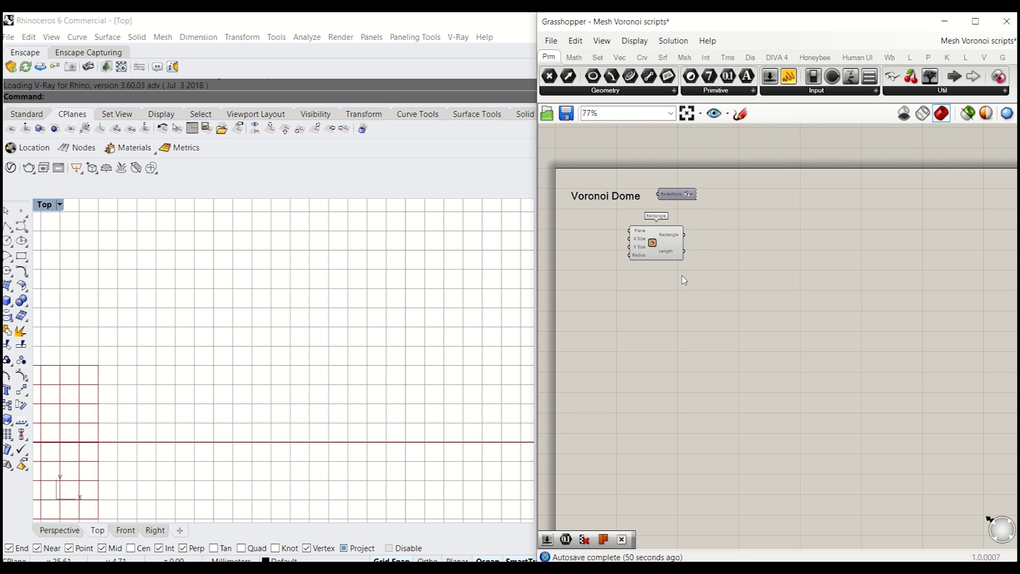
pyautogui.moveTo(656, 242); pyautogui.dragTo(717, 272)
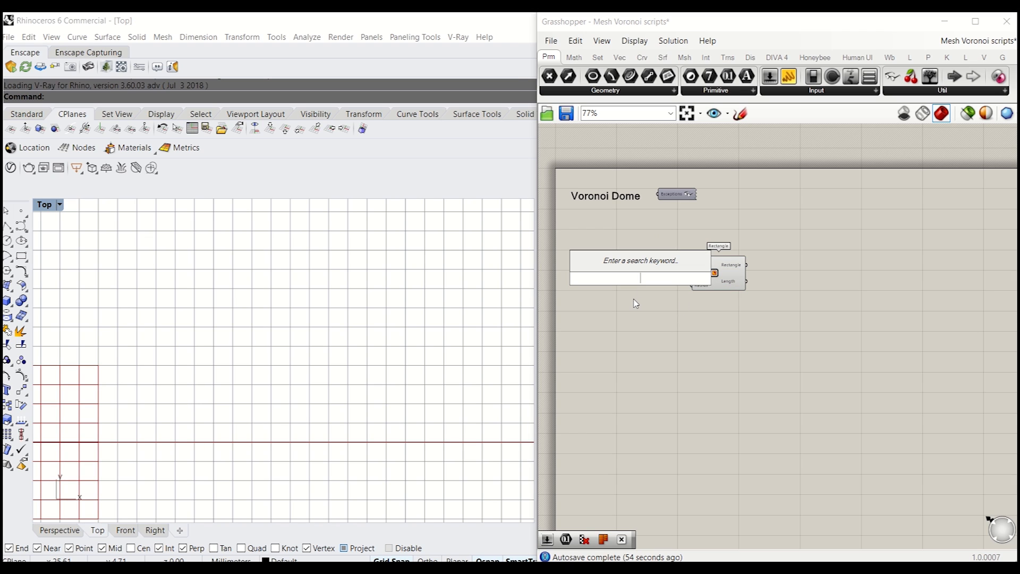
# - Add Construct Domain fed by one slider on both inputs, with start expression -x
pyautogui.write('o')
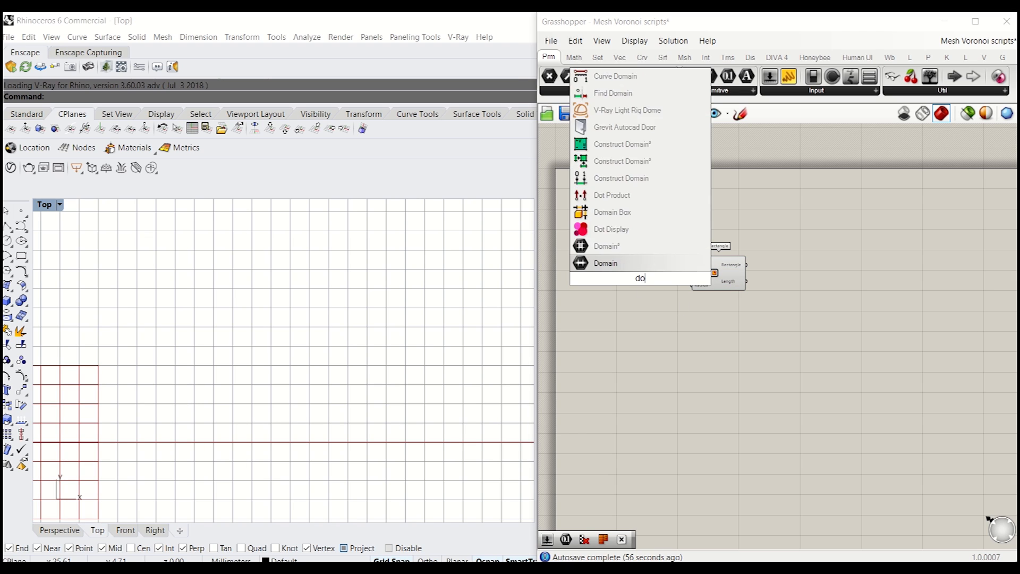
pyautogui.write('ma')
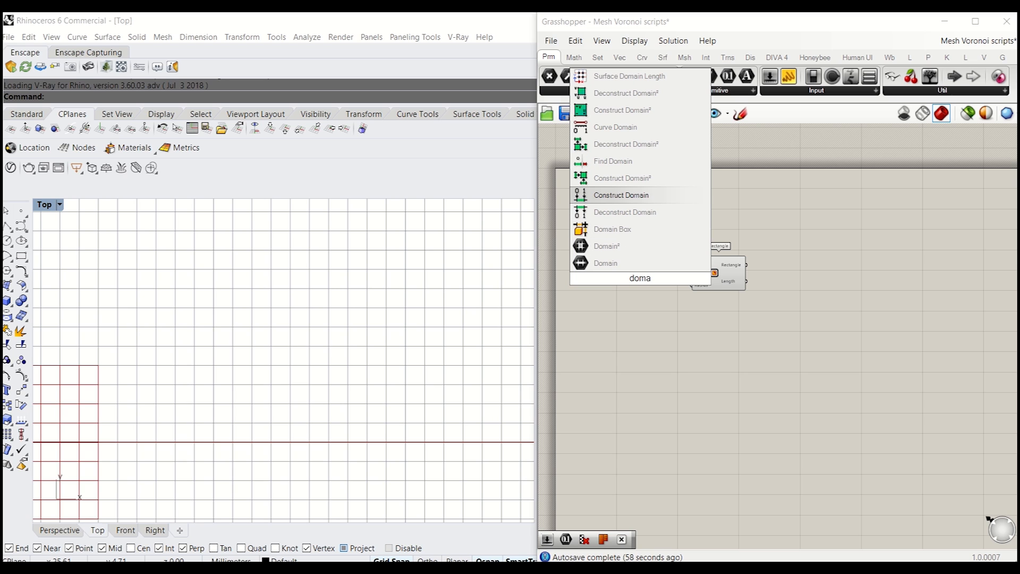
pyautogui.click(620, 194)
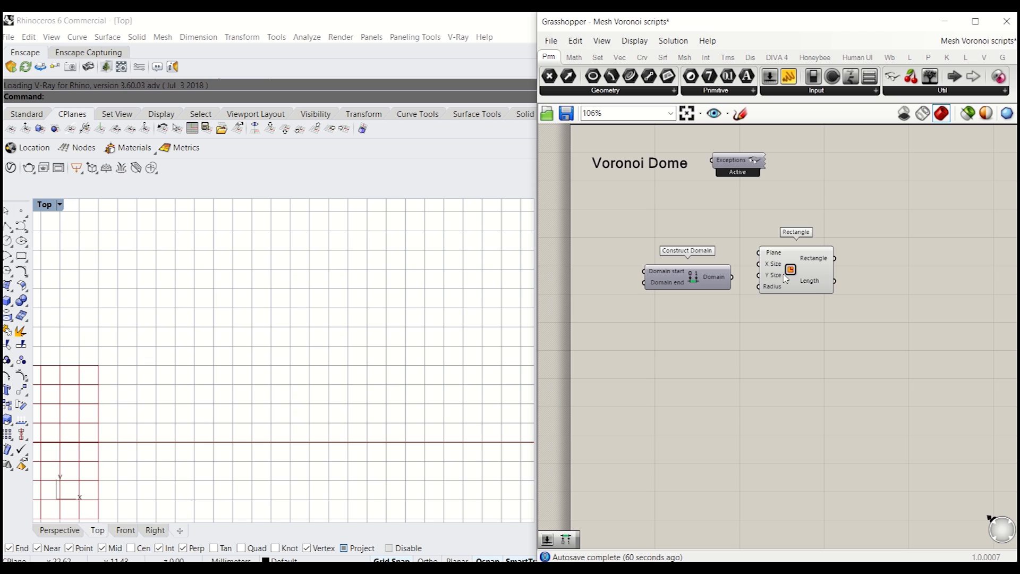
pyautogui.doubleClick(653, 315)
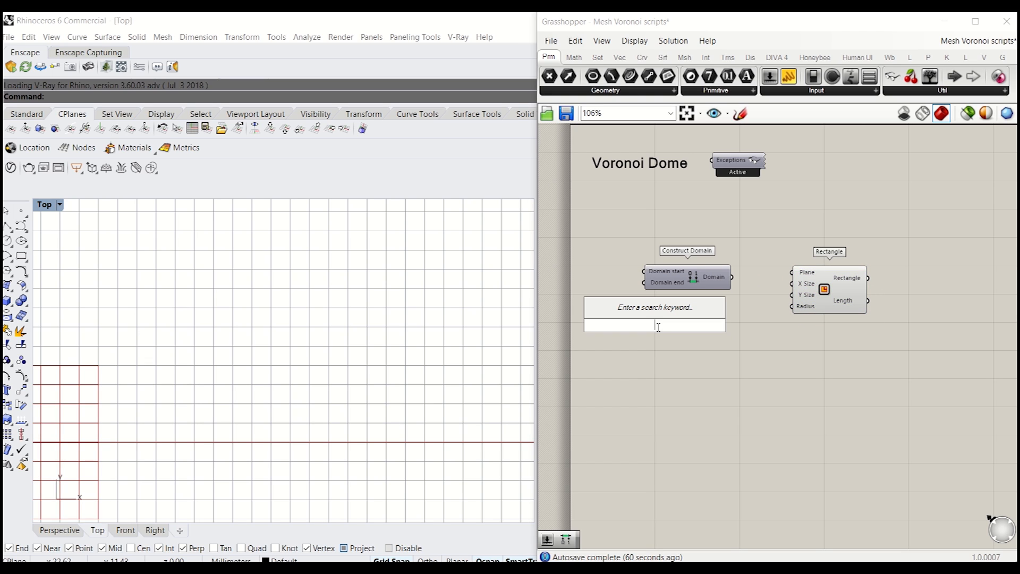
pyautogui.moveTo(707, 294)
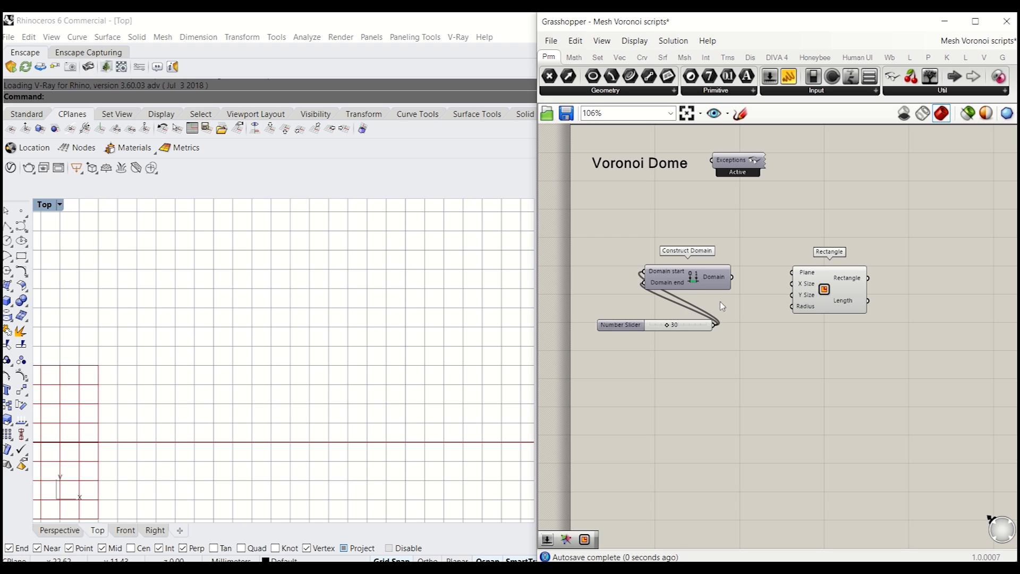
pyautogui.moveTo(686, 276); pyautogui.dragTo(724, 283)
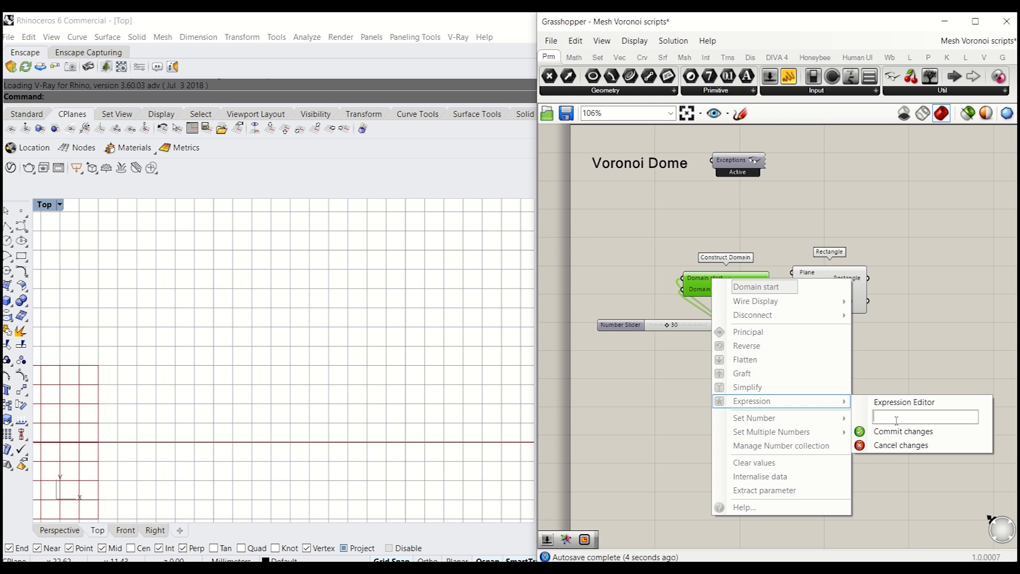
pyautogui.write('-x')
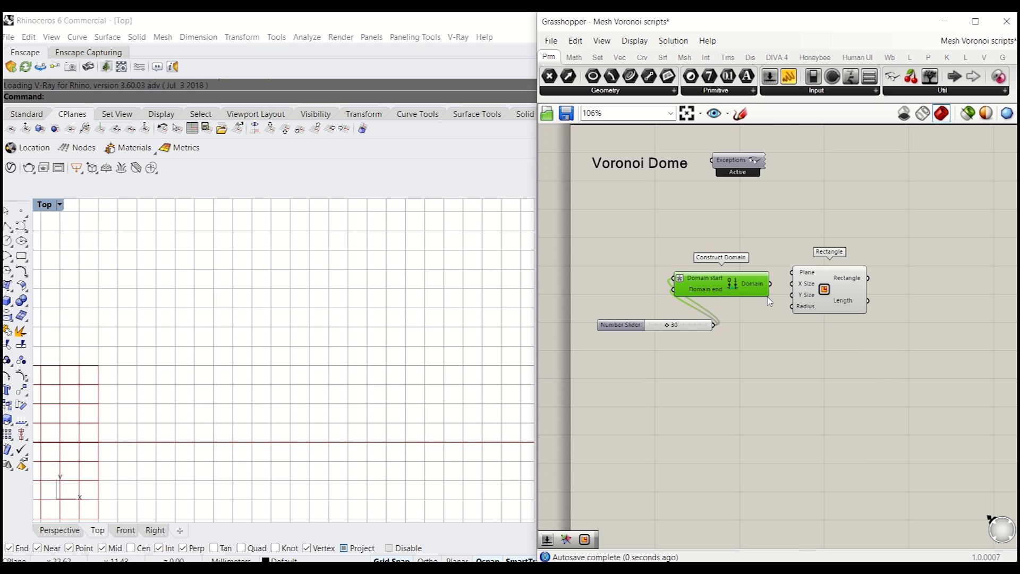
pyautogui.moveTo(756, 285)
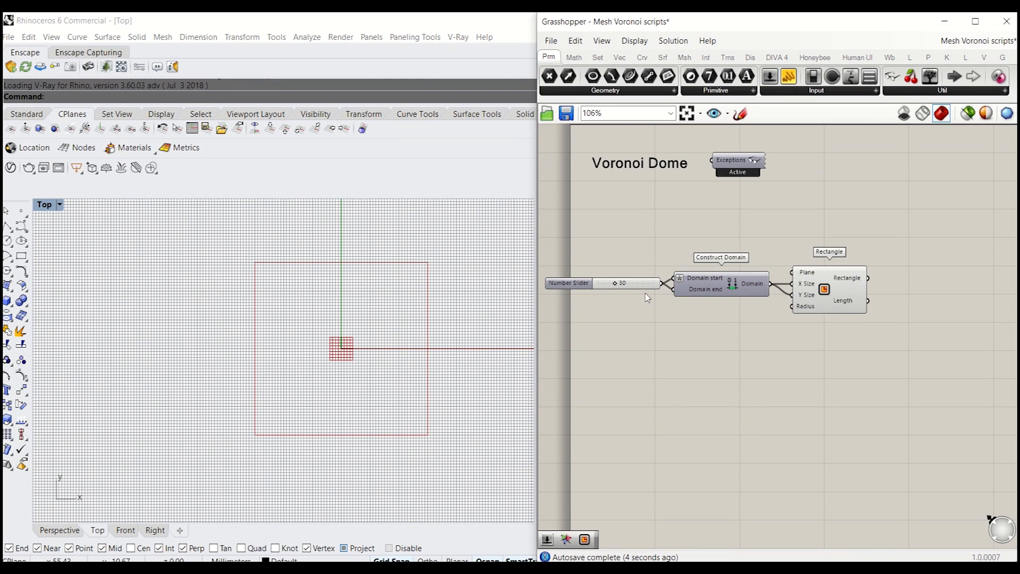
# - Adjust the size slider to 32 to resize the centred square
pyautogui.moveTo(619, 282); pyautogui.dragTo(619, 282)
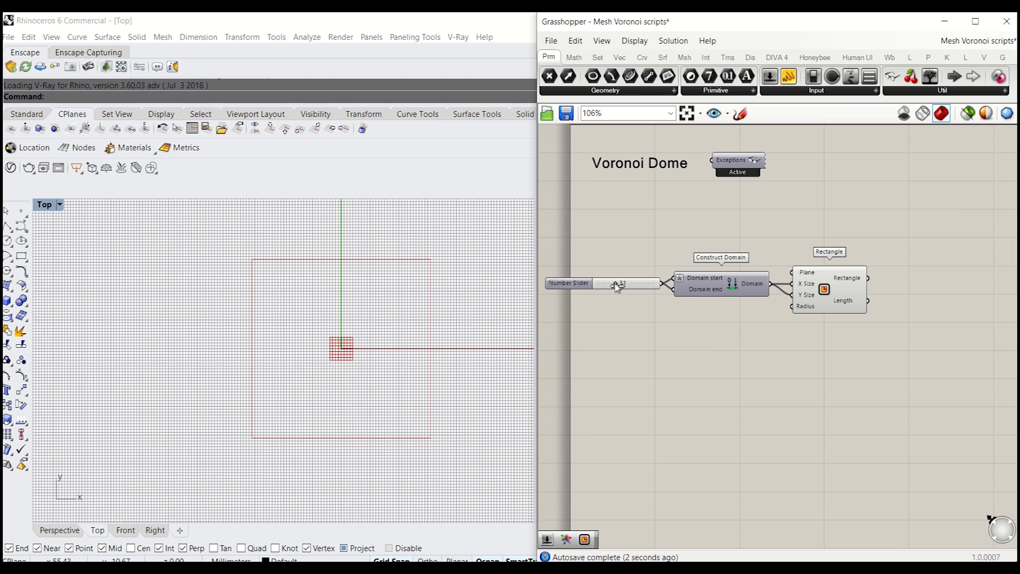
pyautogui.moveTo(624, 282); pyautogui.dragTo(617, 282)
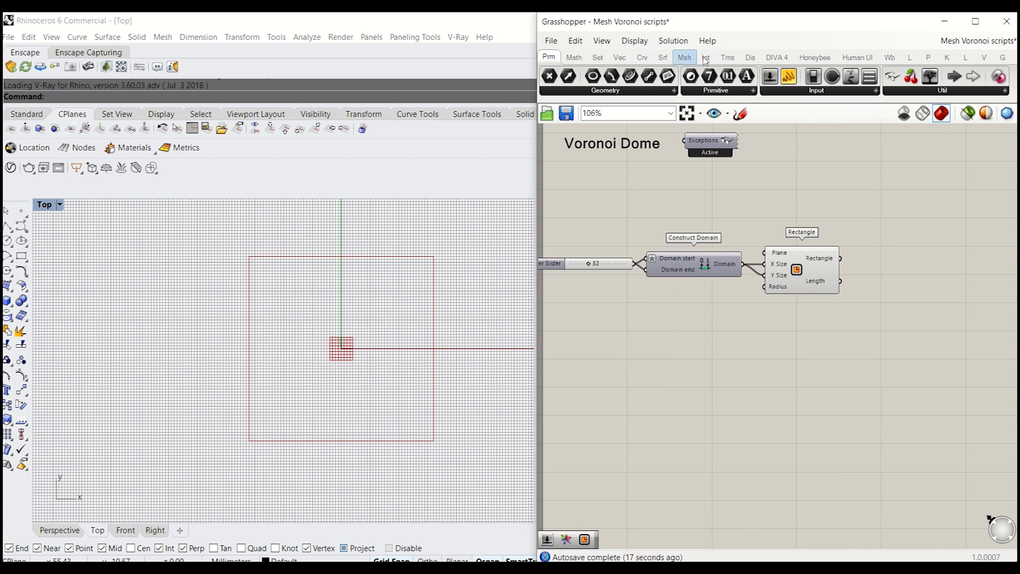
# - Add Paneling Tools' Surface Domain Number grid on the rectangle with a 20 slider on both counts
pyautogui.click(928, 58)
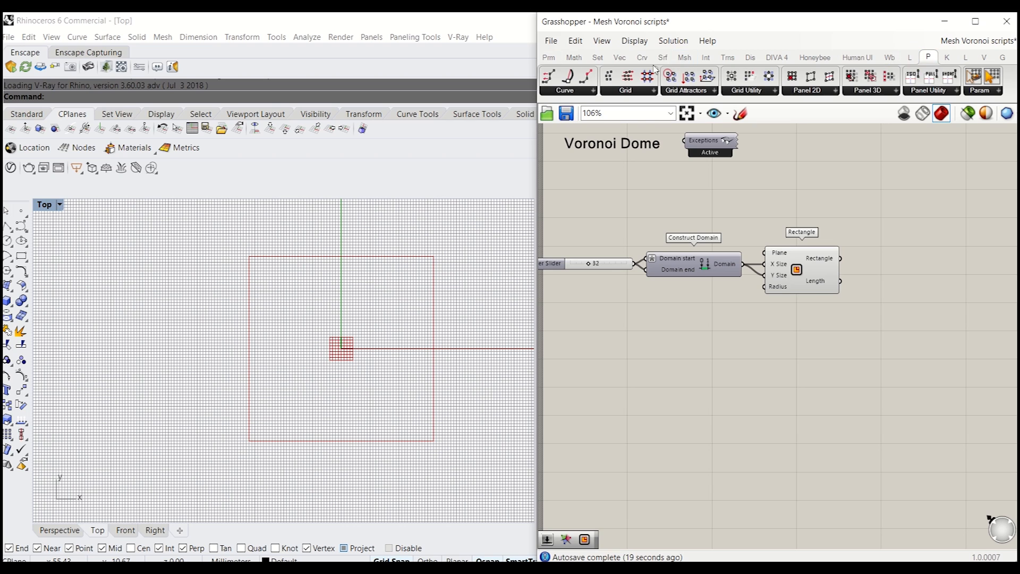
pyautogui.click(625, 90)
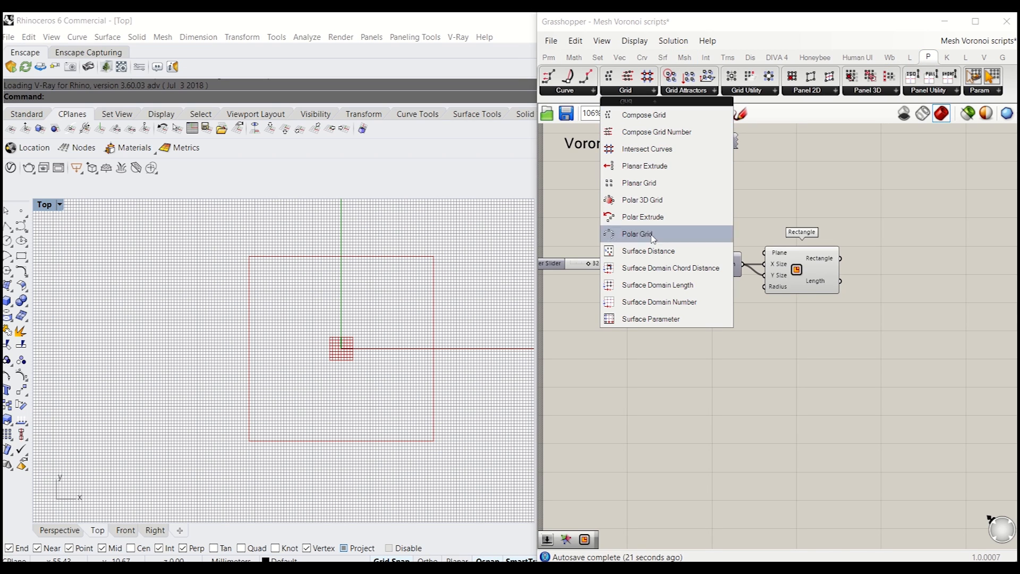
pyautogui.moveTo(659, 301)
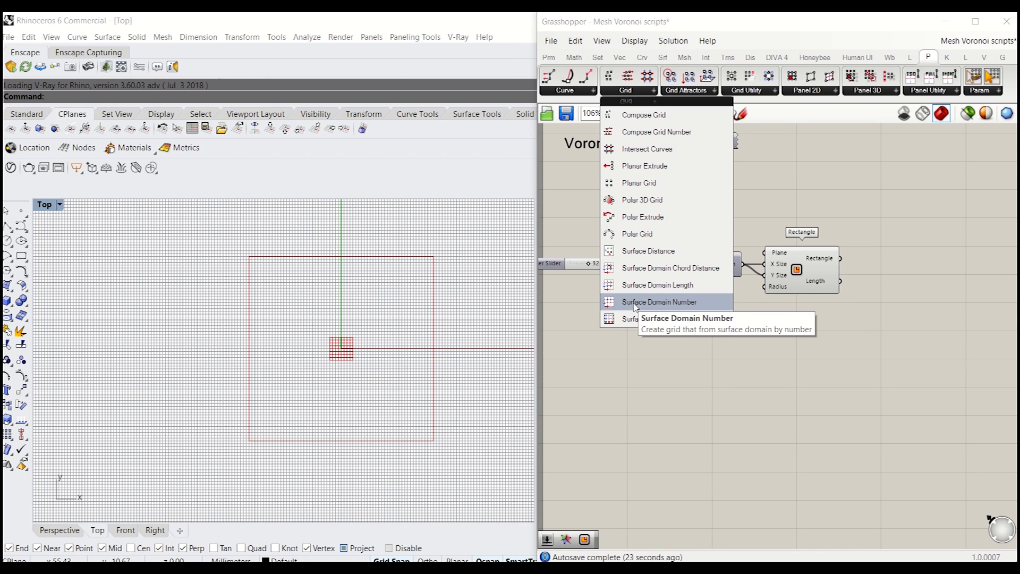
pyautogui.moveTo(671, 309)
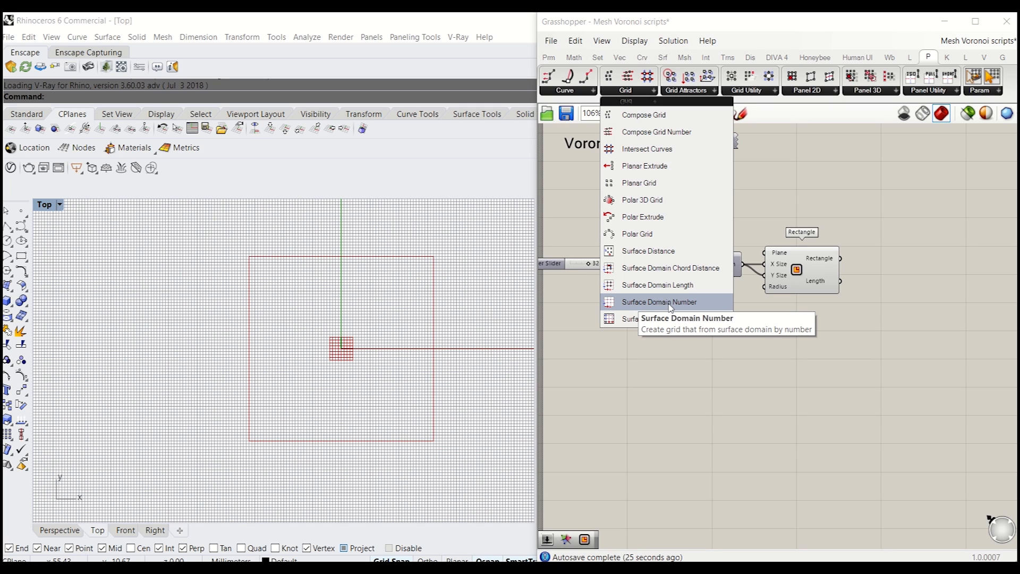
pyautogui.click(659, 300)
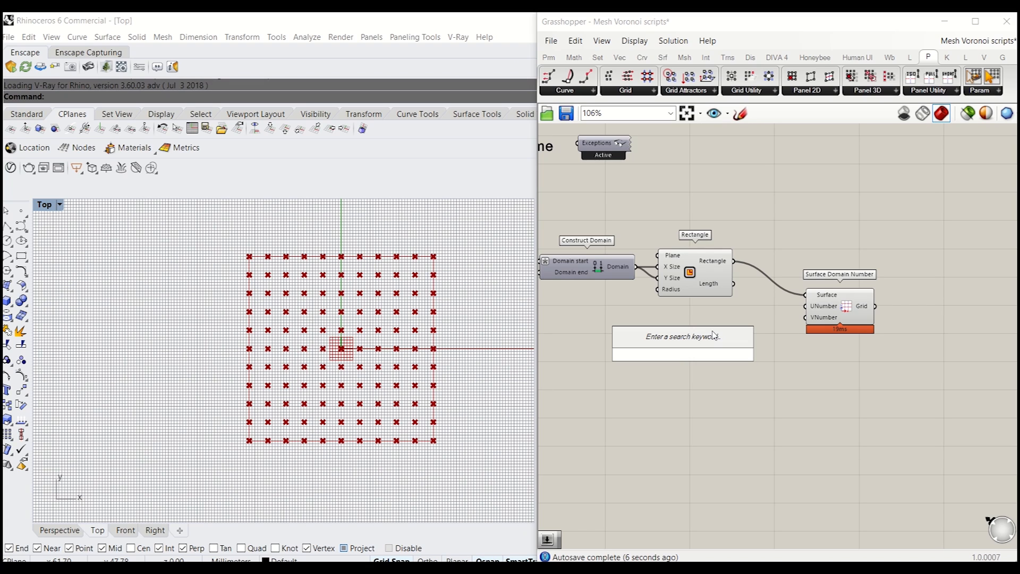
pyautogui.click(682, 355)
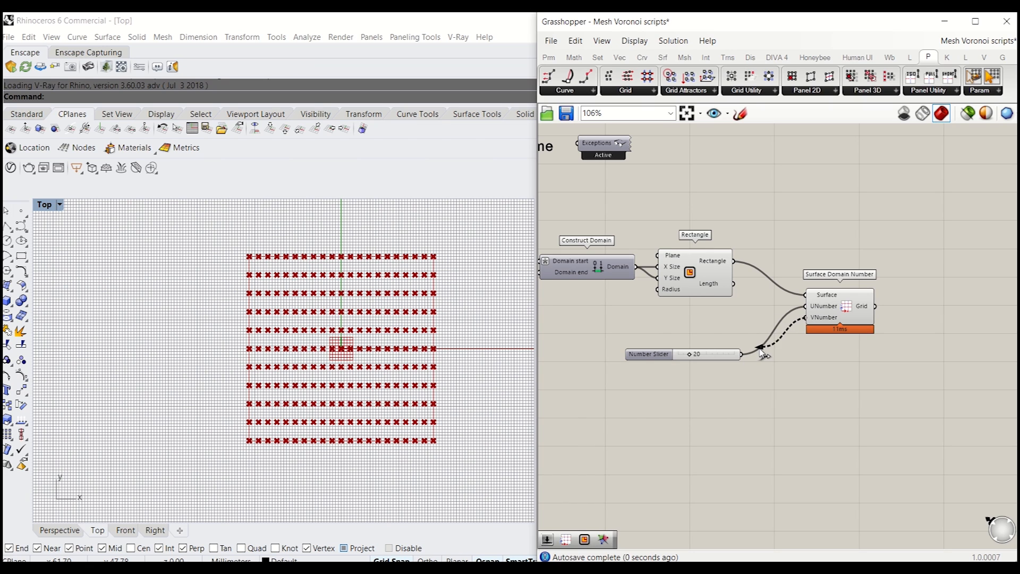
pyautogui.moveTo(734, 353); pyautogui.dragTo(788, 317)
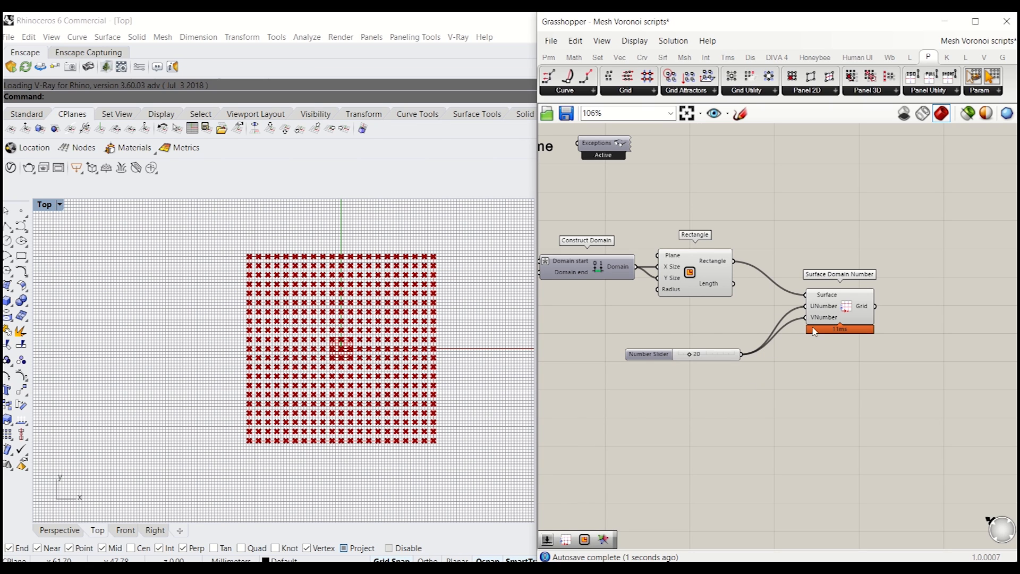
pyautogui.moveTo(731, 349)
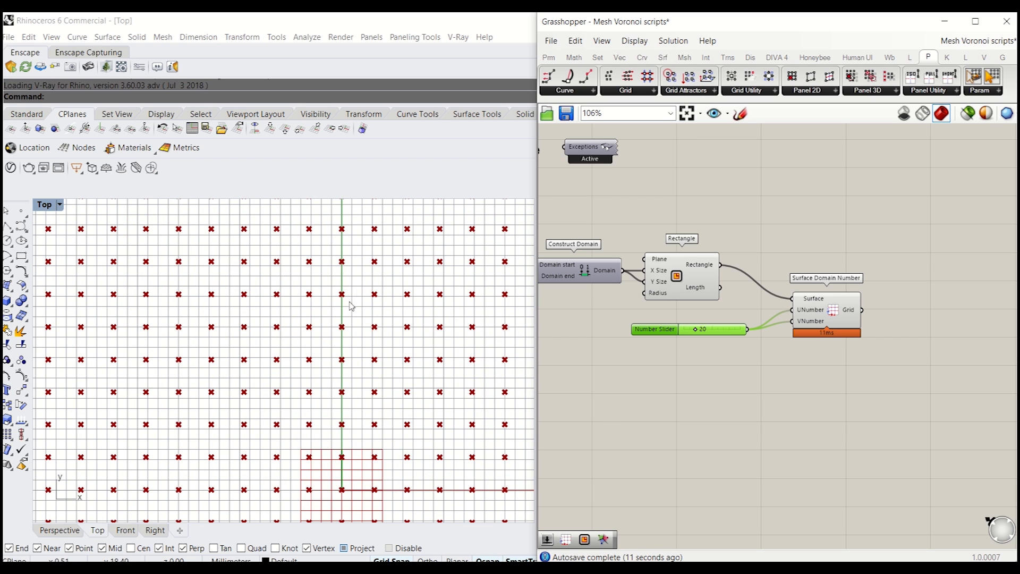
pyautogui.moveTo(340, 302)
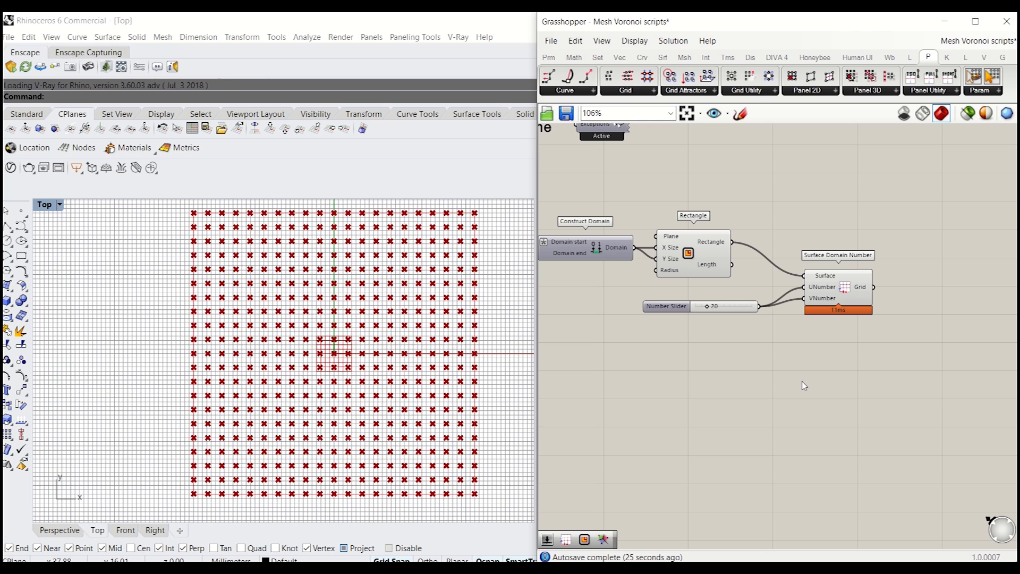
pyautogui.moveTo(714, 421)
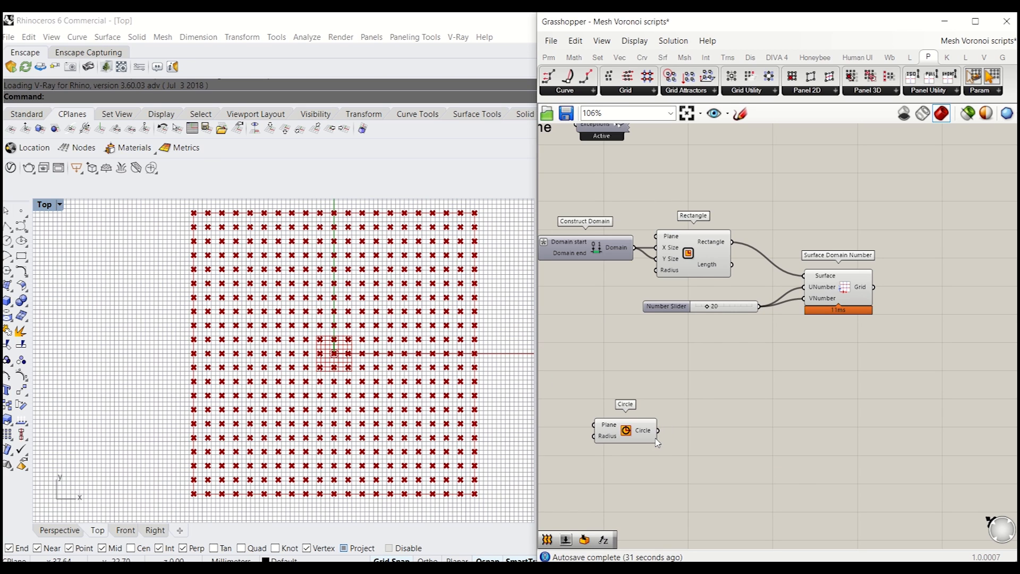
# - Place a Circle component and set its radius slider to 29
pyautogui.click(625, 430)
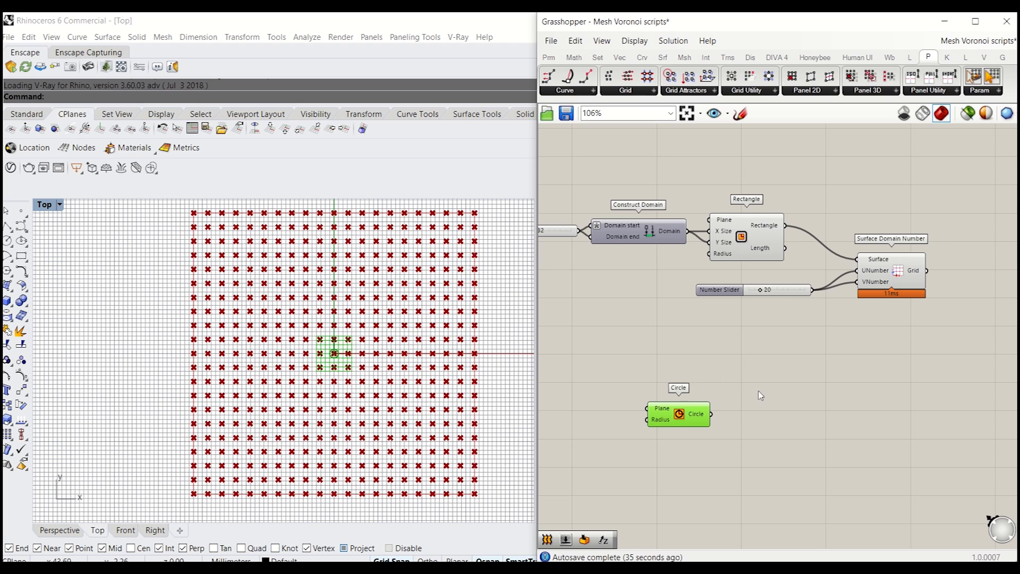
pyautogui.doubleClick(677, 414)
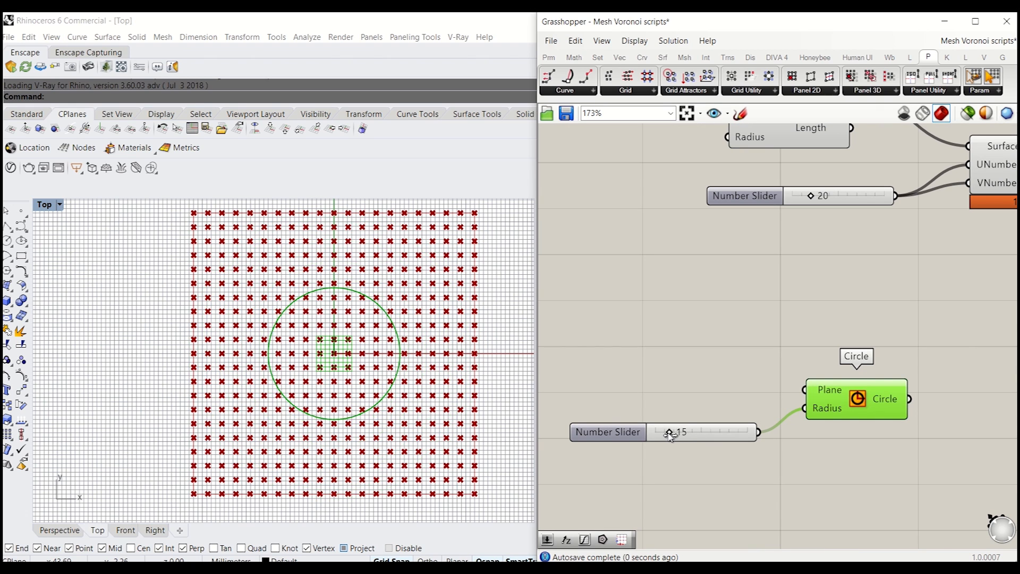
pyautogui.moveTo(669, 433); pyautogui.dragTo(689, 433)
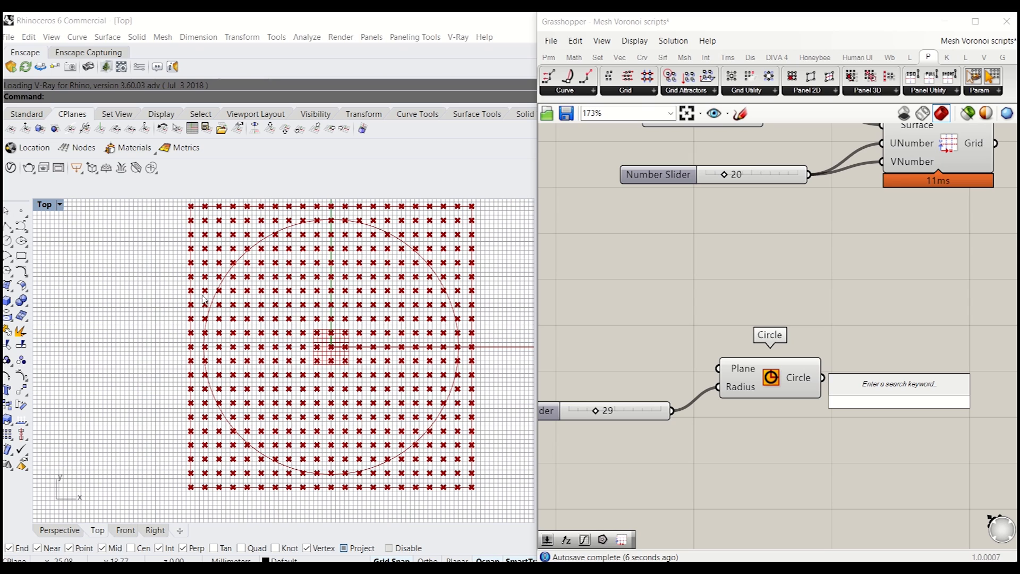
pyautogui.moveTo(821, 455)
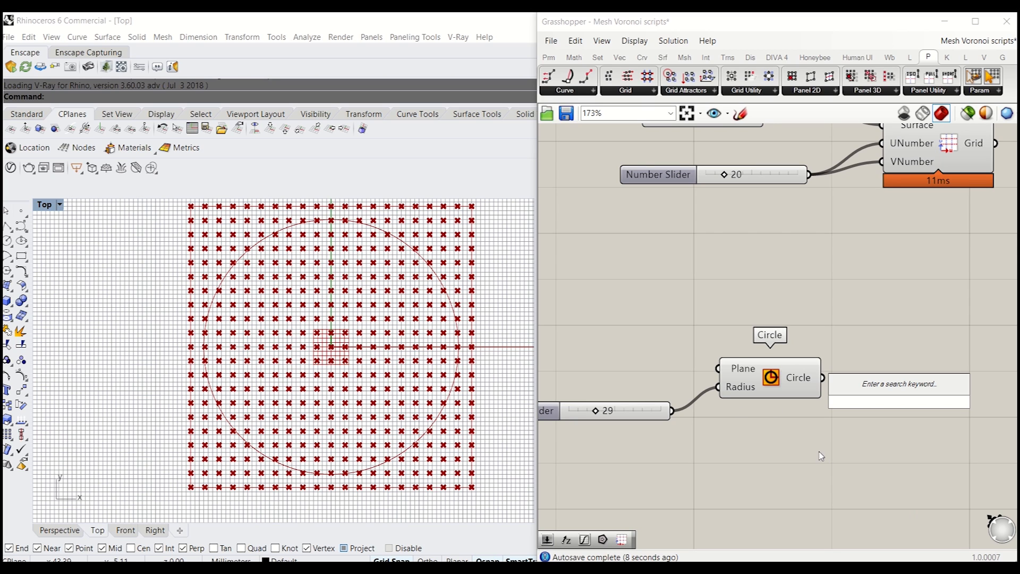
# - Add Divide Curve to split the circle into 20 points
pyautogui.write('di')
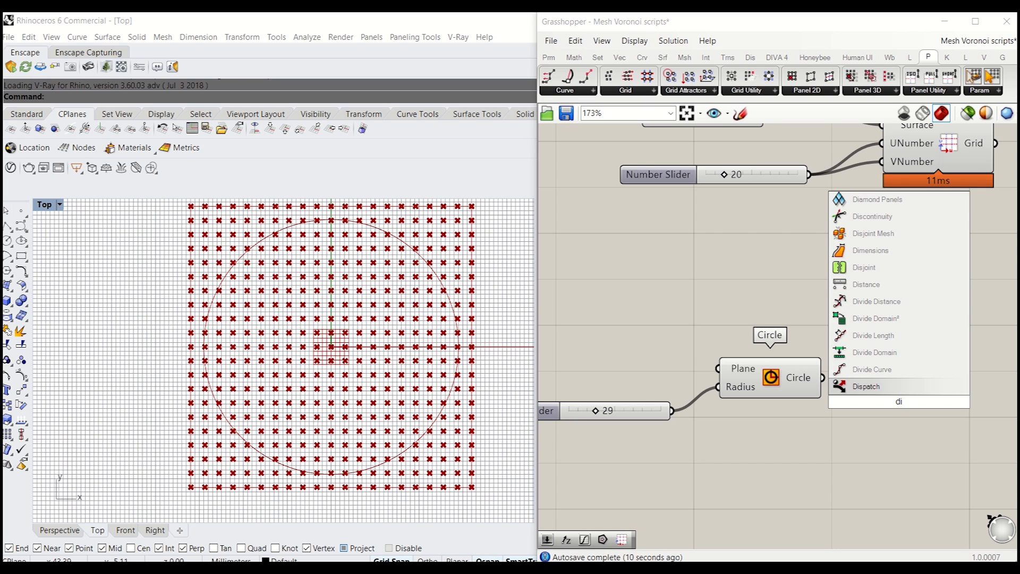
pyautogui.click(874, 369)
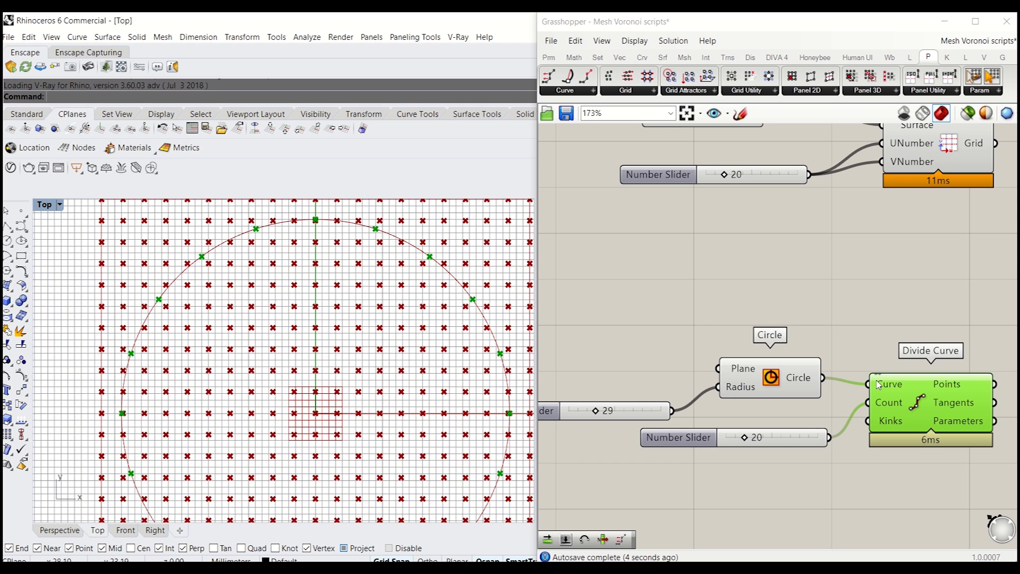
pyautogui.moveTo(312, 309)
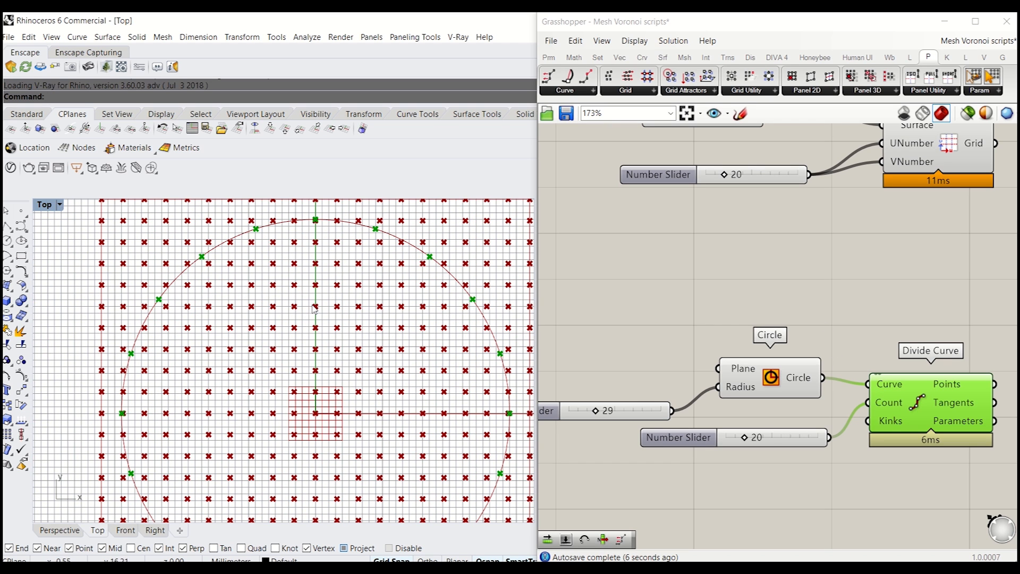
pyautogui.moveTo(221, 236)
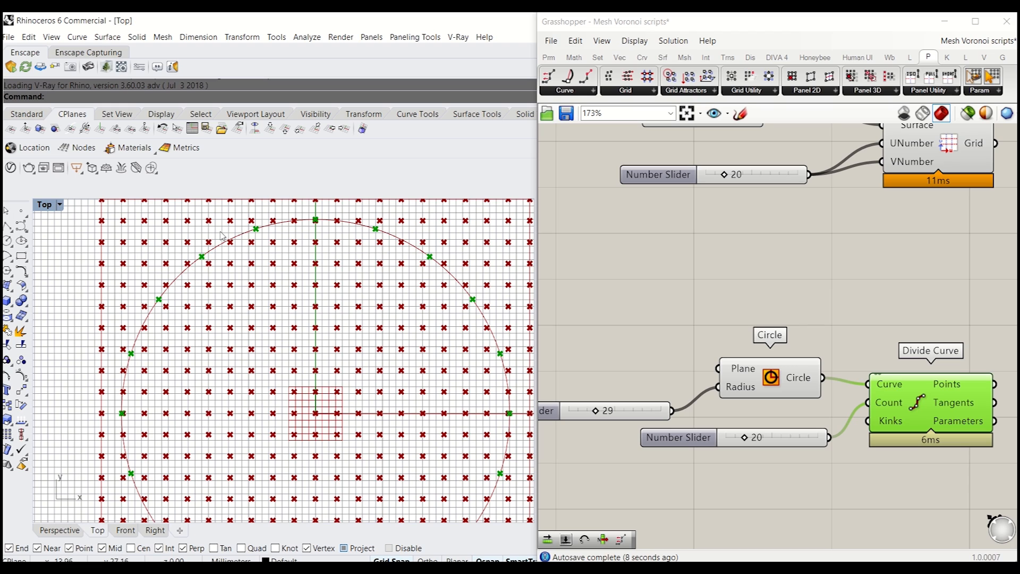
pyautogui.moveTo(199, 273)
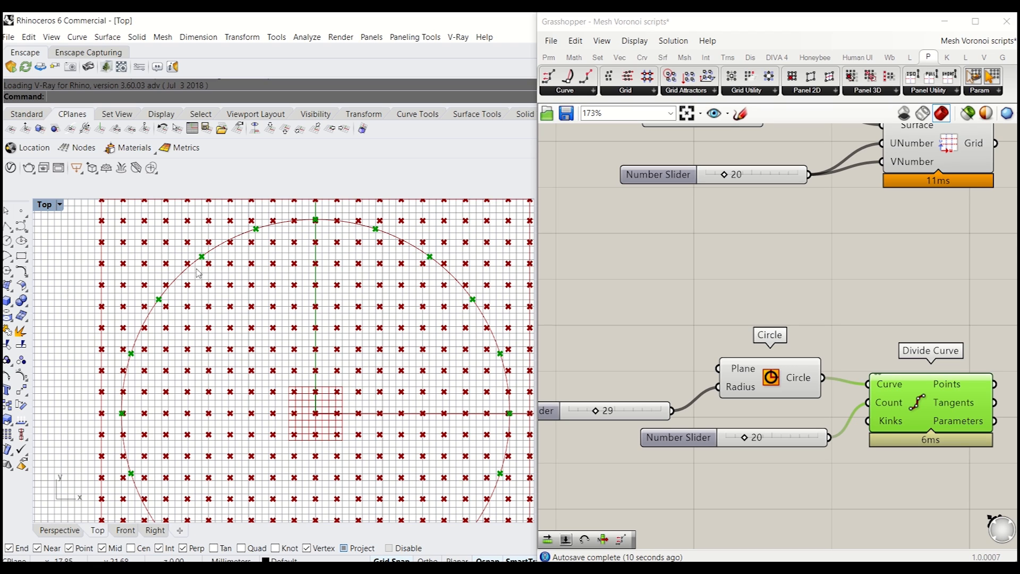
pyautogui.moveTo(155, 303)
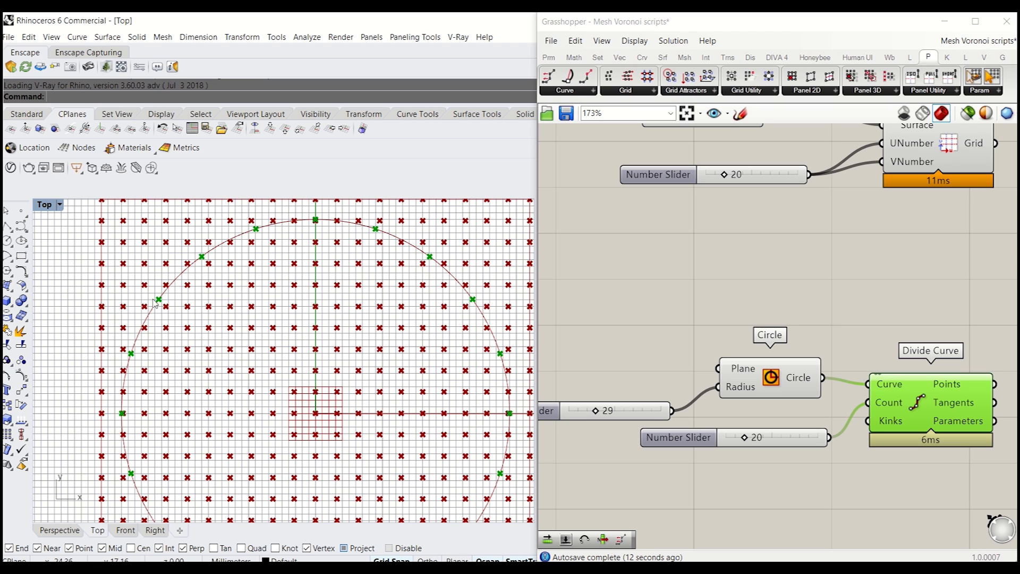
pyautogui.moveTo(142, 349)
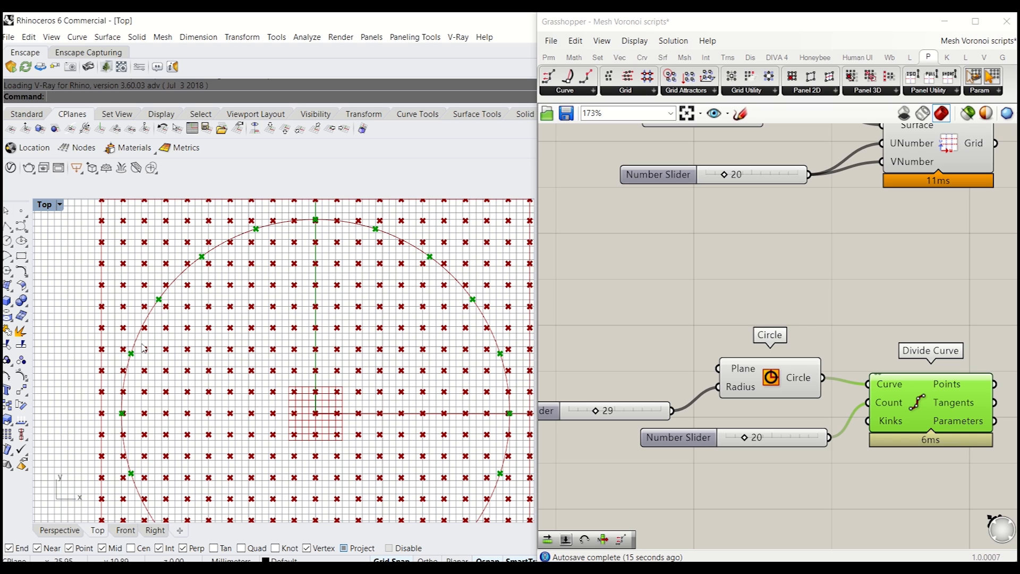
pyautogui.scroll(-3)
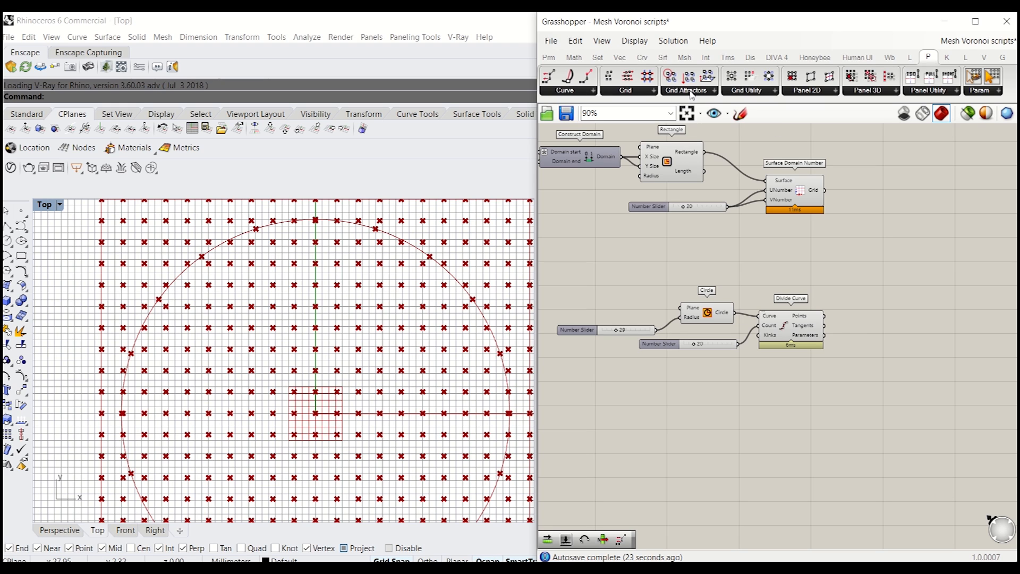
# - Add a Point Attraction from Grid Attractors and set the circle division count to 16
pyautogui.click(668, 74)
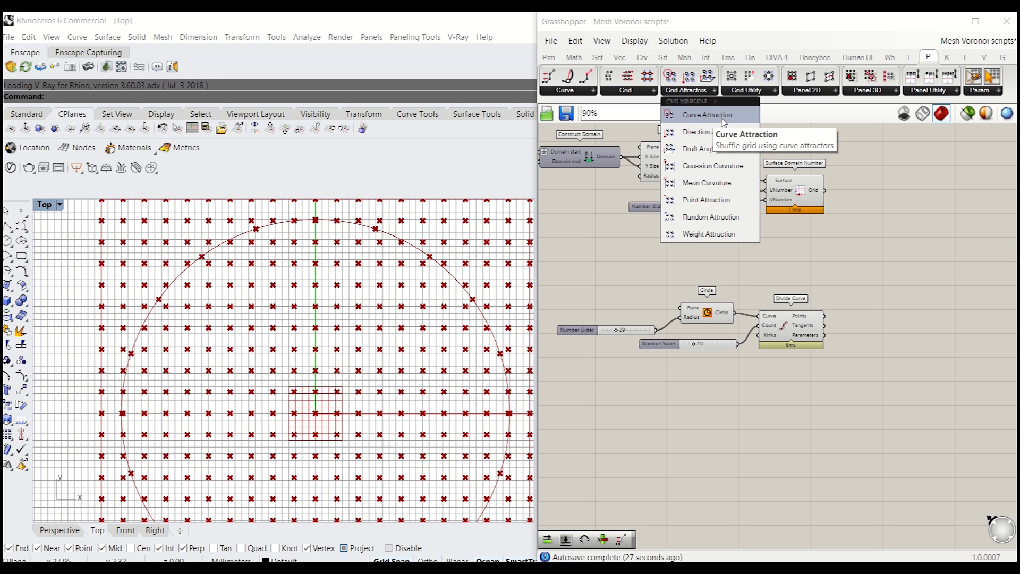
pyautogui.moveTo(711, 132)
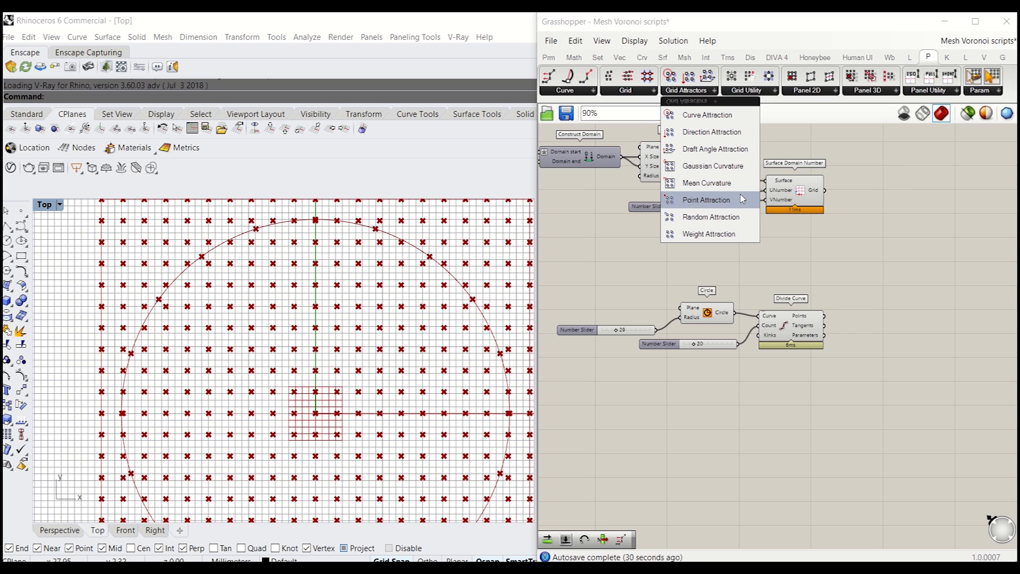
pyautogui.click(705, 200)
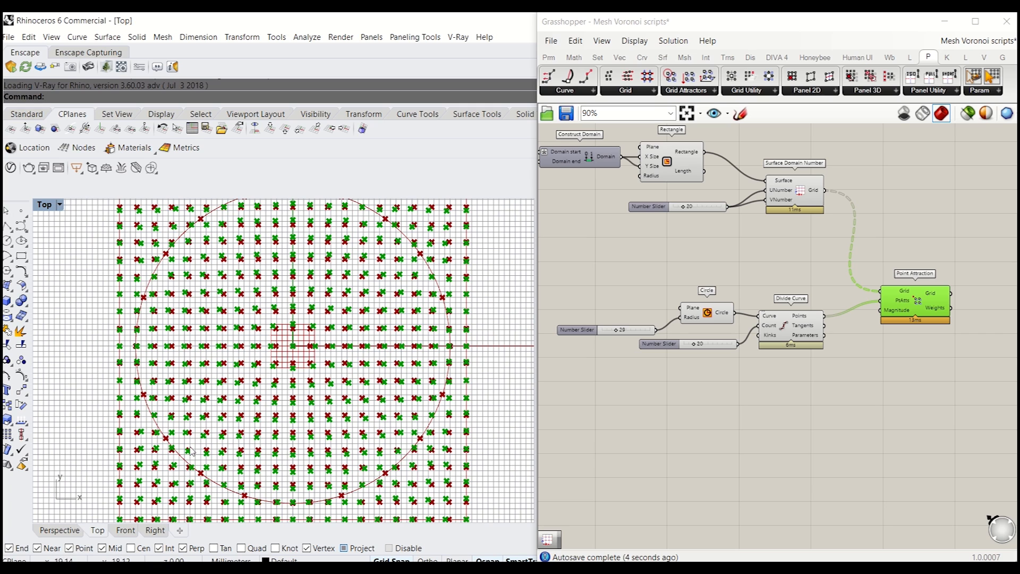
pyautogui.moveTo(748, 351)
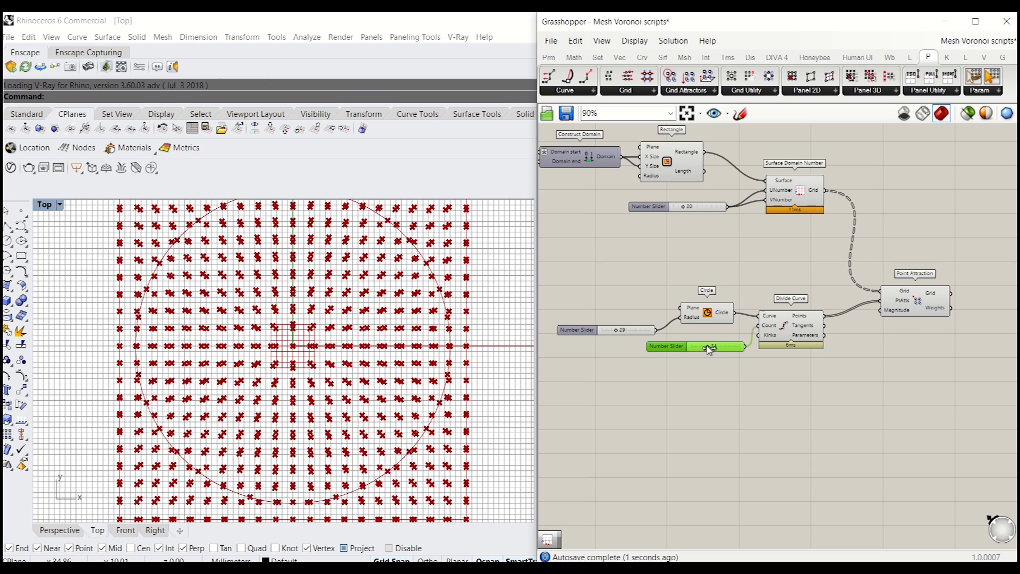
pyautogui.moveTo(712, 347); pyautogui.dragTo(699, 346)
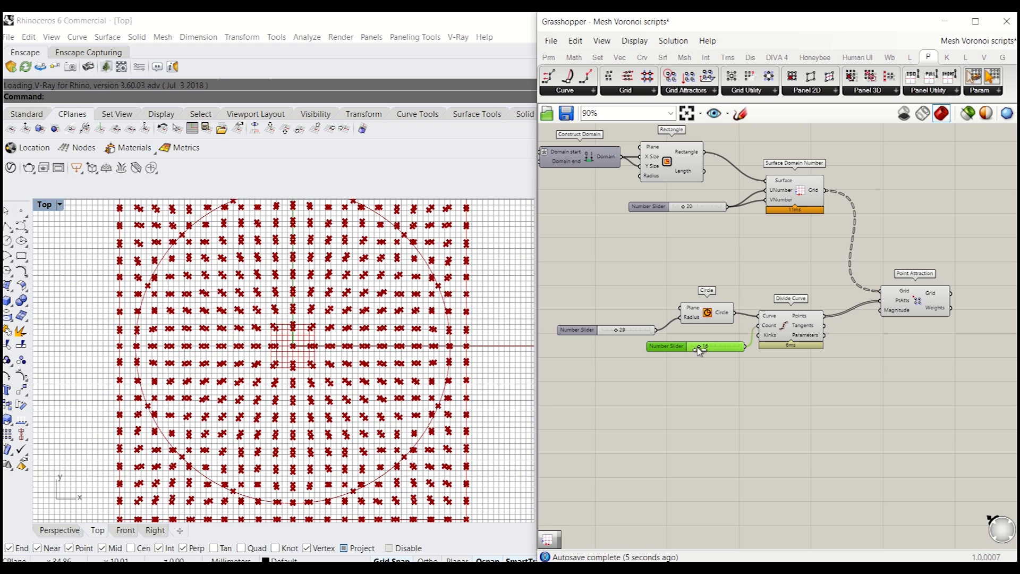
pyautogui.moveTo(696, 346); pyautogui.dragTo(705, 347)
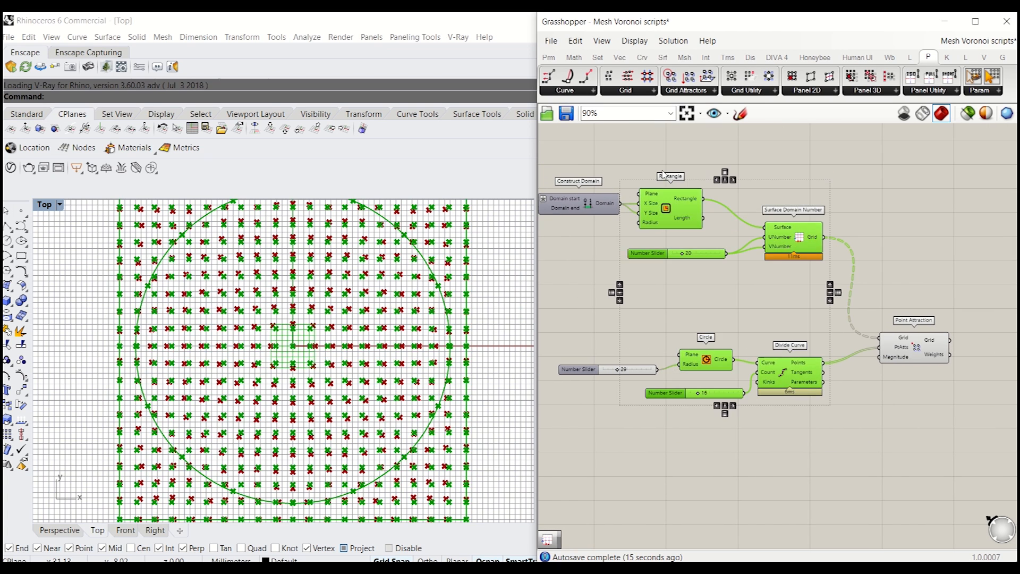
# - Turn Preview Off for the selected setup components
pyautogui.rightClick(665, 175)
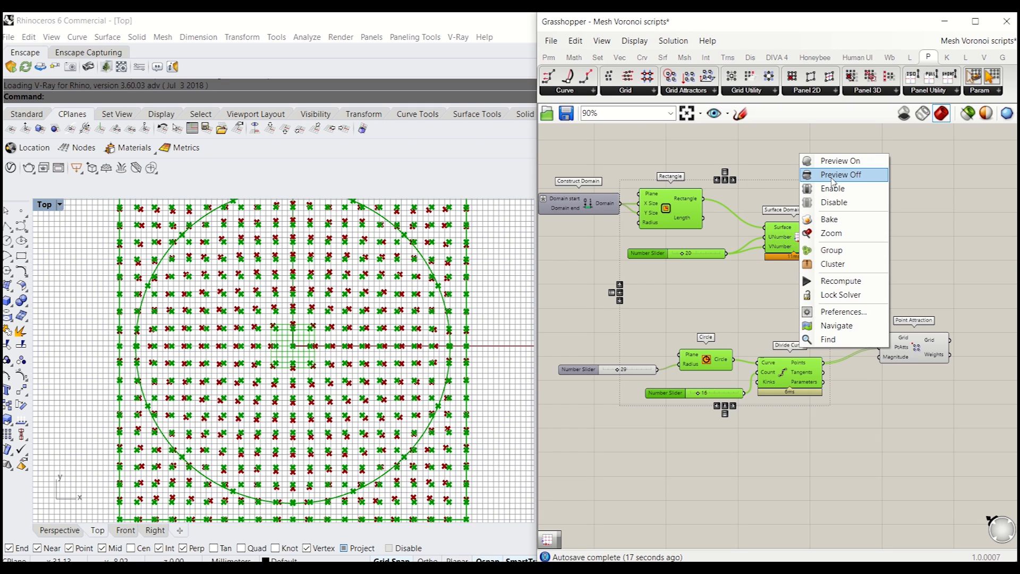
pyautogui.click(839, 174)
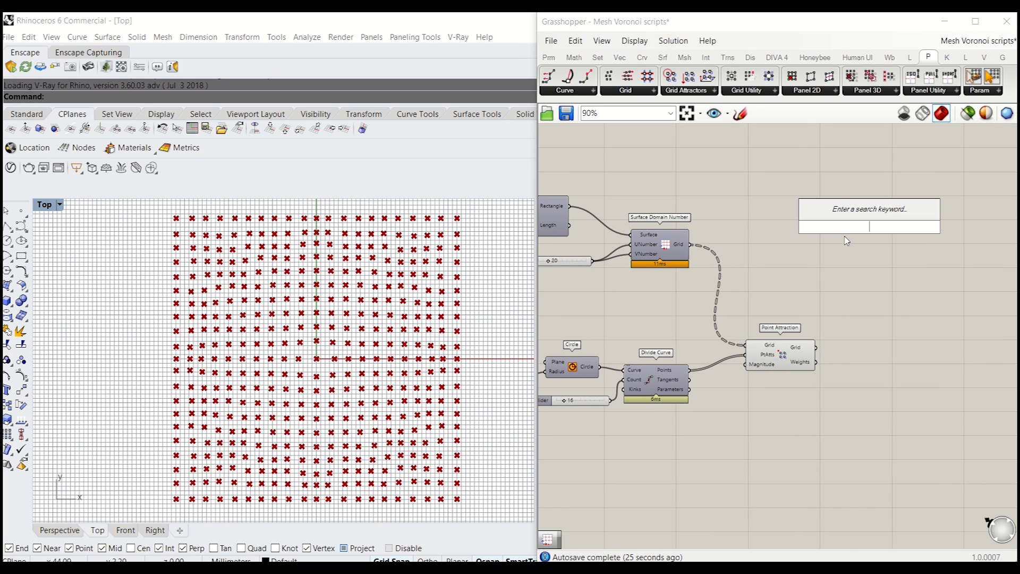
# - Add a Voronoi component fed by the attracted grid points
pyautogui.write('vor')
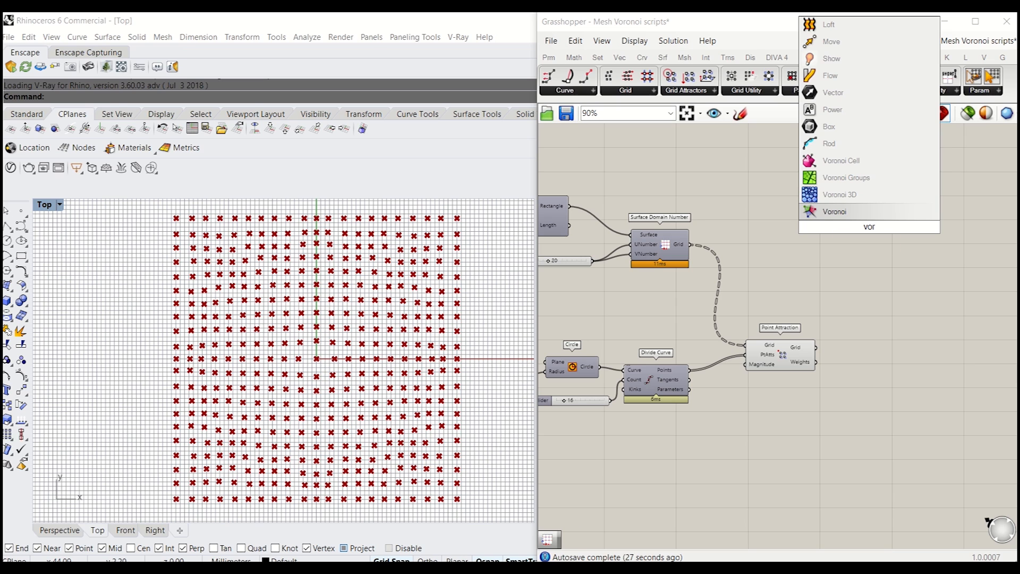
pyautogui.click(835, 211)
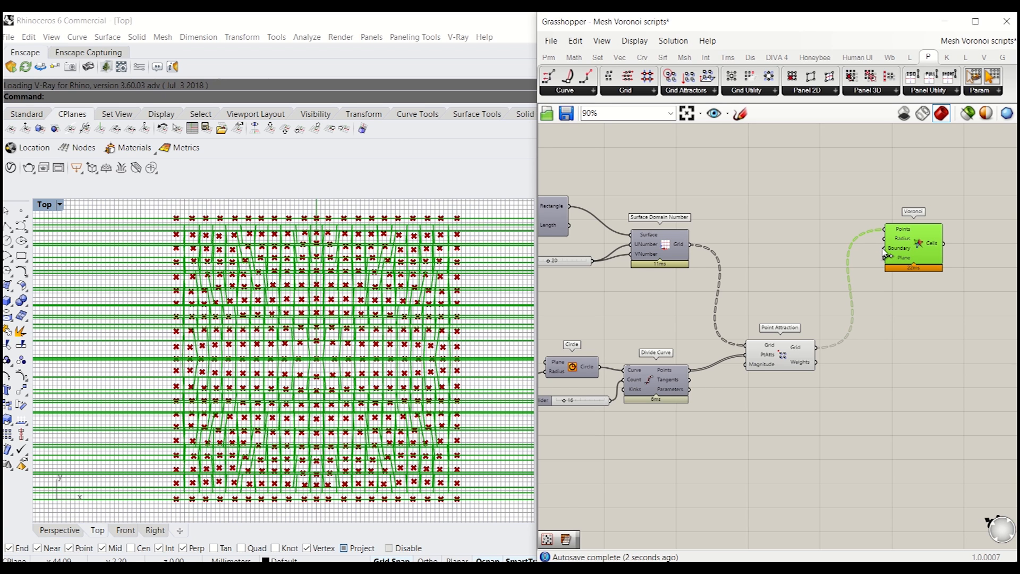
pyautogui.scroll(-3)
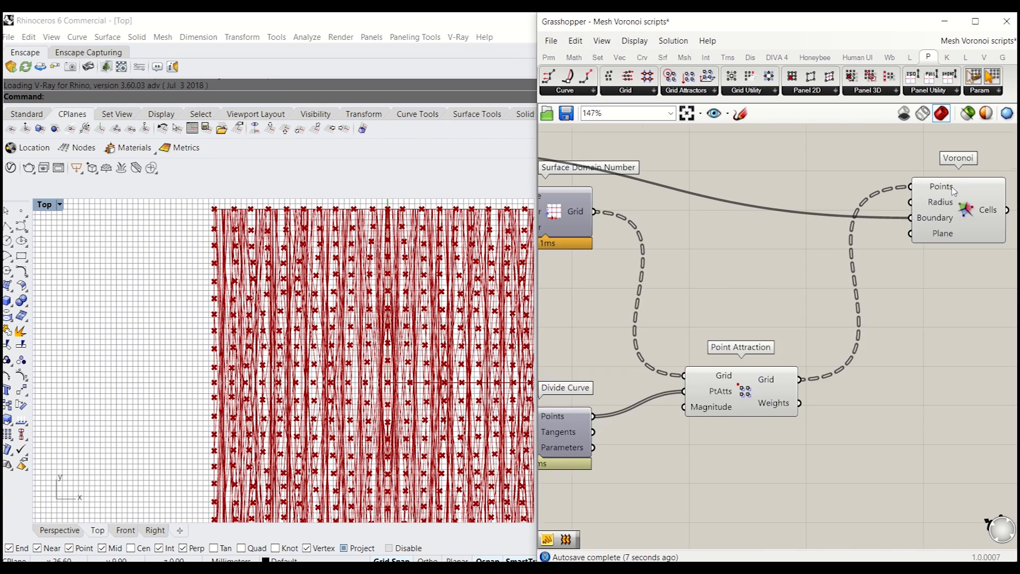
# - Flatten the Voronoi Points input so one cell field forms around the grid points
pyautogui.rightClick(939, 186)
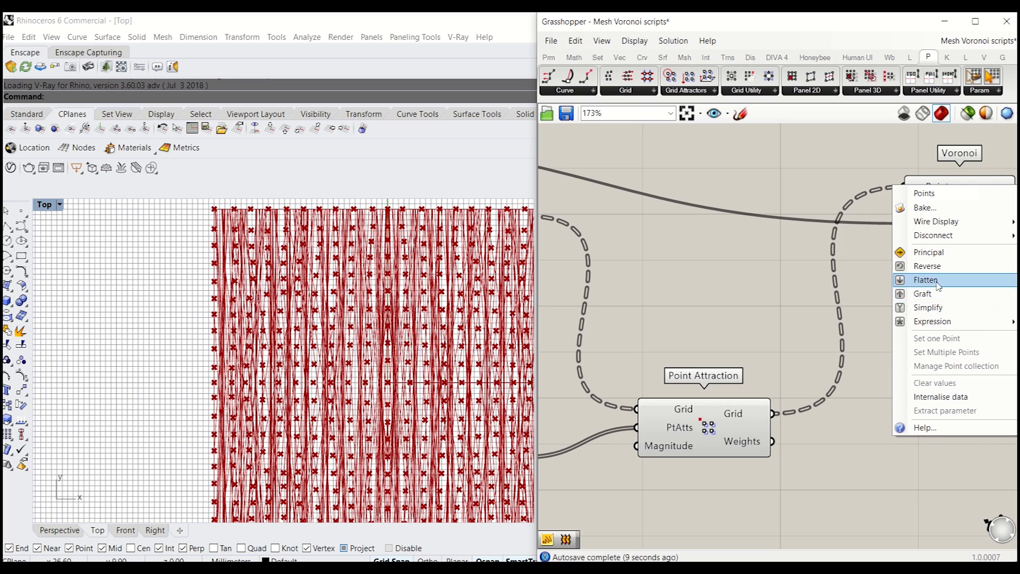
pyautogui.click(926, 279)
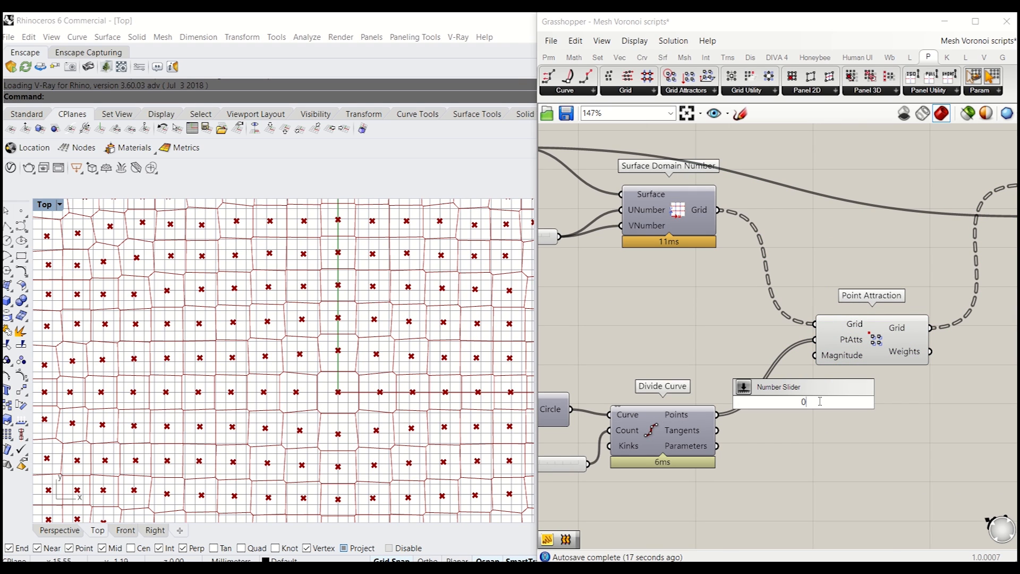
# - Drive the Point Attraction magnitude with a slider and settle it at 2.7
pyautogui.write('.1')
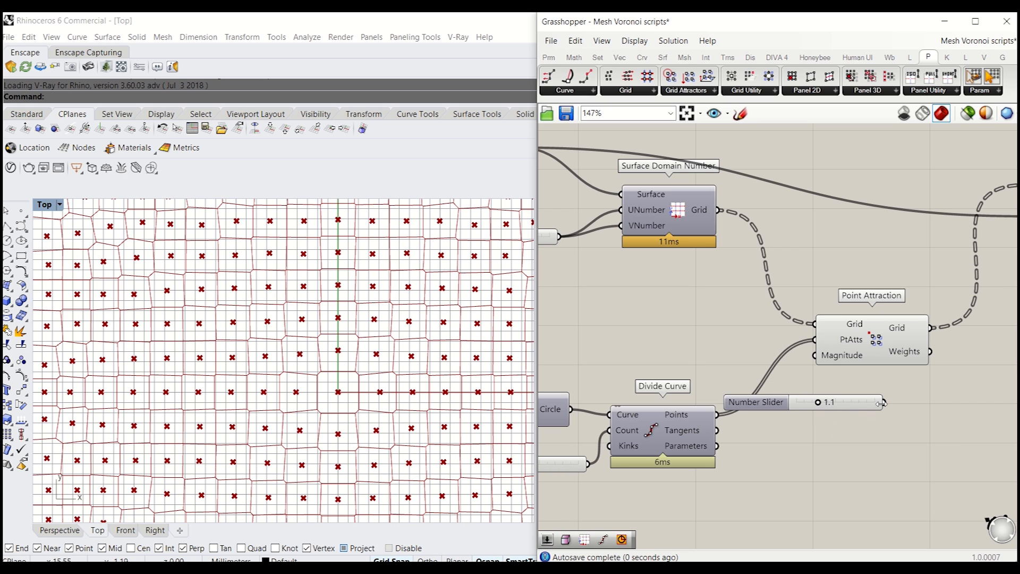
pyautogui.moveTo(826, 401); pyautogui.dragTo(715, 351)
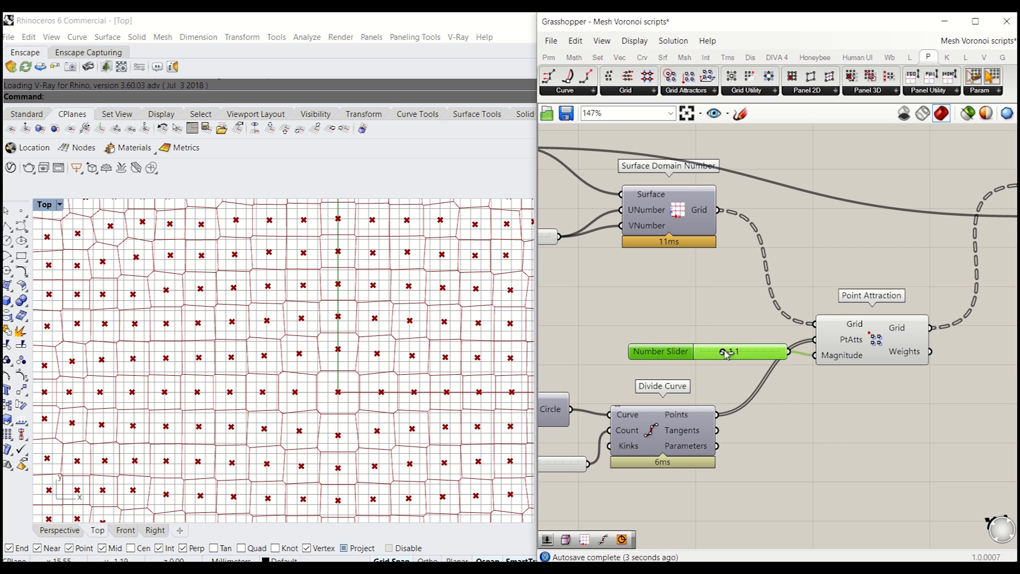
pyautogui.moveTo(715, 351); pyautogui.dragTo(746, 351)
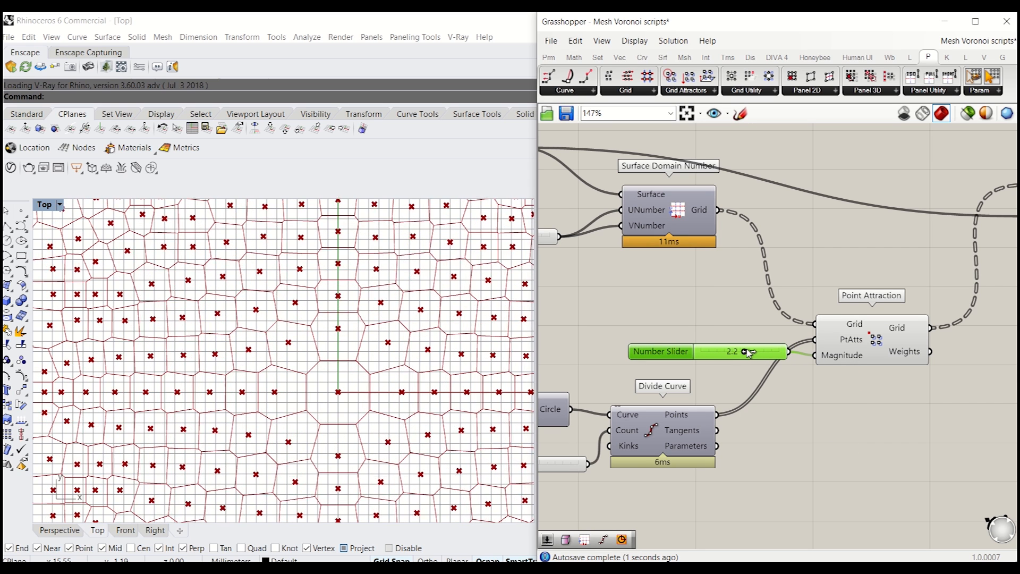
pyautogui.moveTo(747, 351); pyautogui.dragTo(764, 352)
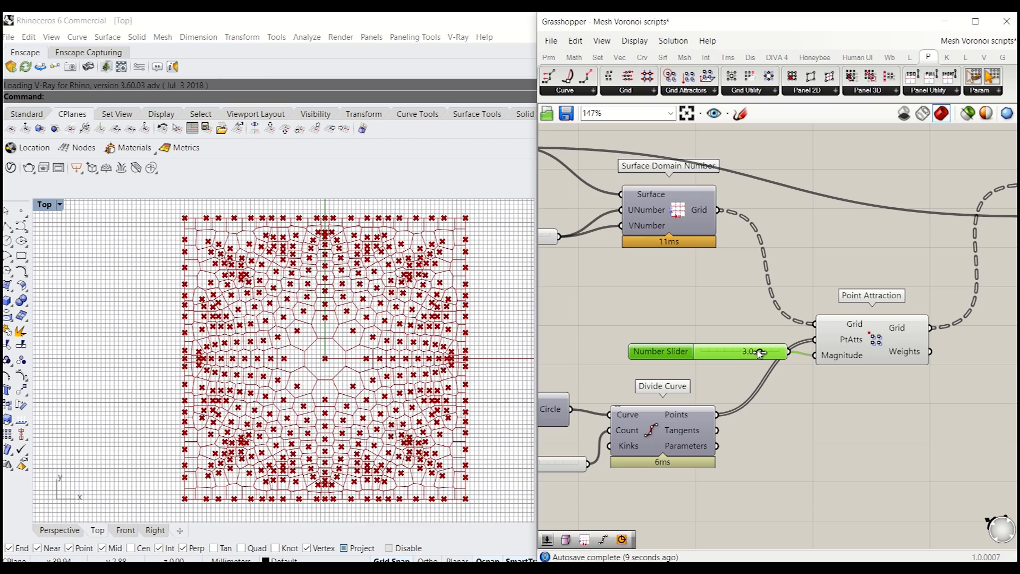
pyautogui.moveTo(755, 351); pyautogui.dragTo(748, 351)
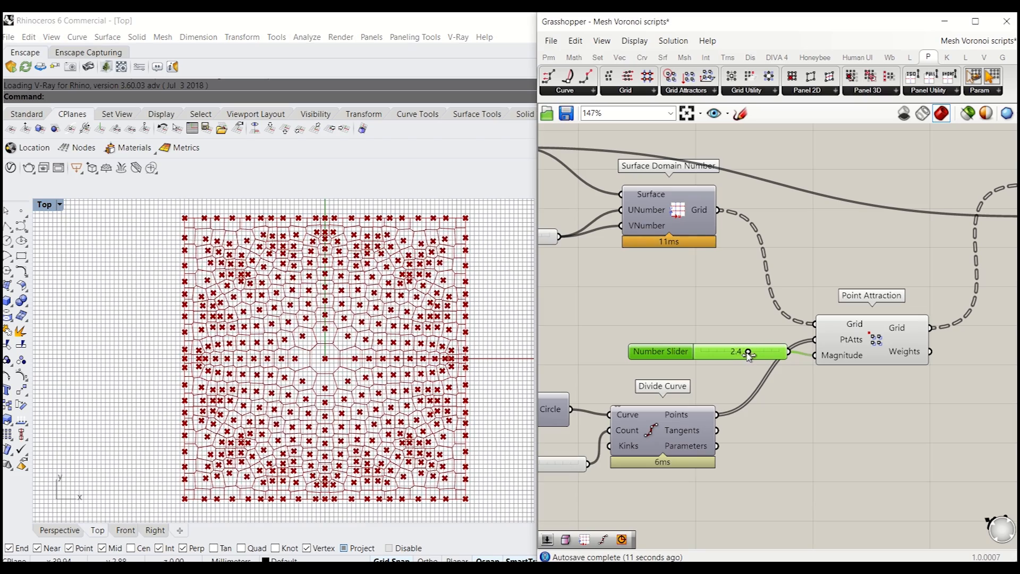
# - Vary the grid division count slider, then set it to 20
pyautogui.moveTo(748, 351); pyautogui.dragTo(767, 351)
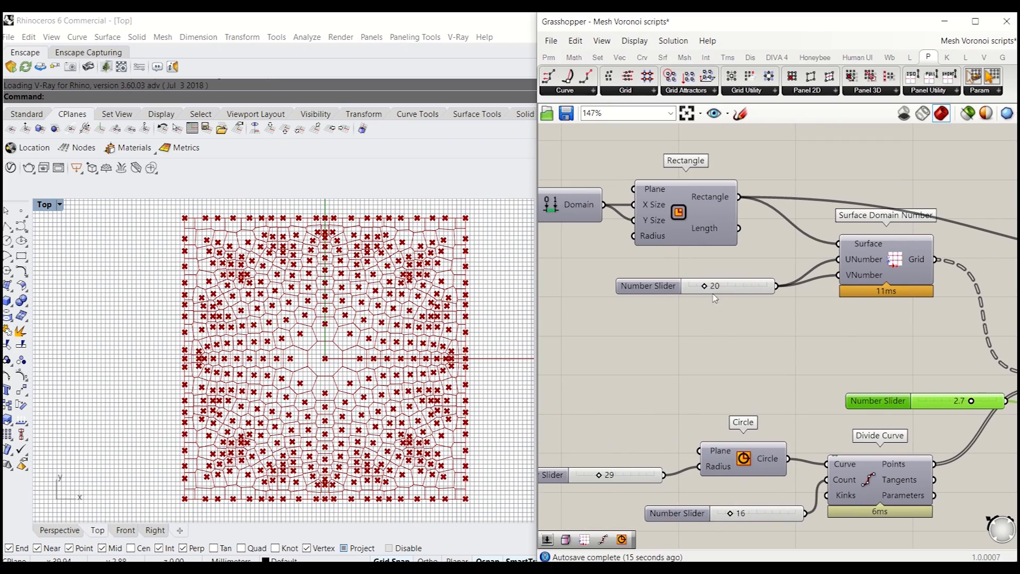
pyautogui.moveTo(705, 286); pyautogui.dragTo(723, 286)
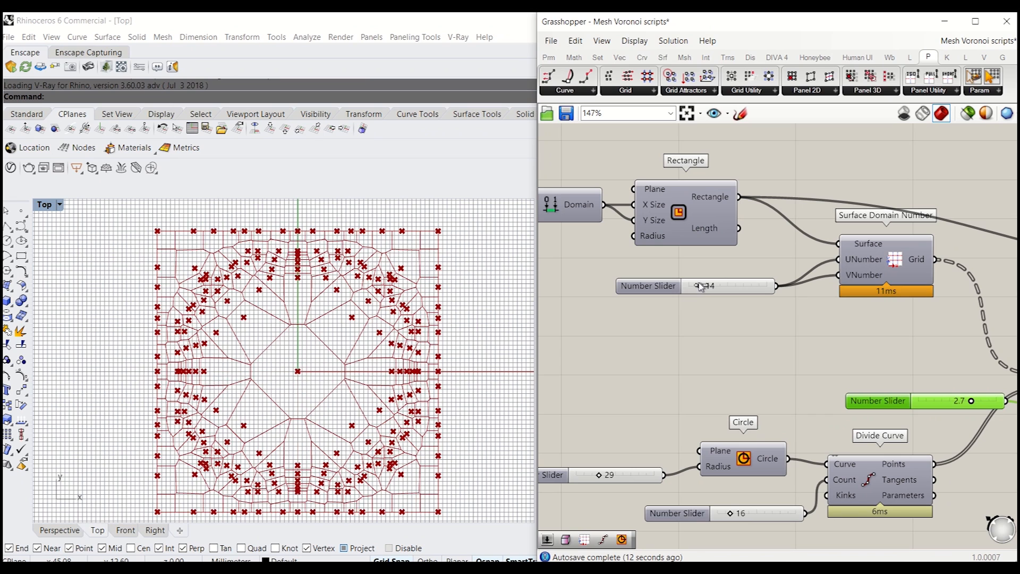
pyautogui.scroll(-3)
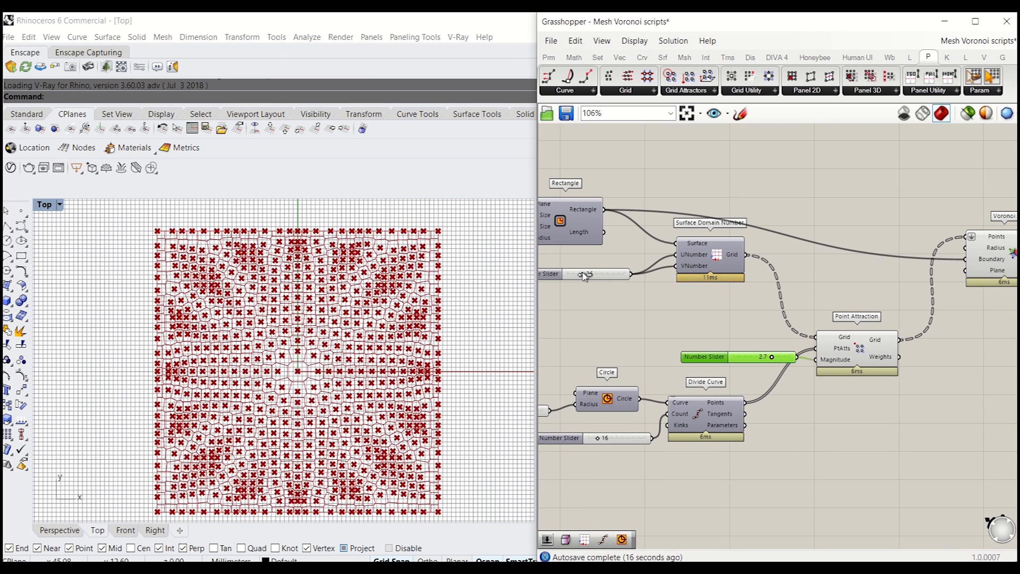
pyautogui.write('20')
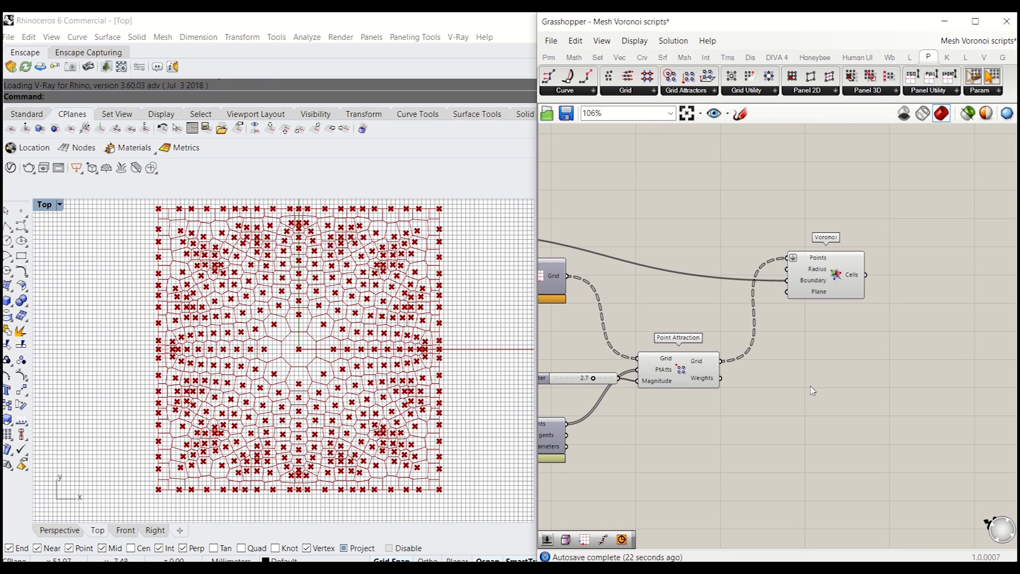
# - Preview the Voronoi cells and add a Construct Point component to the canvas
pyautogui.click(817, 256)
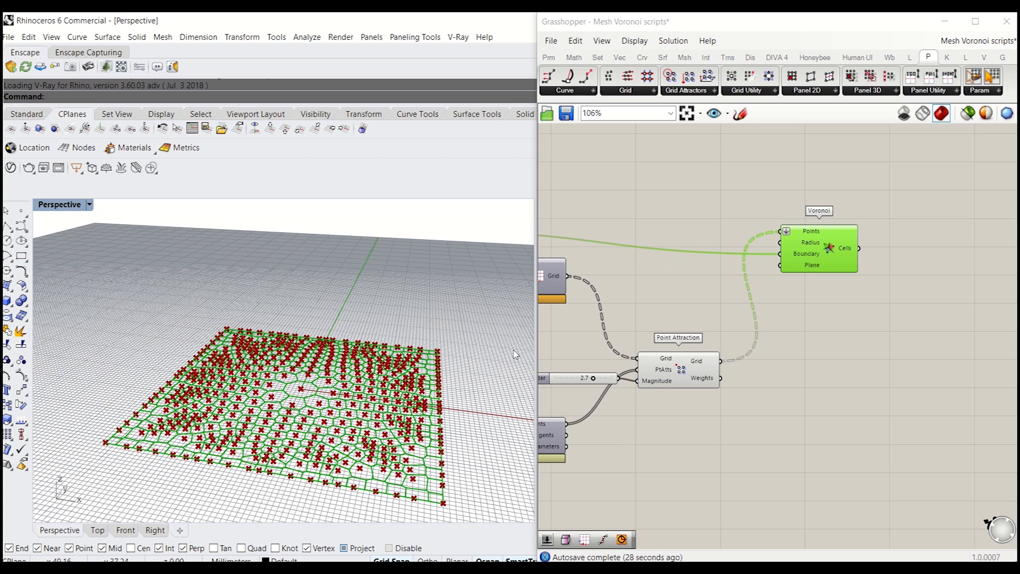
pyautogui.scroll(-3)
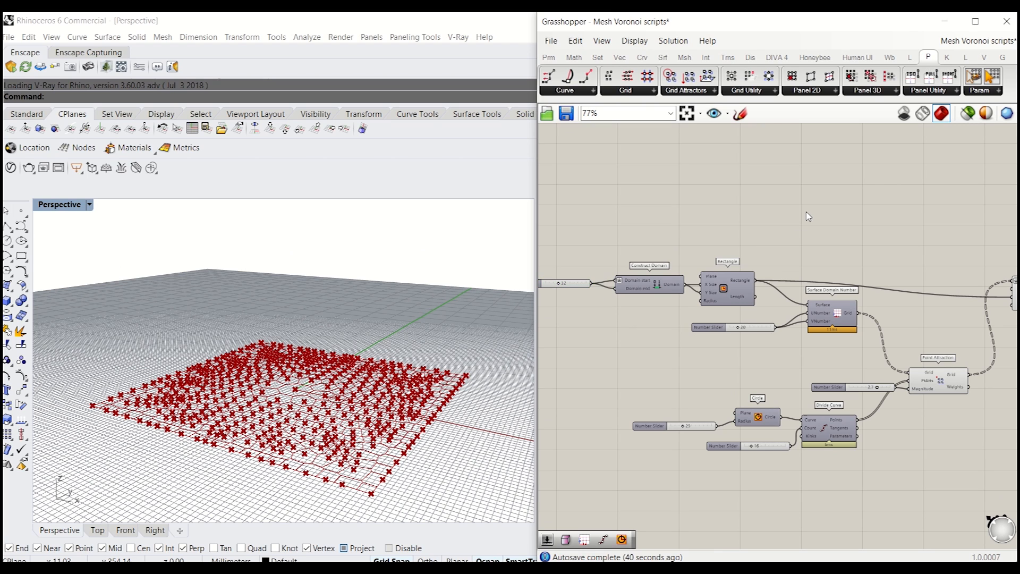
pyautogui.write('po')
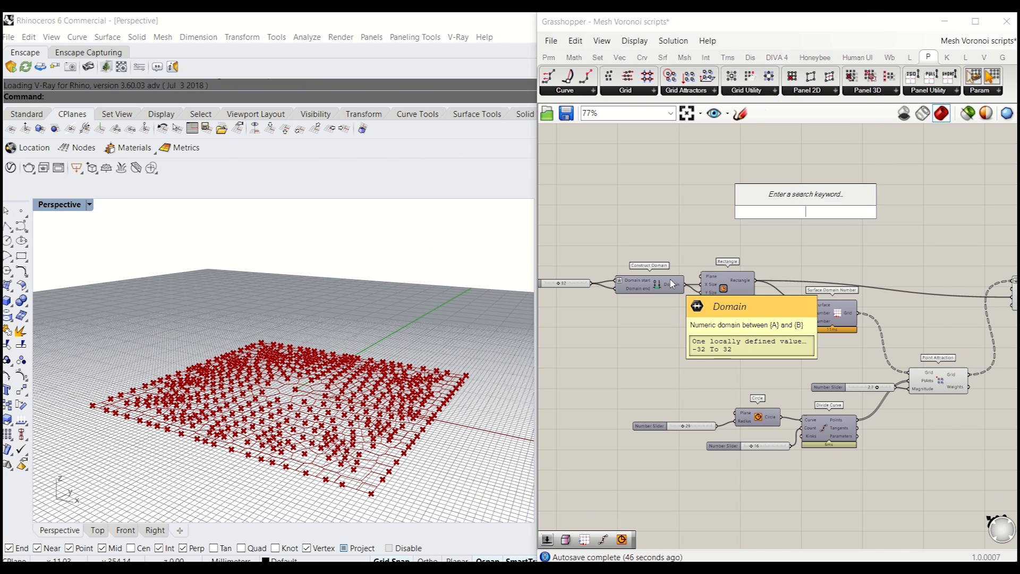
pyautogui.write('contrcut')
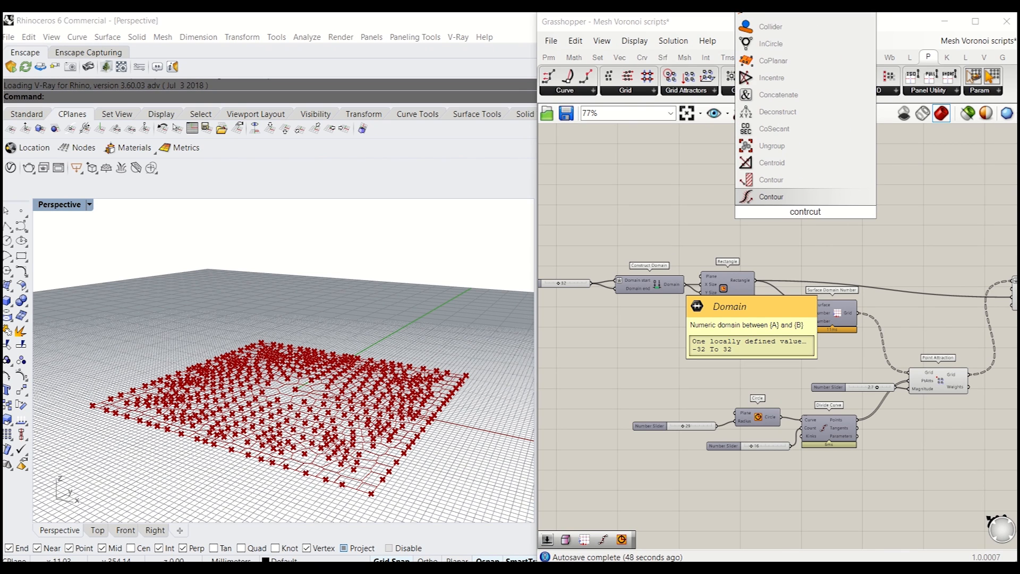
pyautogui.click(777, 112)
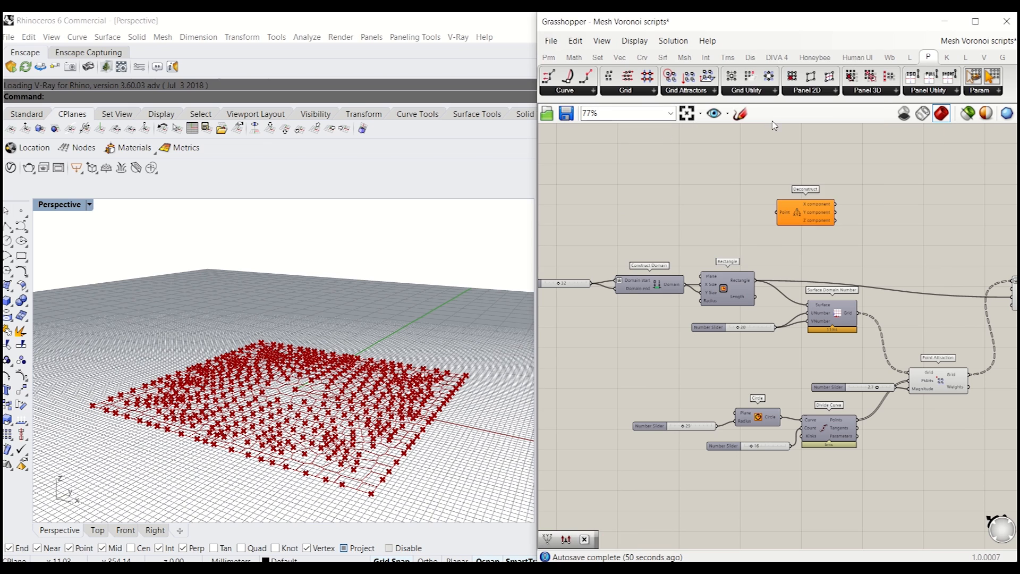
# - Add Unit Z and Move components so the constructed point can rise along Z
pyautogui.moveTo(806, 213); pyautogui.dragTo(778, 189)
pyautogui.write('z')
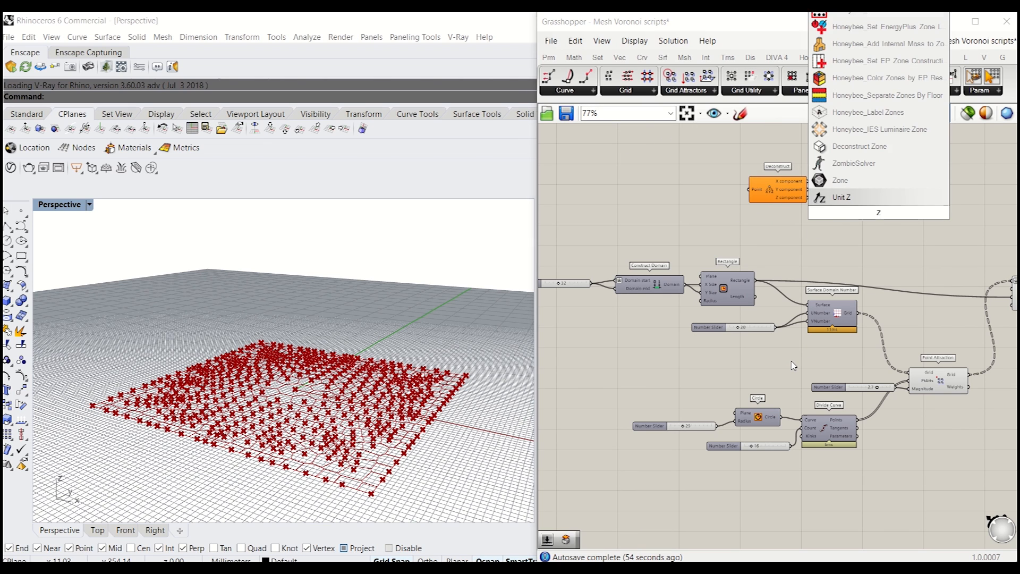
pyautogui.click(879, 212)
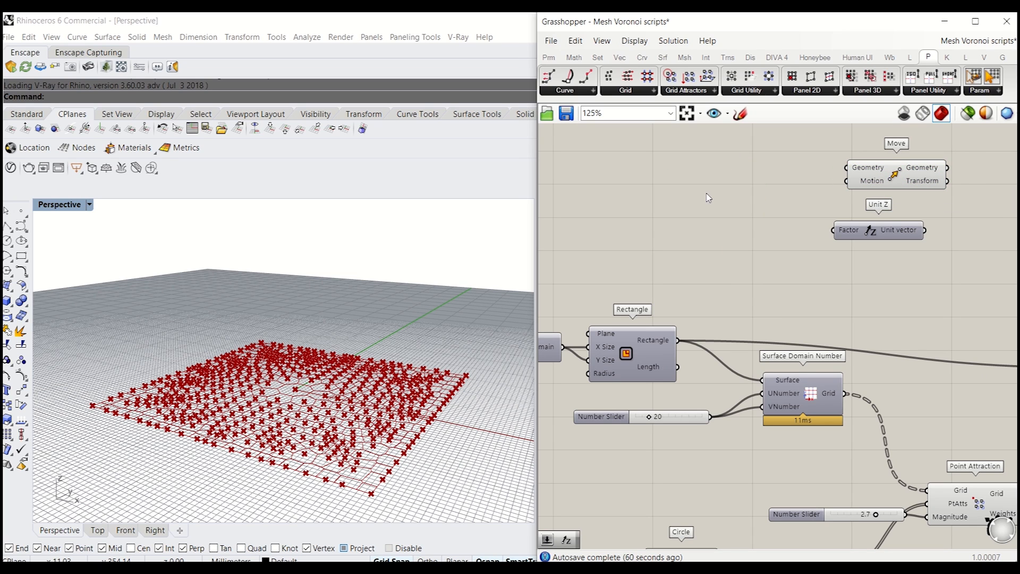
pyautogui.write('contruct point')
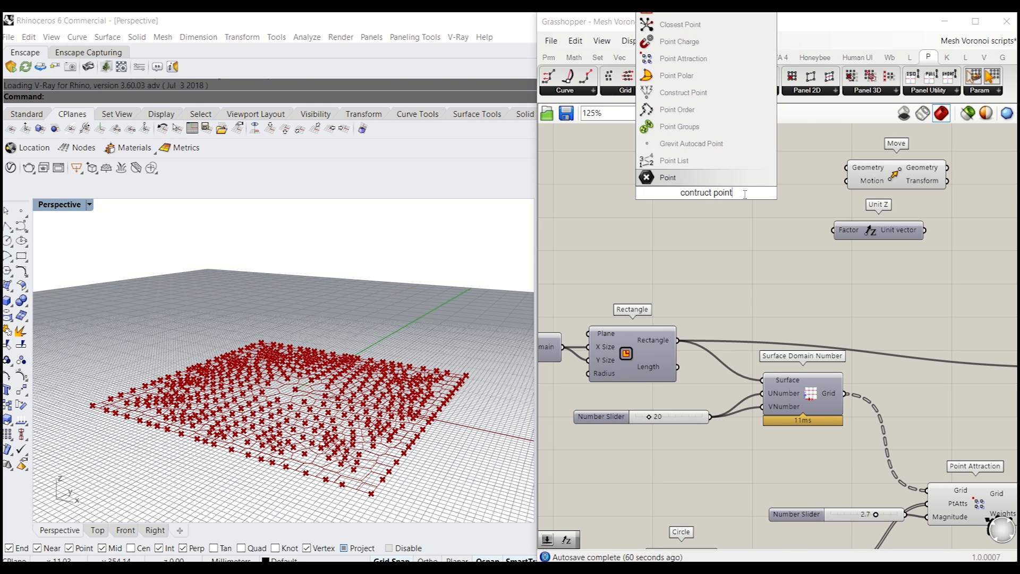
pyautogui.moveTo(692, 144)
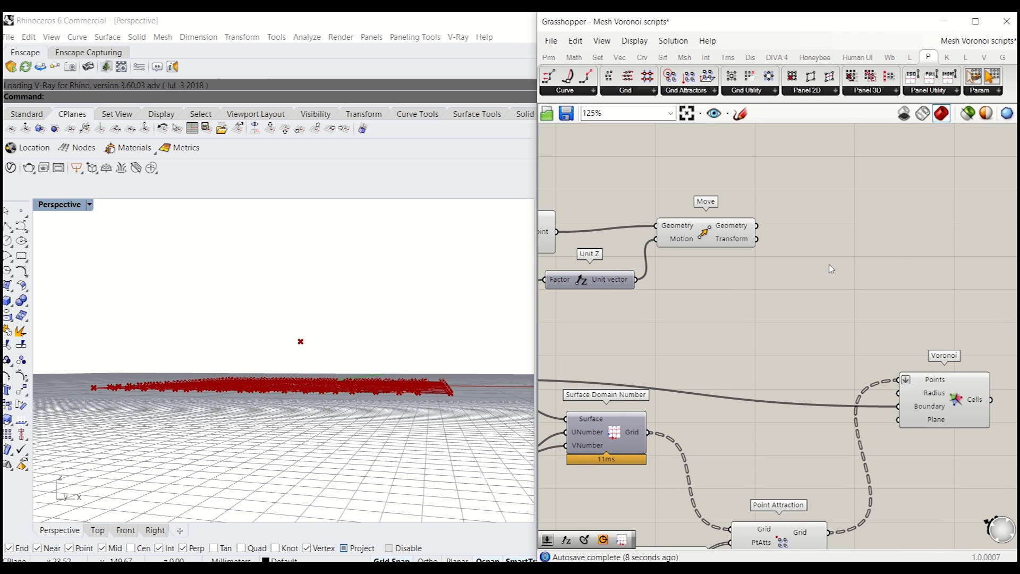
# - Add a Patch surface over the raised point, testing the Unit Z height factor and returning it to 10
pyautogui.write('pat')
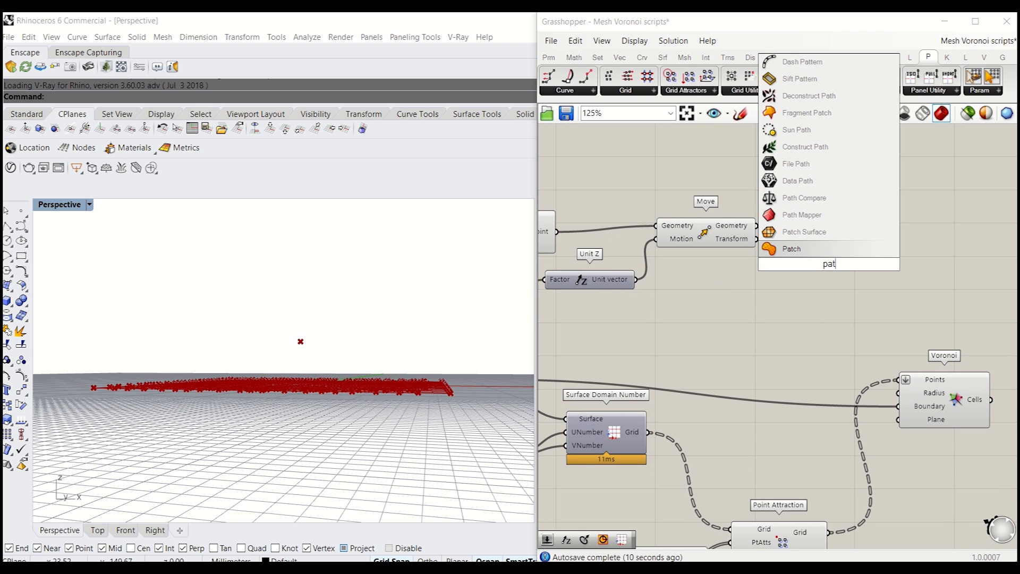
pyautogui.click(791, 248)
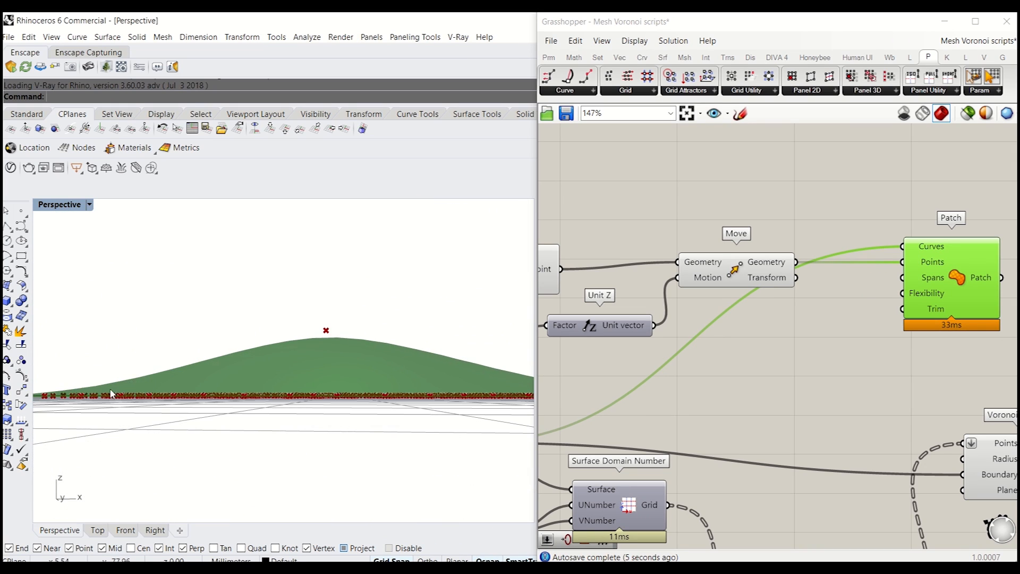
pyautogui.moveTo(381, 372)
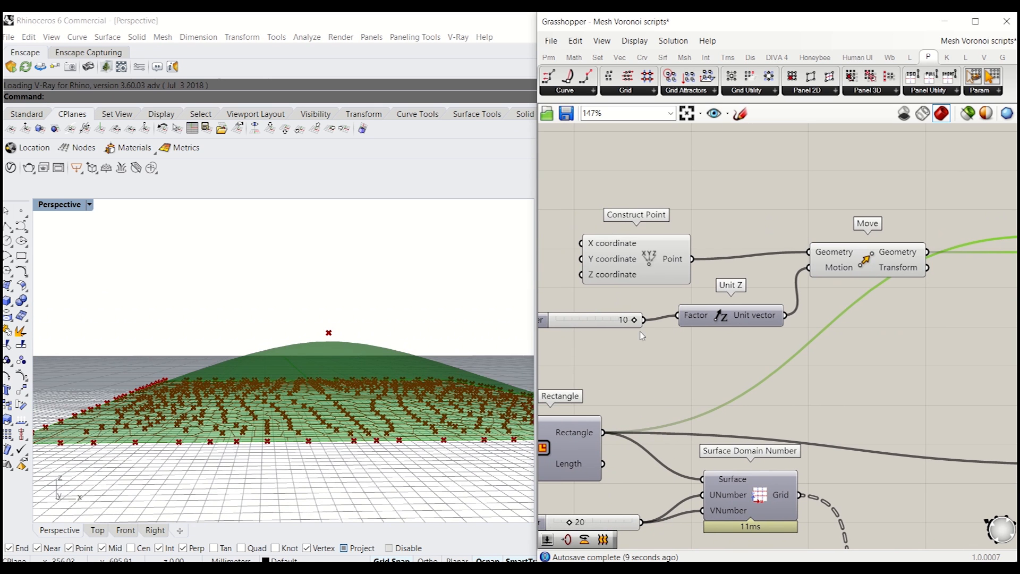
pyautogui.moveTo(637, 320); pyautogui.dragTo(592, 320)
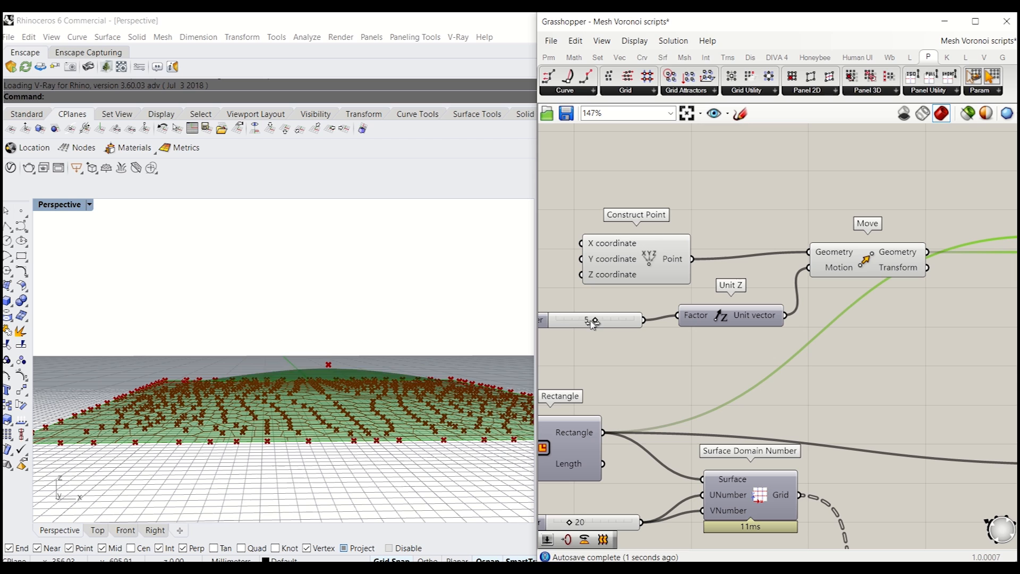
pyautogui.moveTo(587, 320); pyautogui.dragTo(623, 320)
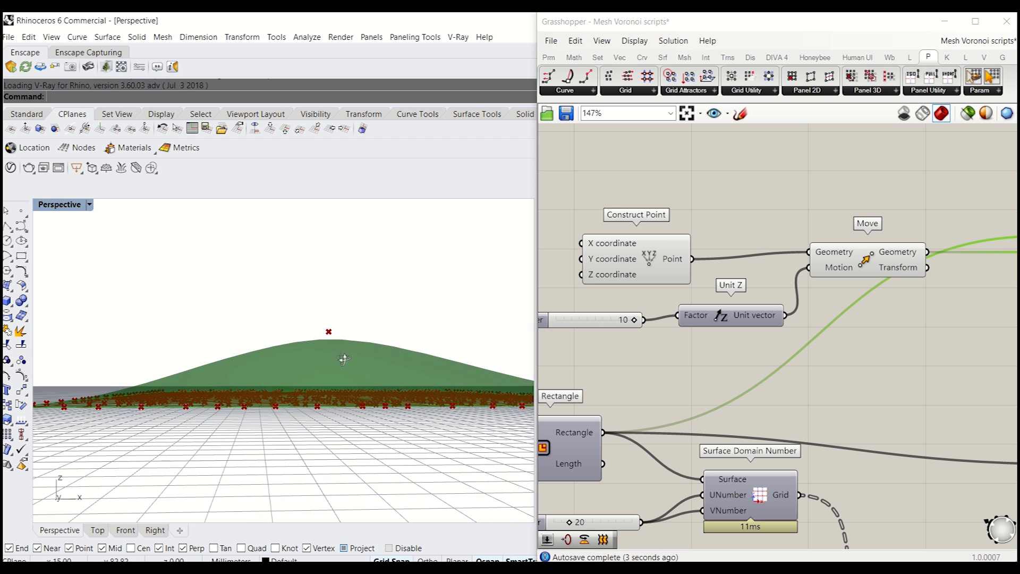
pyautogui.moveTo(325, 374)
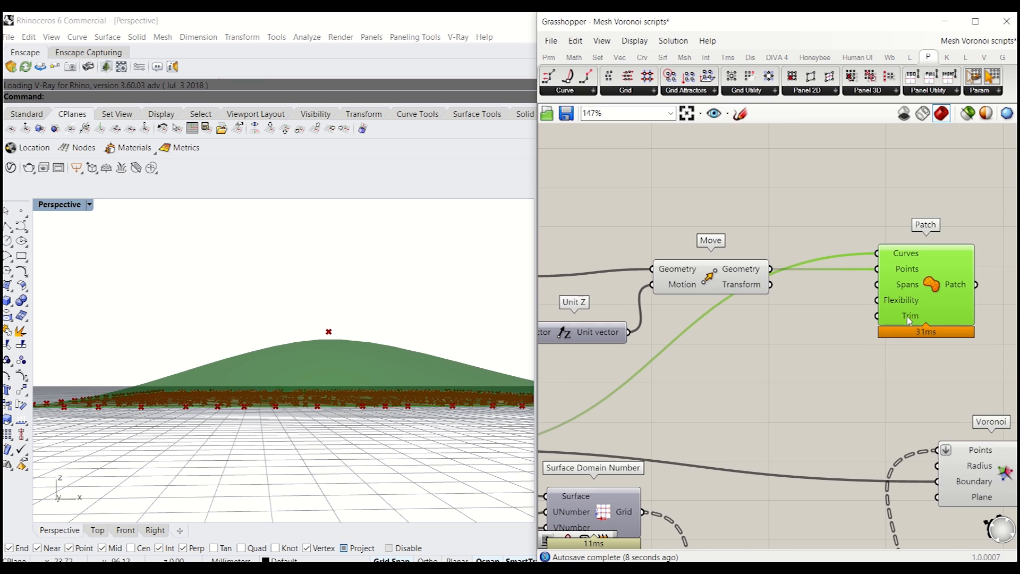
# - Feed a number slider of 30 into the Patch Spans input
pyautogui.scroll(3)
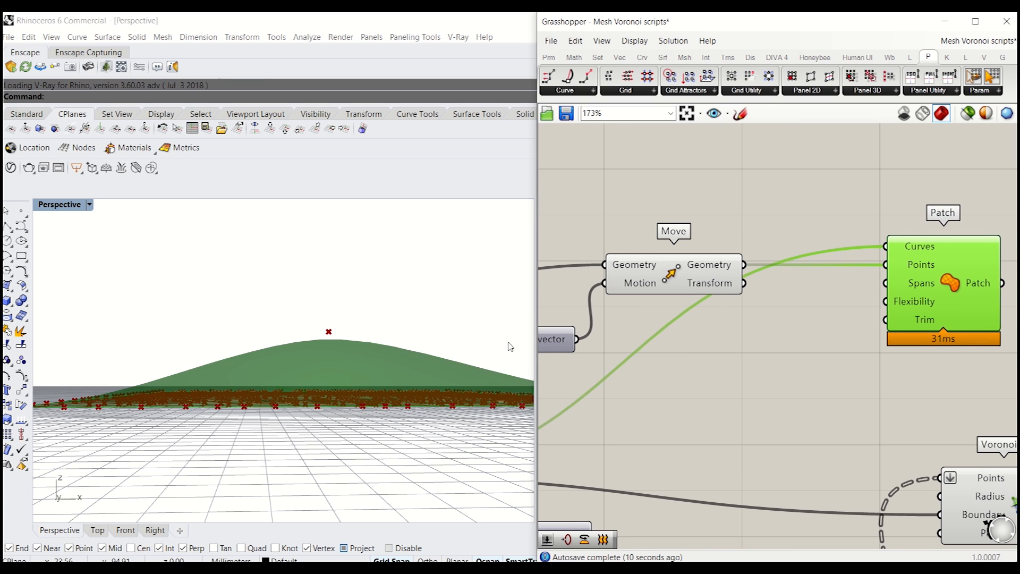
pyautogui.moveTo(227, 361)
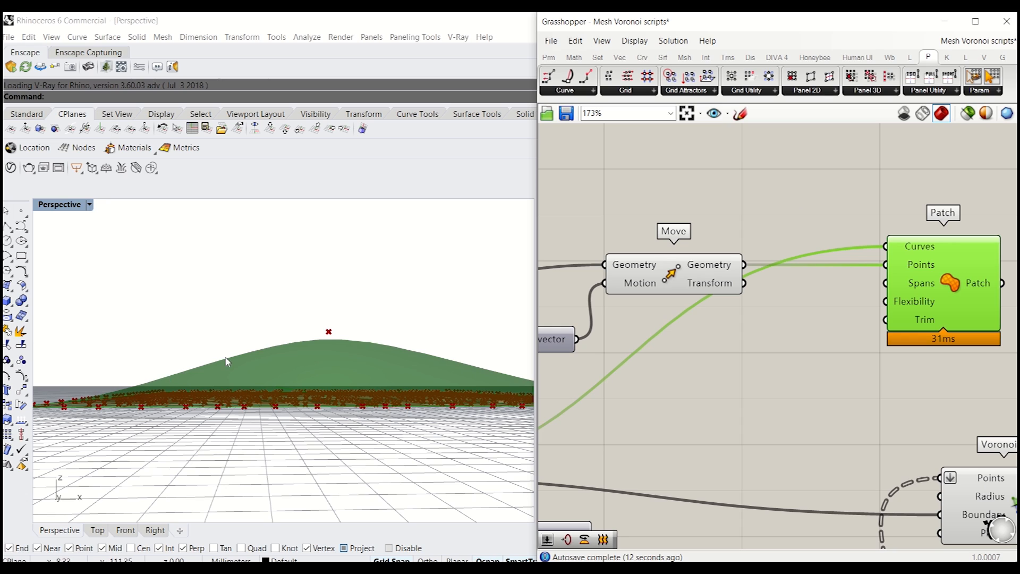
pyautogui.doubleClick(697, 344)
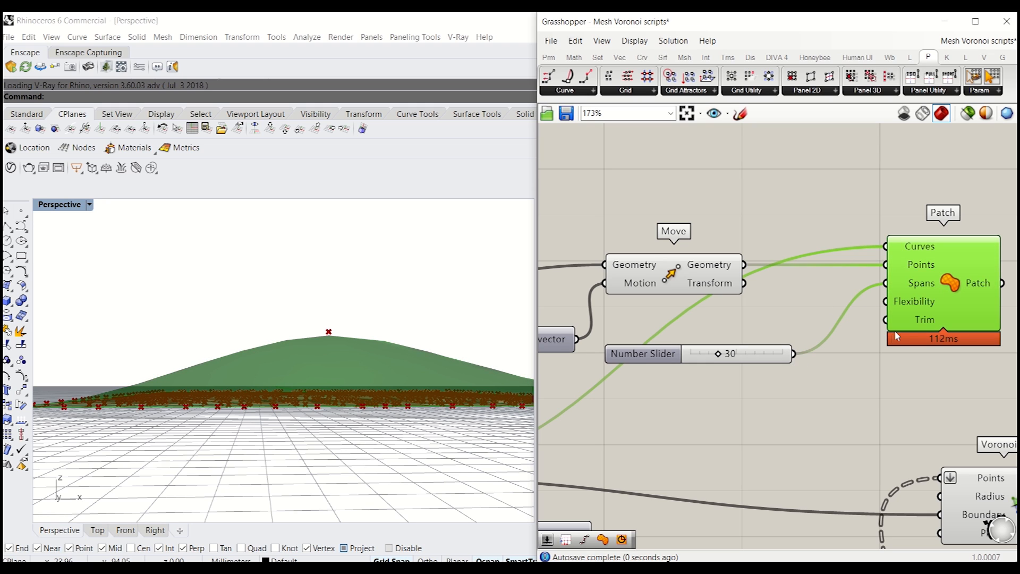
pyautogui.moveTo(914, 311)
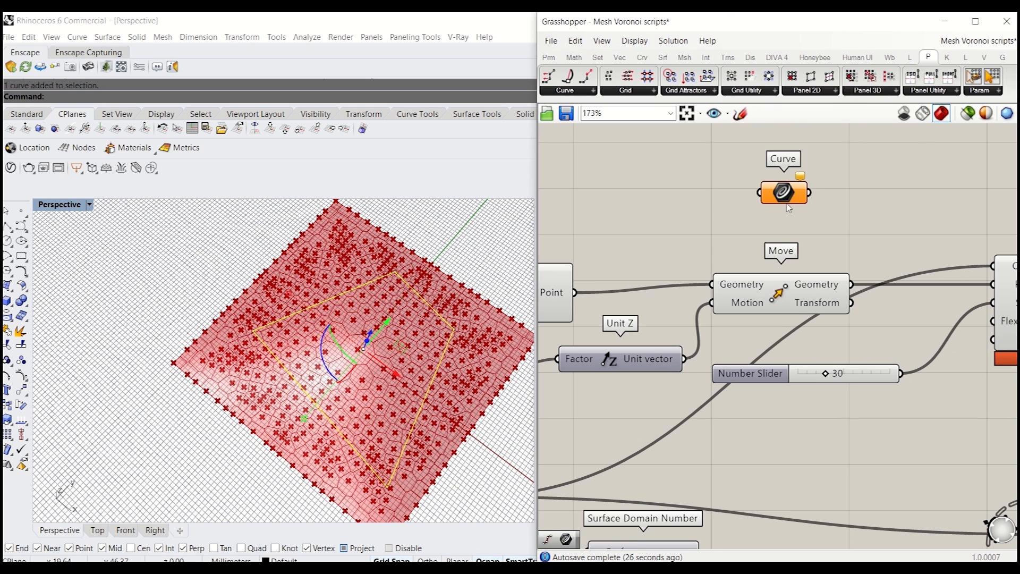
# - Reference a four-sided Rhino curve through a Curve parameter as the Patch boundary
pyautogui.click(783, 192)
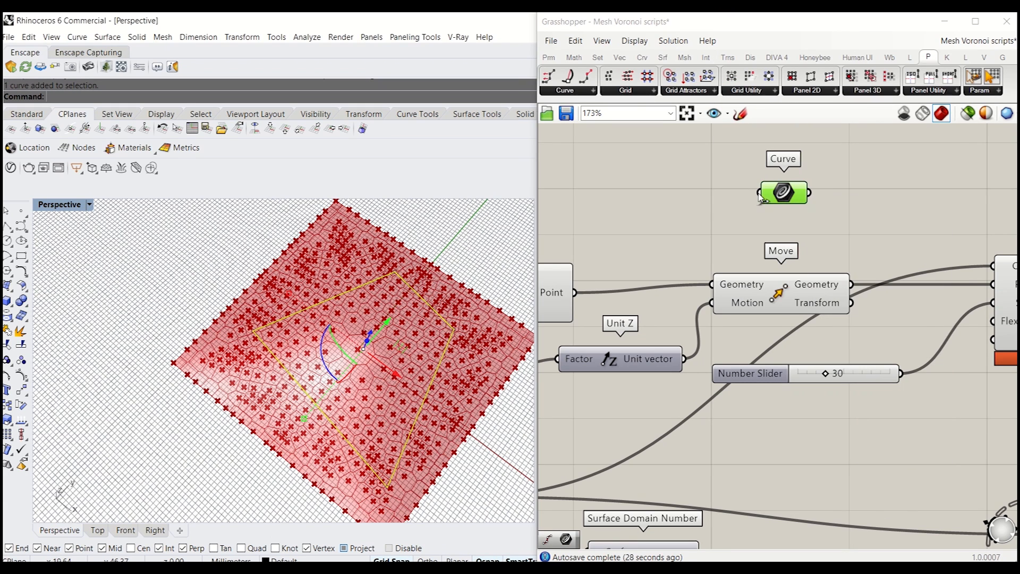
pyautogui.scroll(-3)
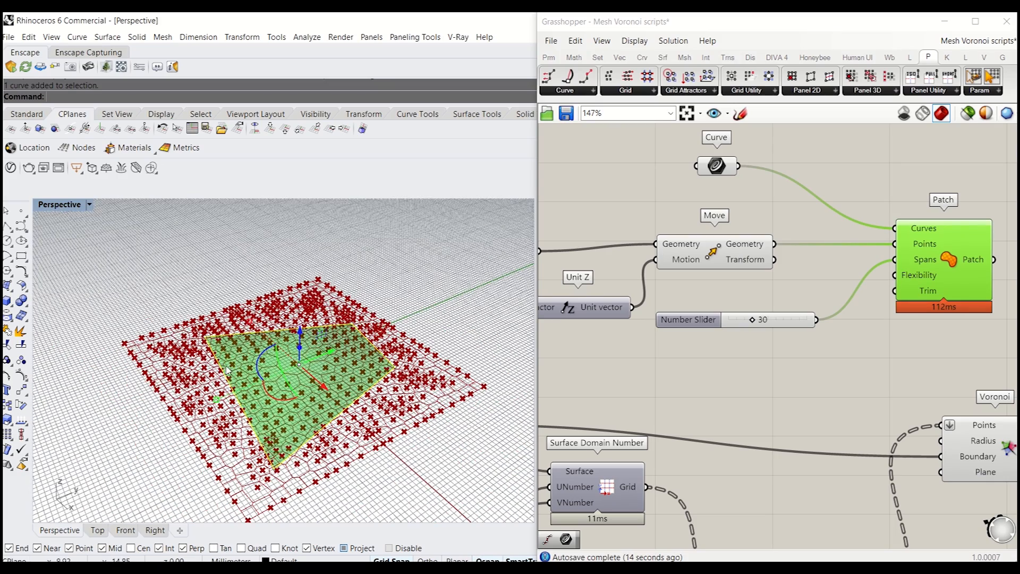
pyautogui.moveTo(350, 381)
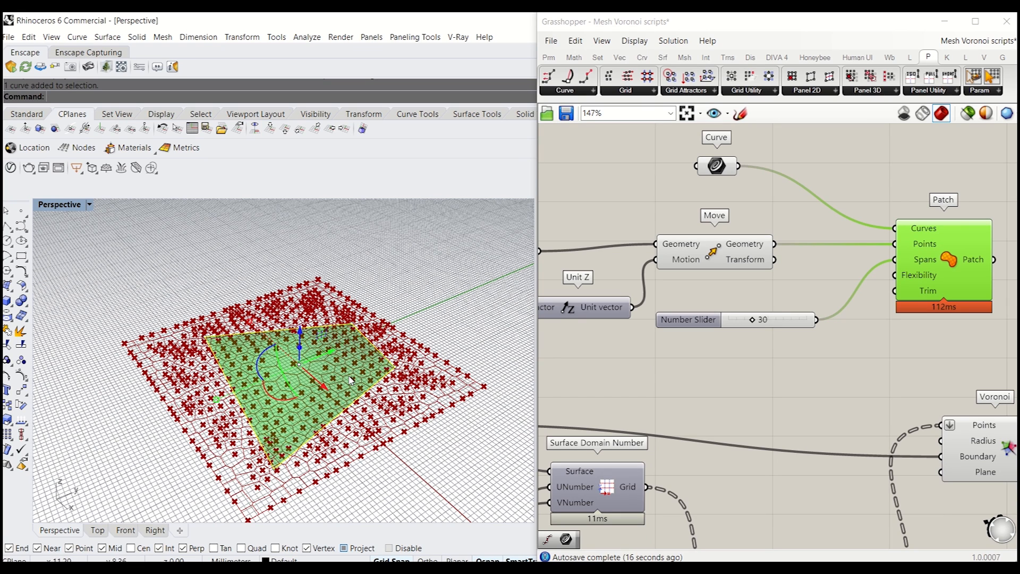
pyautogui.moveTo(369, 379)
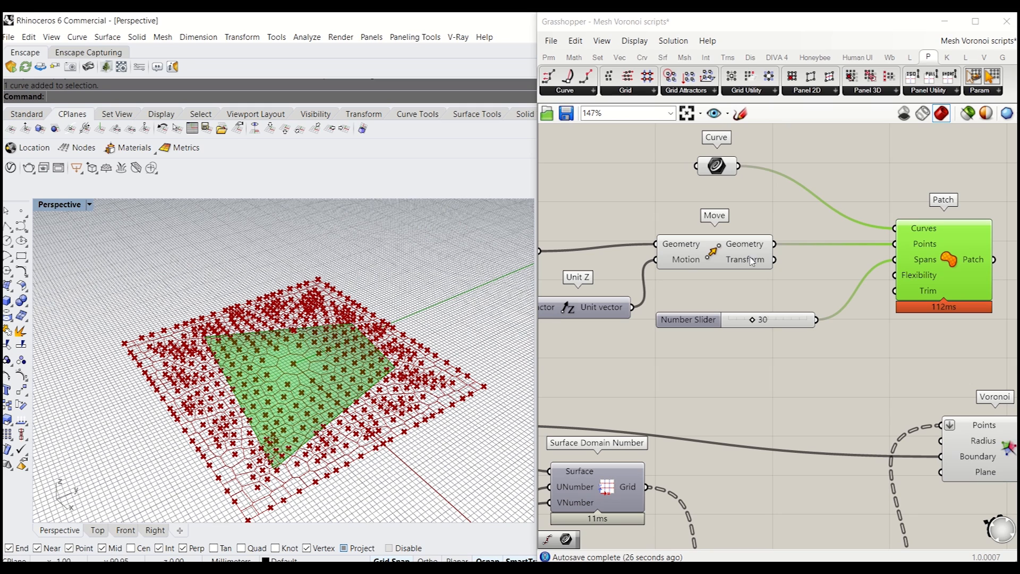
pyautogui.scroll(-3)
pyautogui.write('off')
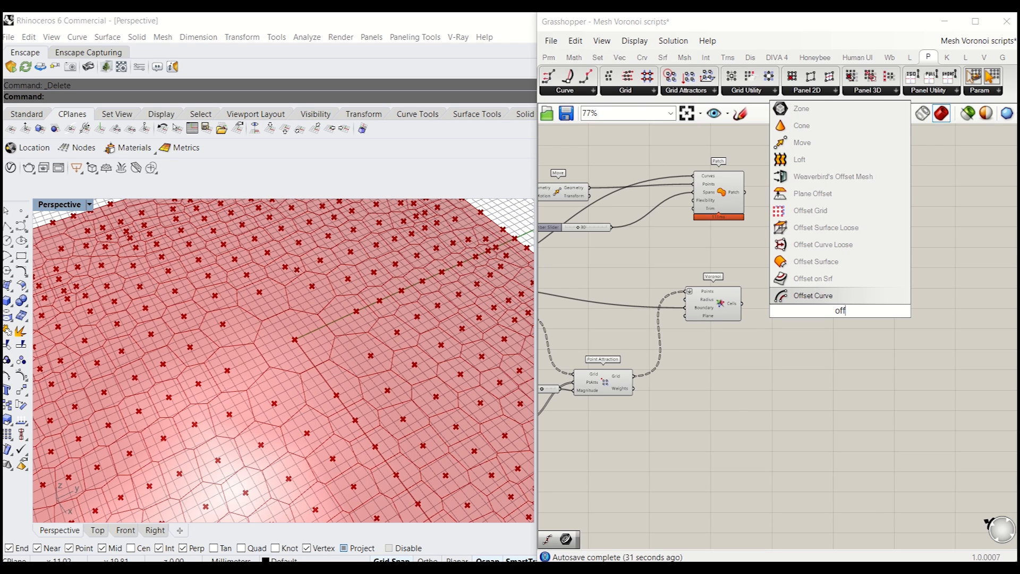
# - Add a Scale component to the canvas
pyautogui.write('scal')
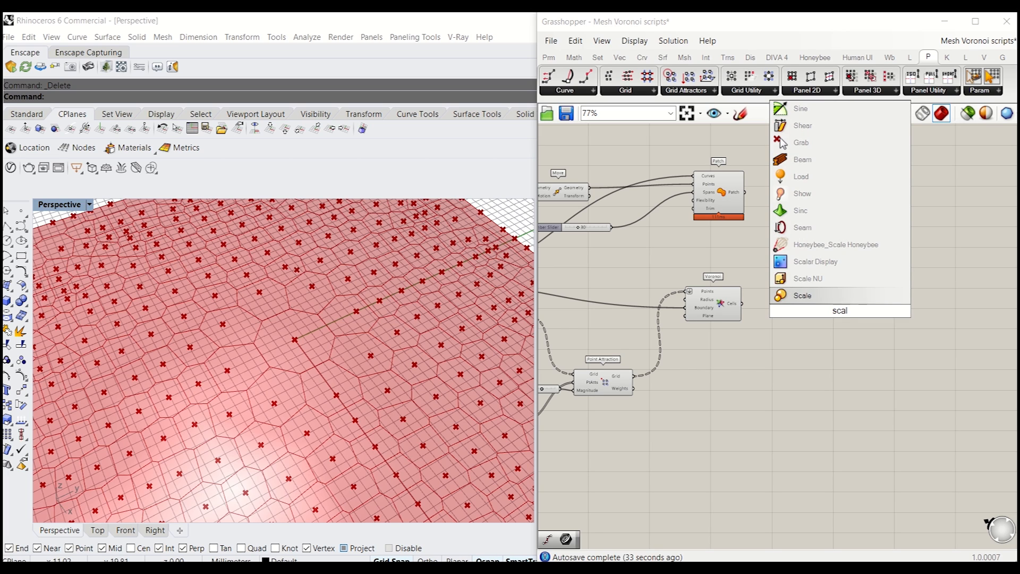
pyautogui.click(801, 296)
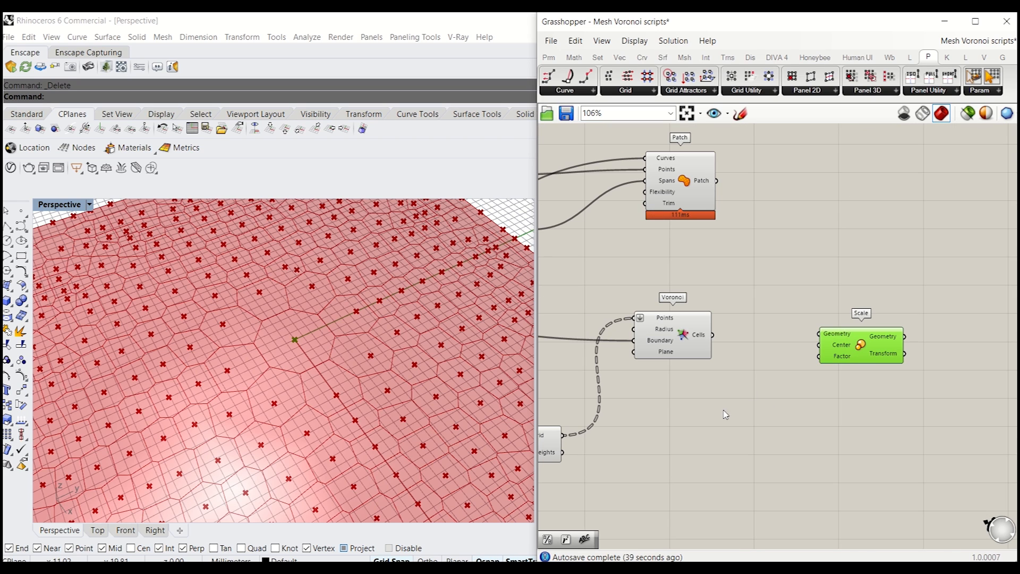
pyautogui.scroll(-3)
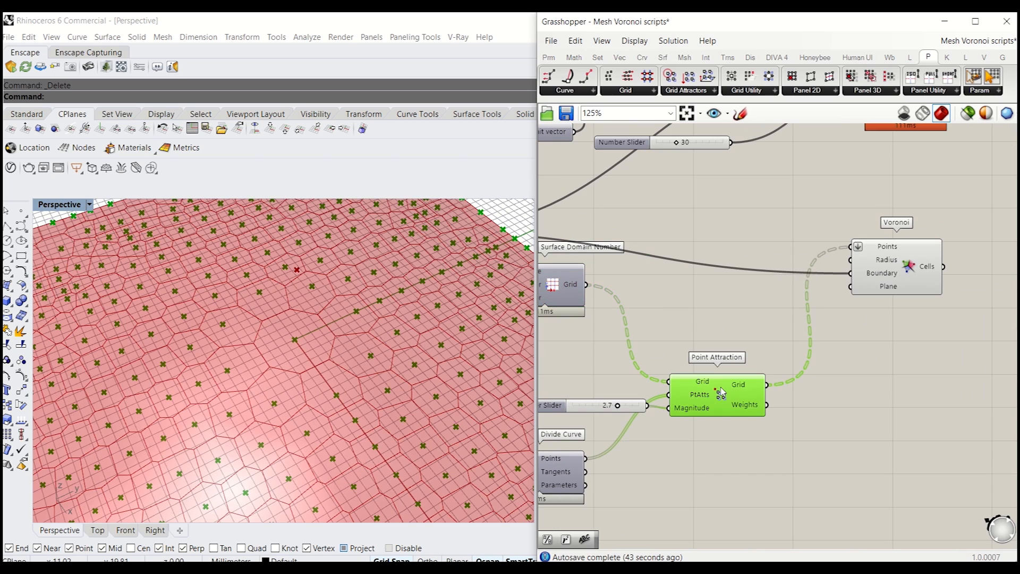
pyautogui.moveTo(859, 395)
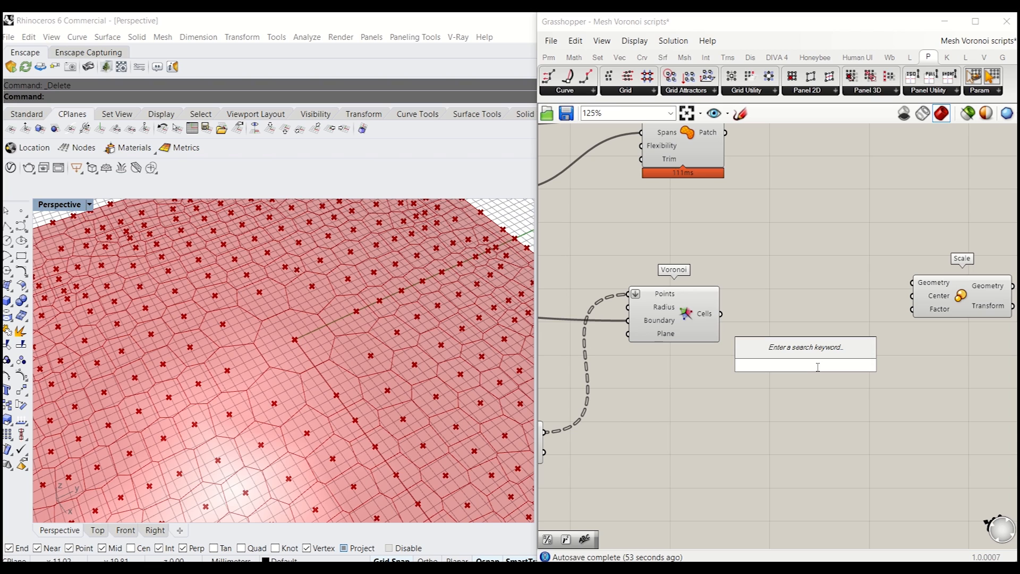
# - Add Deconstruct Mesh and Average, feeding the Voronoi cells' vertices into the average
pyautogui.write('mesh')
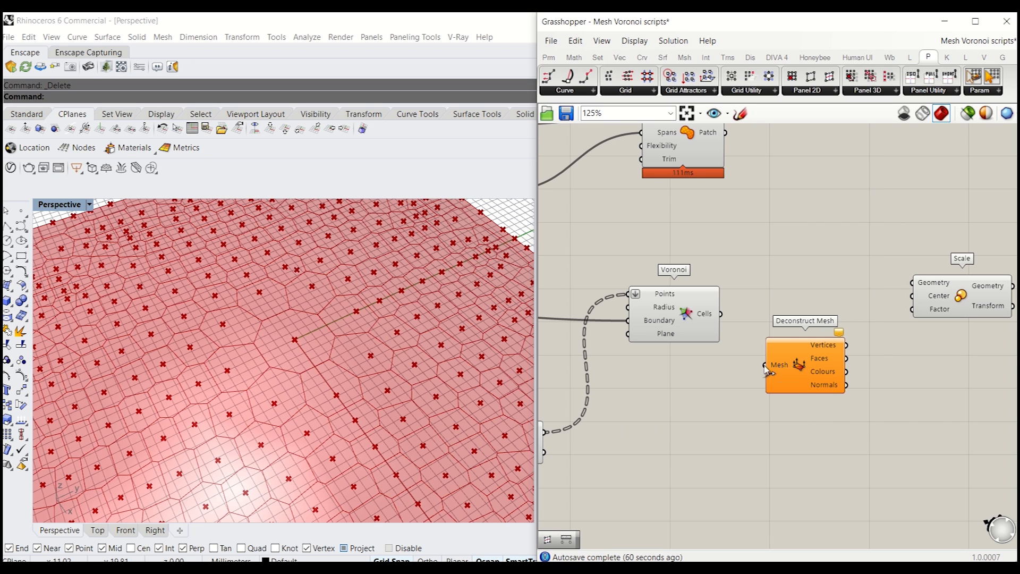
pyautogui.moveTo(725, 319)
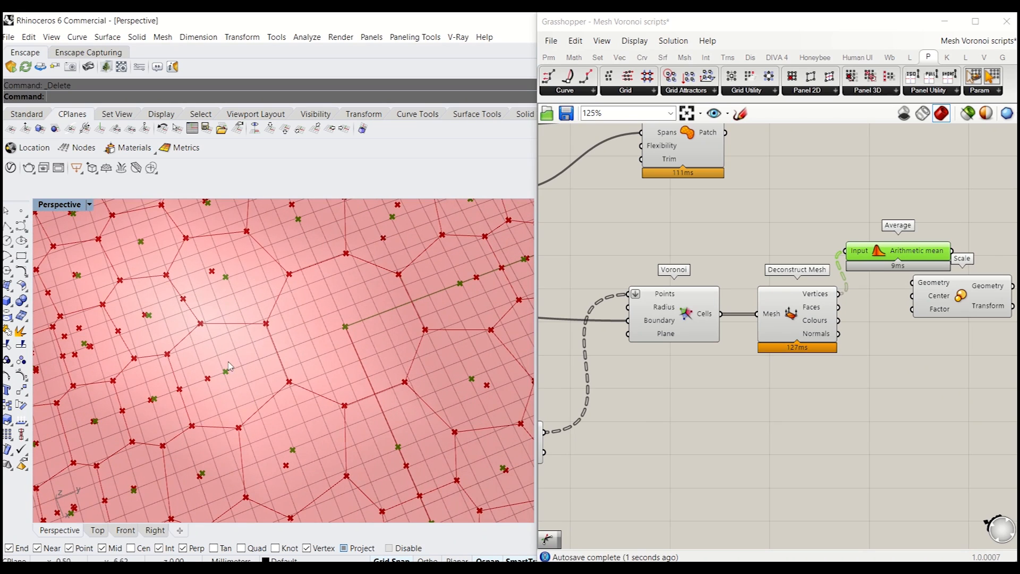
pyautogui.moveTo(203, 377)
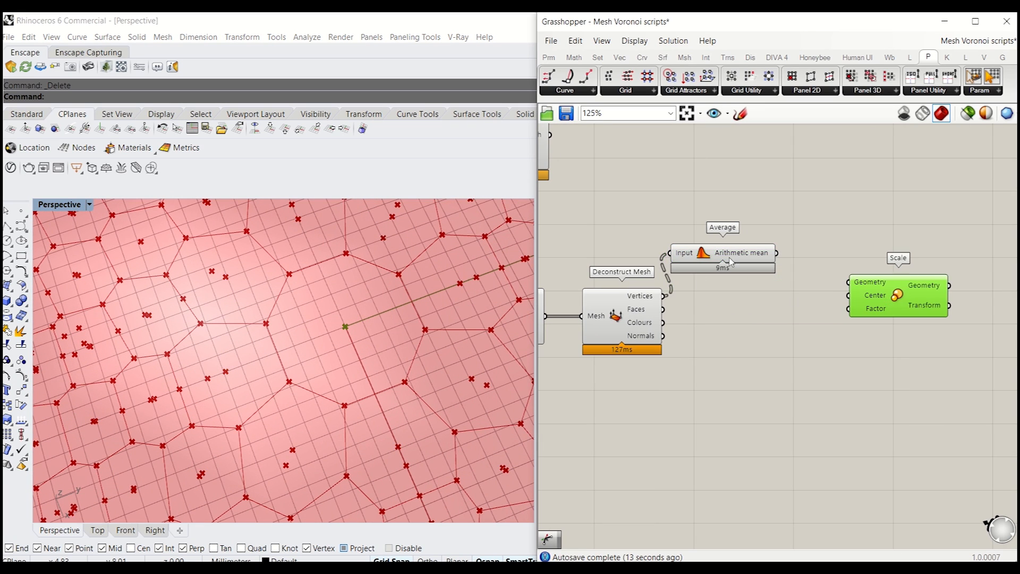
pyautogui.moveTo(723, 253); pyautogui.dragTo(737, 300)
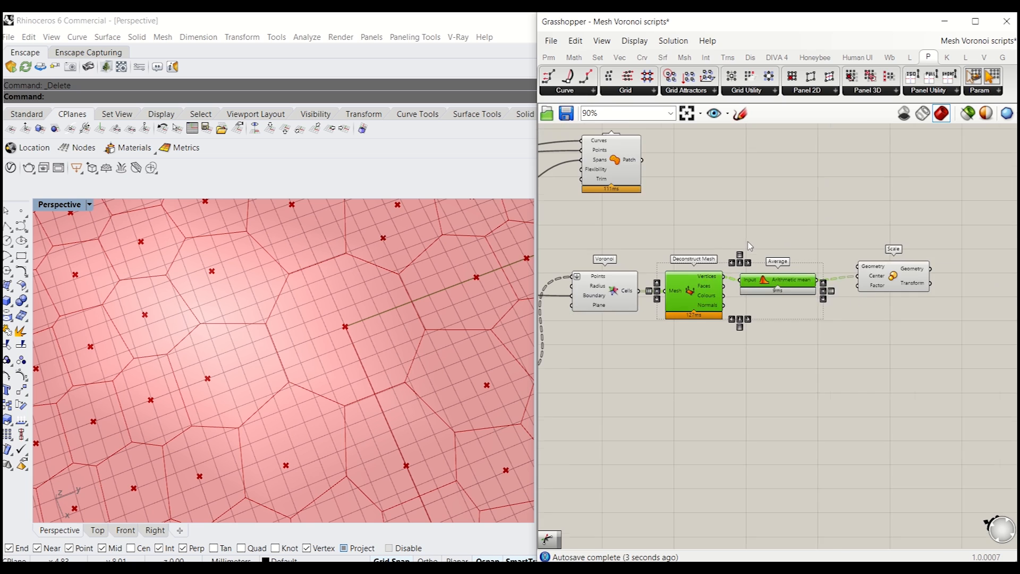
# - Hide the attractor points and simplify the Voronoi Cells output data structure
pyautogui.scroll(-3)
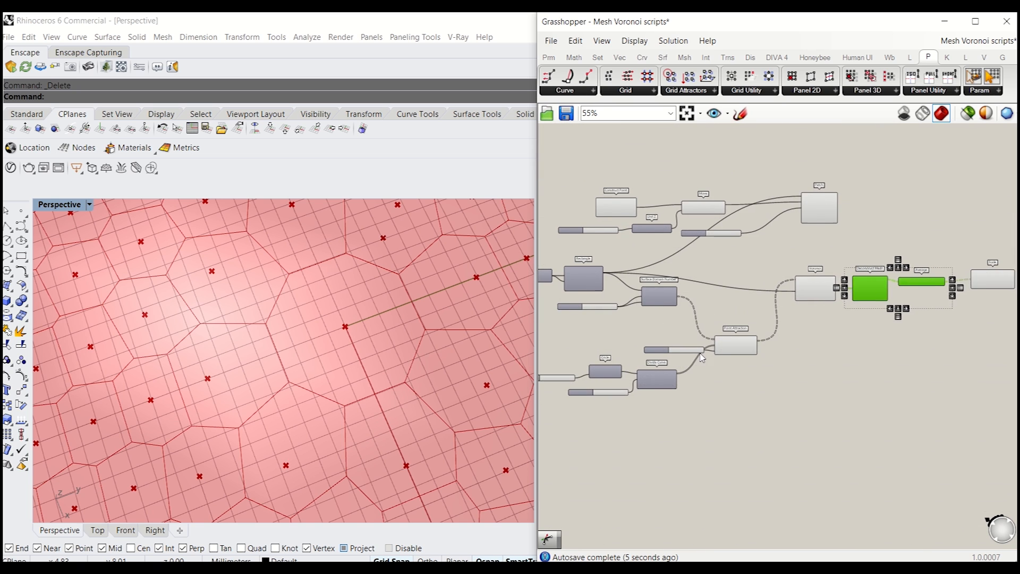
pyautogui.rightClick(780, 335)
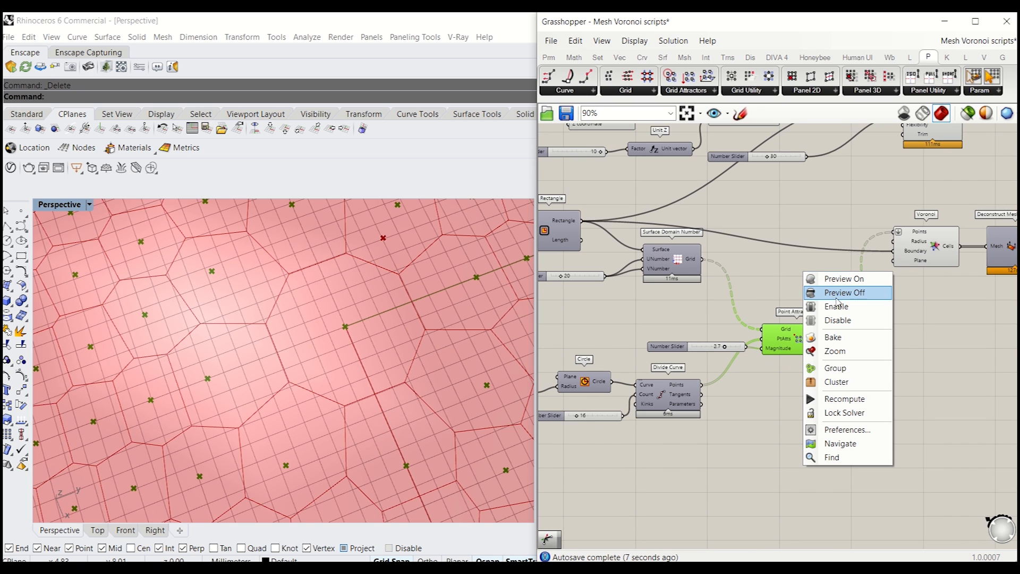
pyautogui.click(843, 292)
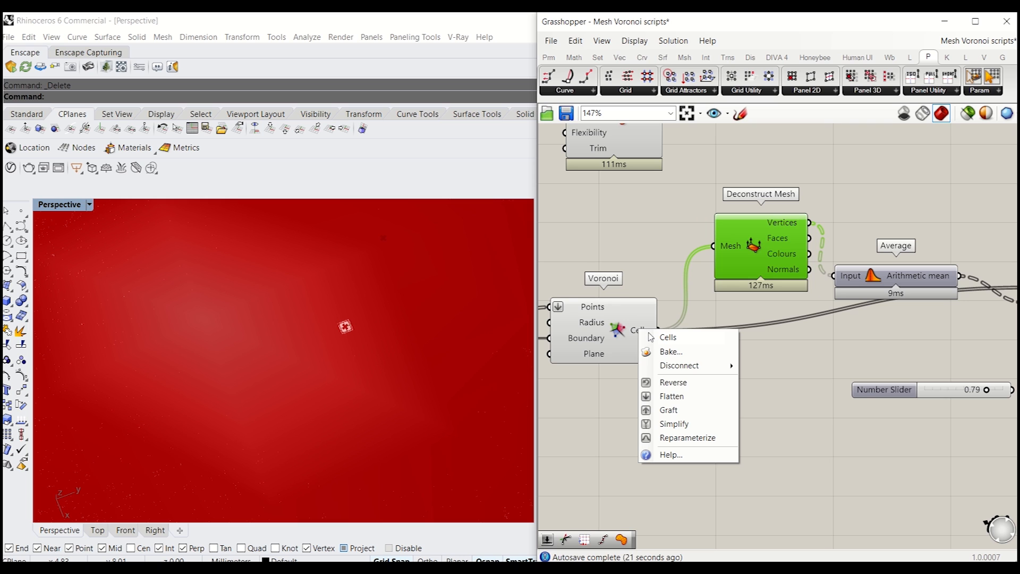
pyautogui.moveTo(674, 424)
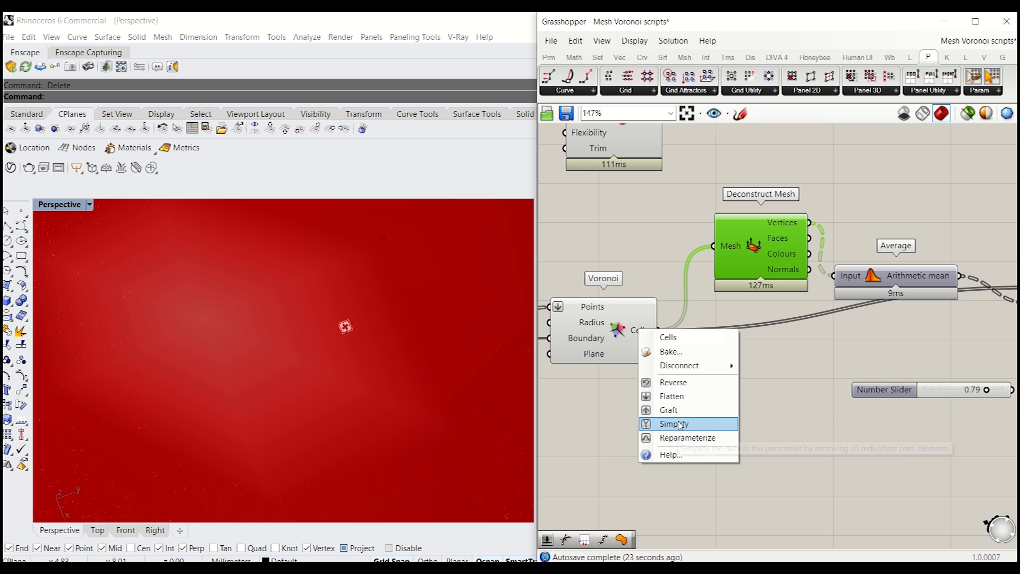
pyautogui.click(675, 424)
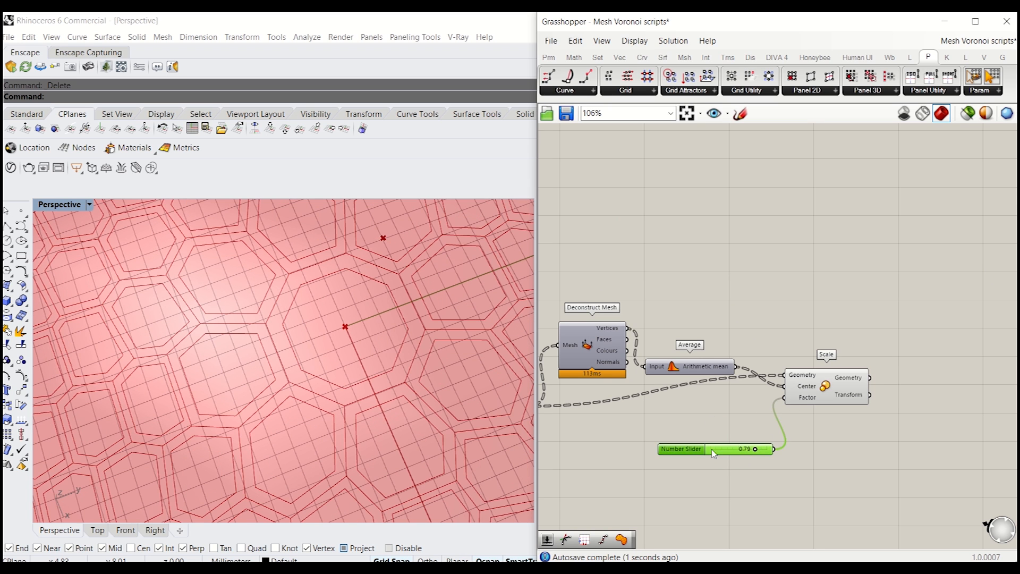
pyautogui.scroll(-3)
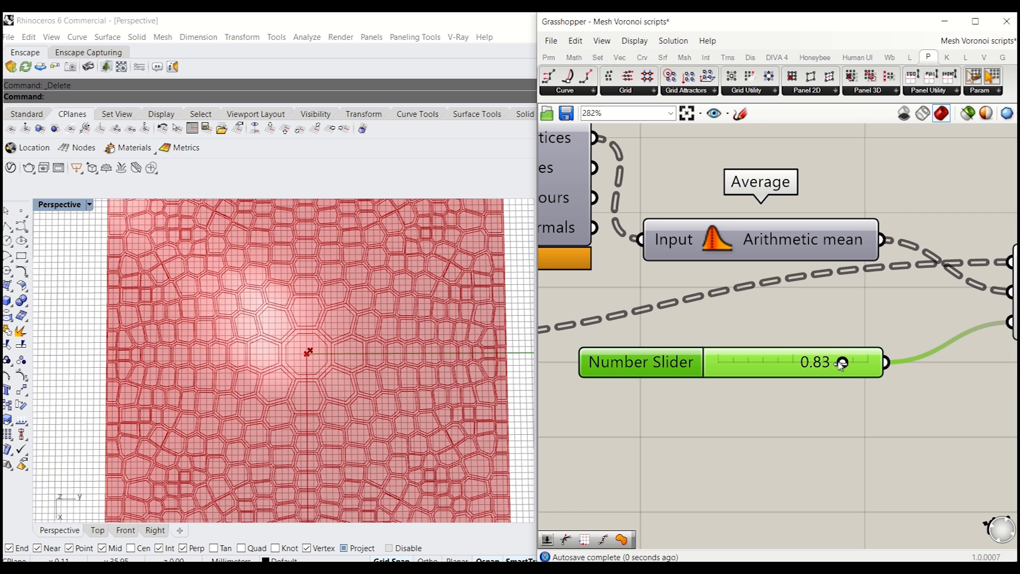
# - Tune the Scale factor slider through several values, settling the inset cells at about 0.7
pyautogui.moveTo(841, 362); pyautogui.dragTo(849, 362)
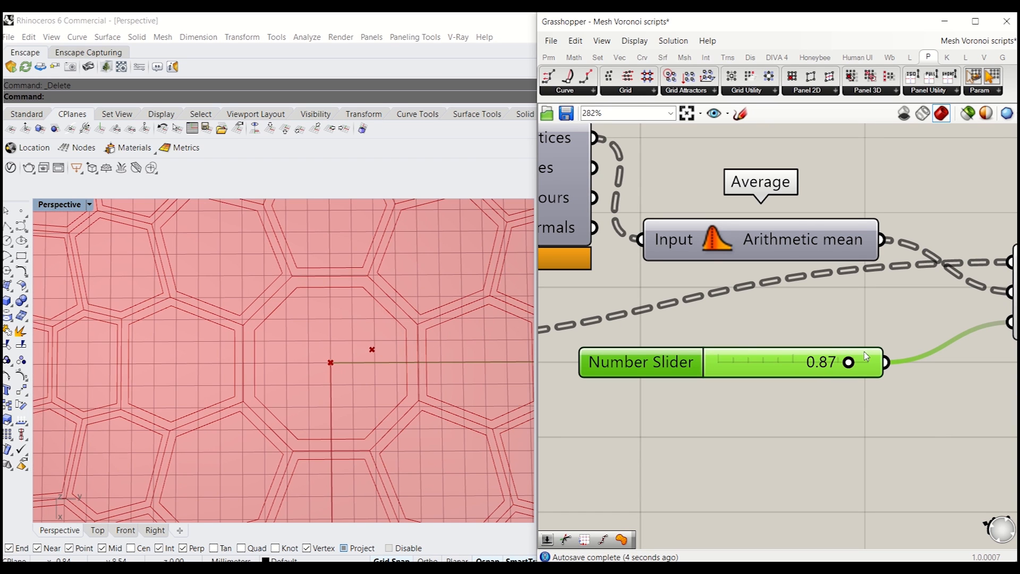
pyautogui.moveTo(849, 362); pyautogui.dragTo(862, 362)
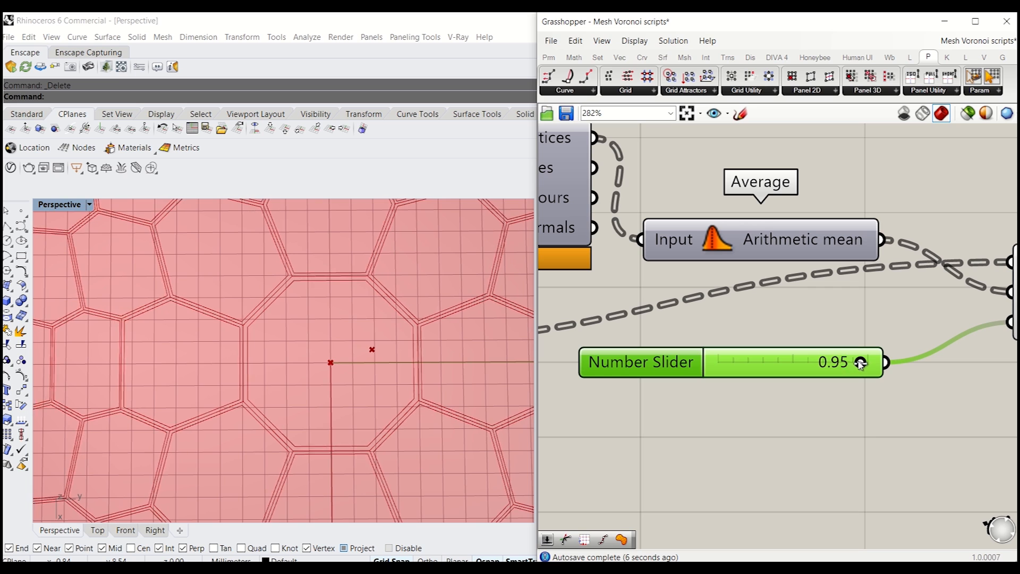
pyautogui.moveTo(859, 363); pyautogui.dragTo(871, 363)
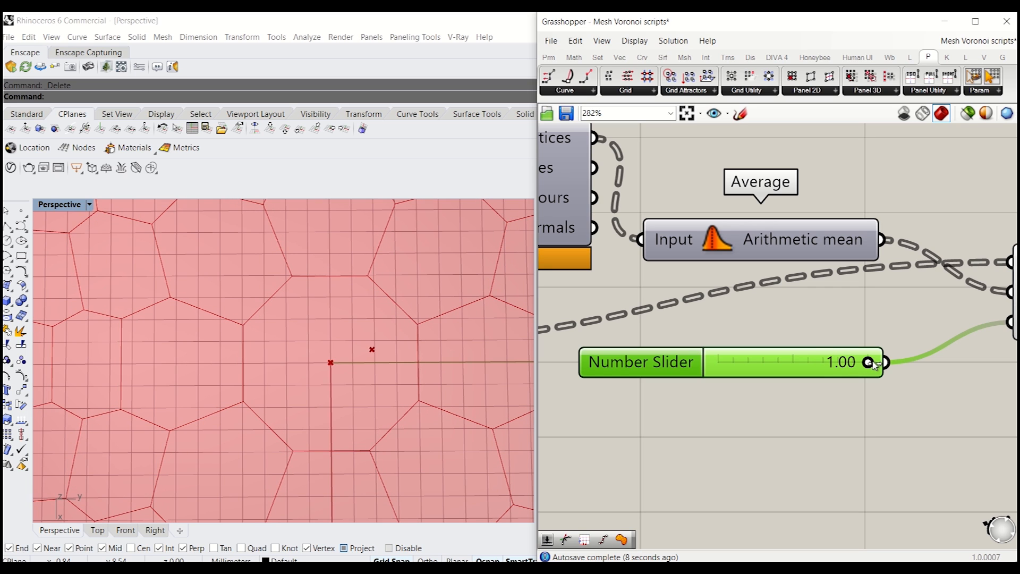
pyautogui.moveTo(871, 362); pyautogui.dragTo(864, 361)
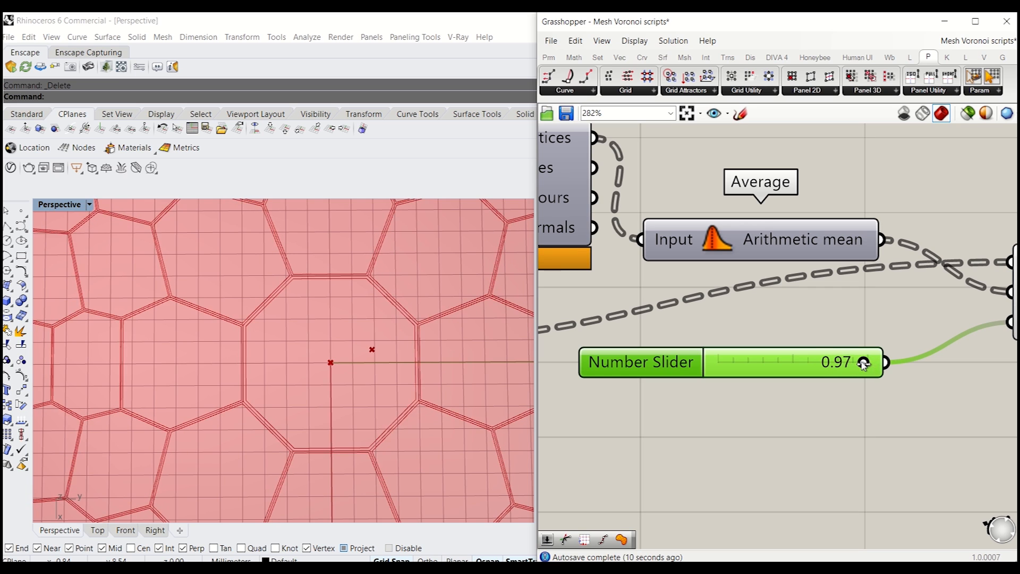
pyautogui.moveTo(865, 363); pyautogui.dragTo(833, 362)
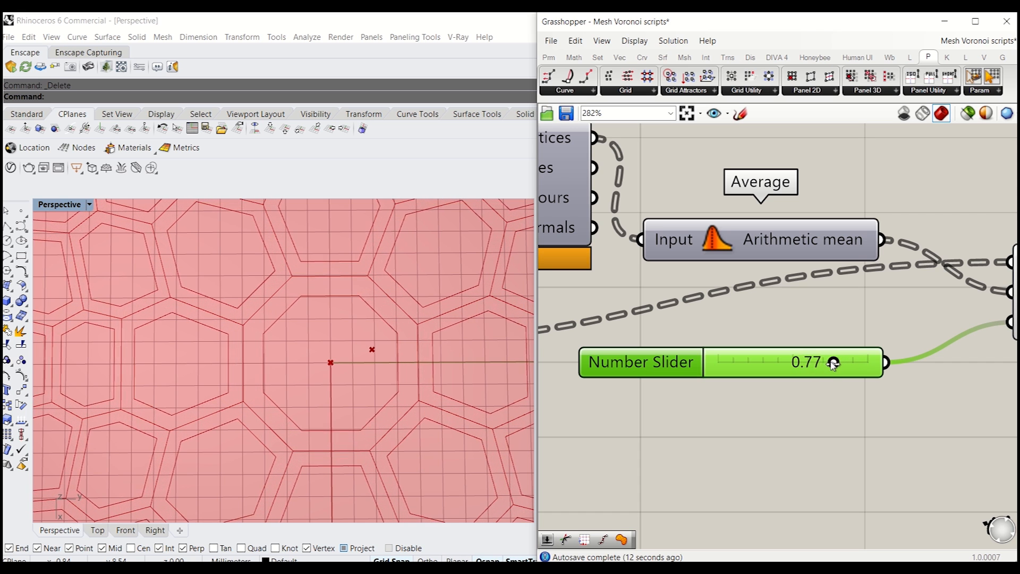
pyautogui.moveTo(832, 362); pyautogui.dragTo(784, 362)
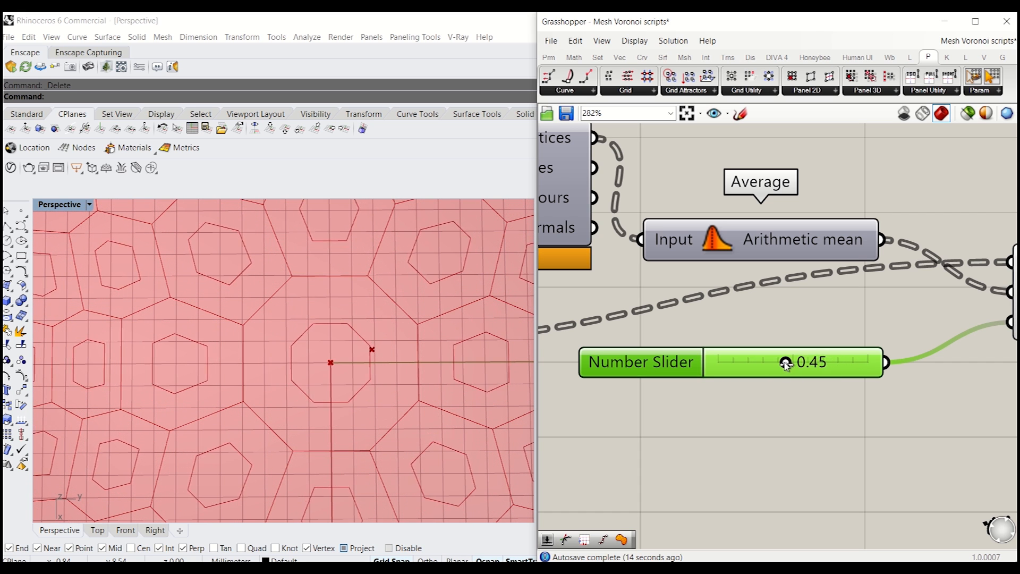
pyautogui.moveTo(785, 363); pyautogui.dragTo(766, 362)
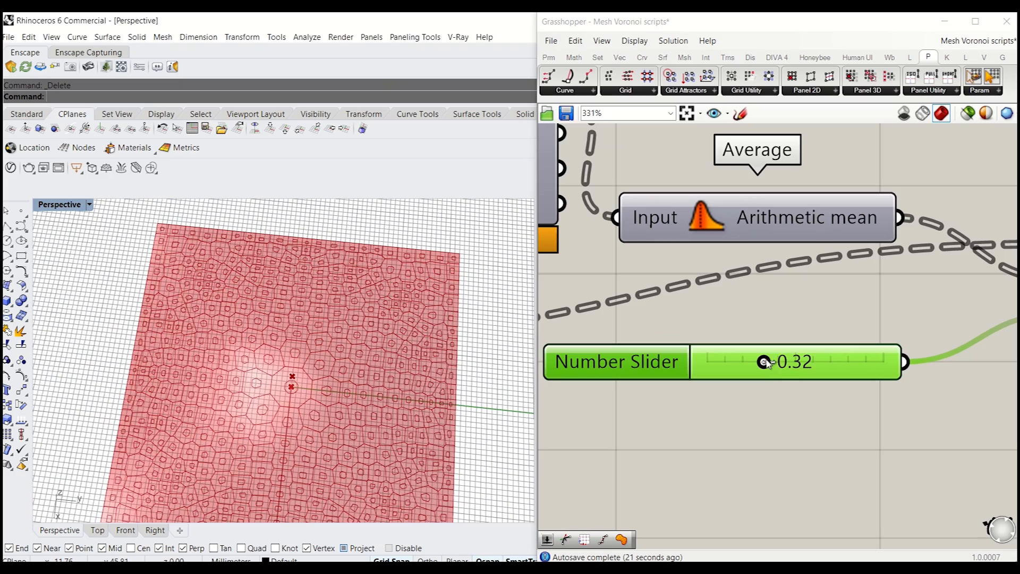
pyautogui.moveTo(763, 361); pyautogui.dragTo(830, 361)
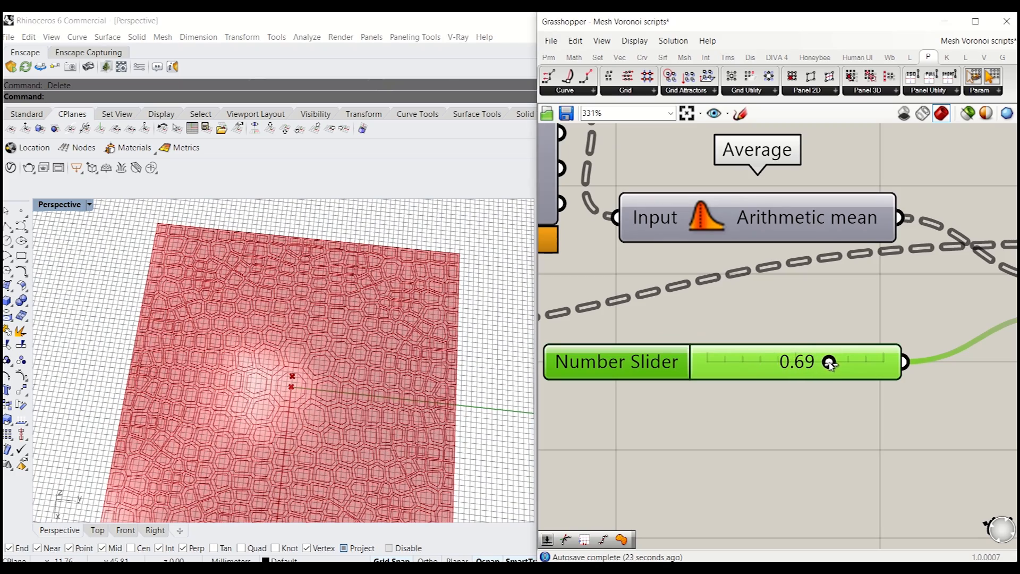
pyautogui.moveTo(830, 361); pyautogui.dragTo(833, 361)
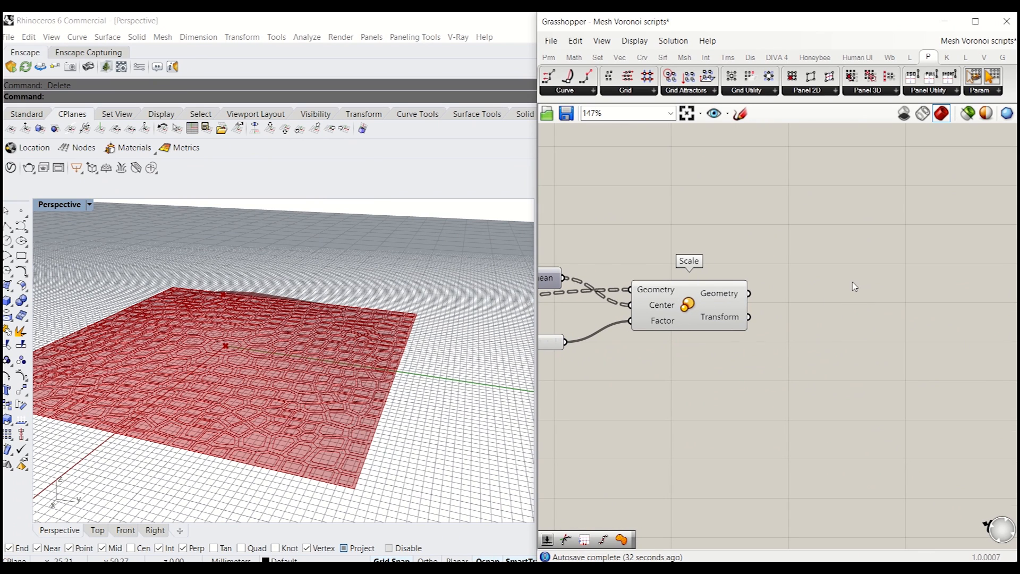
# - Add Project components projecting the scaled and original Voronoi cells onto the dome surface
pyautogui.doubleClick(852, 286)
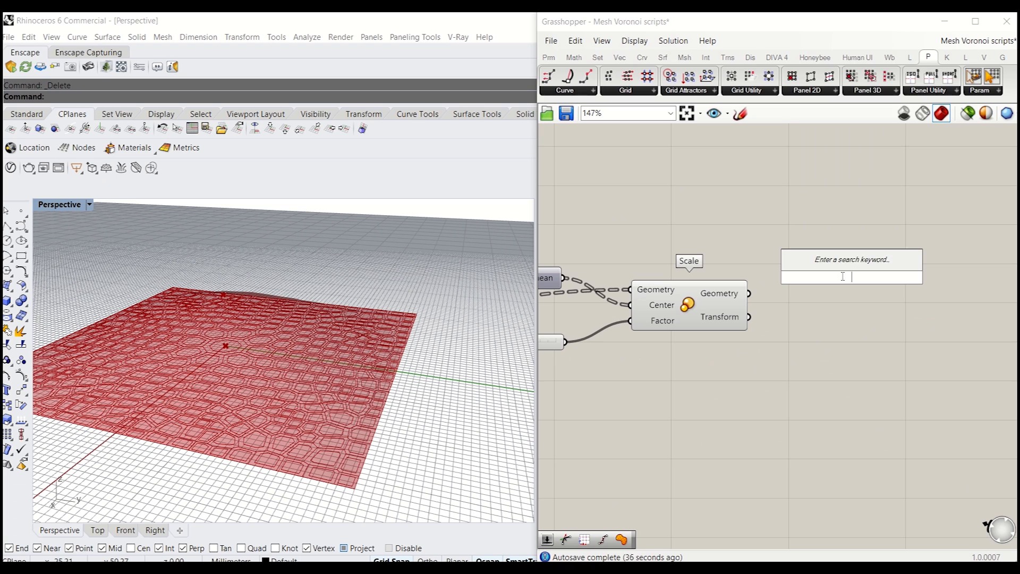
pyautogui.write('proj')
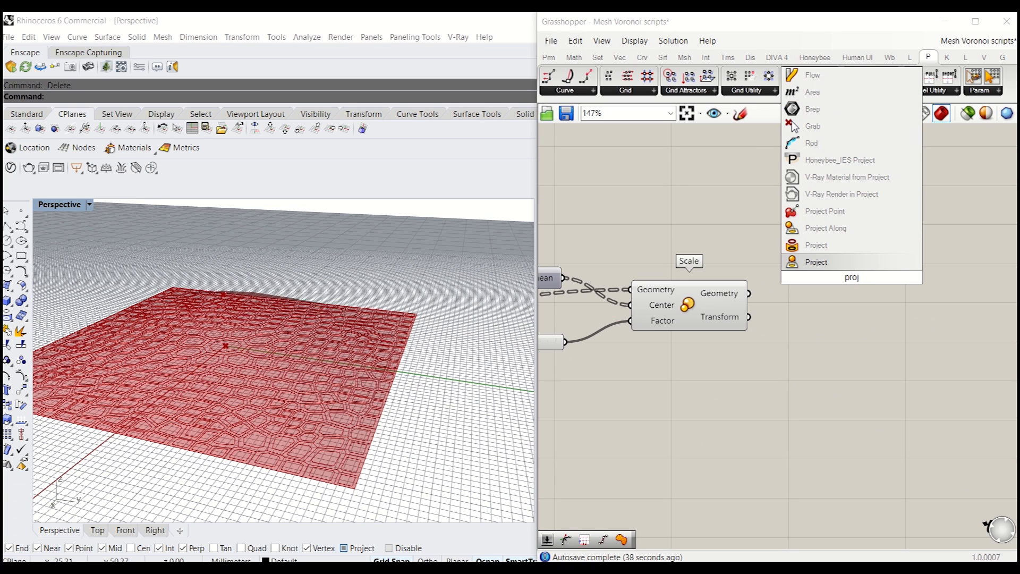
pyautogui.click(816, 262)
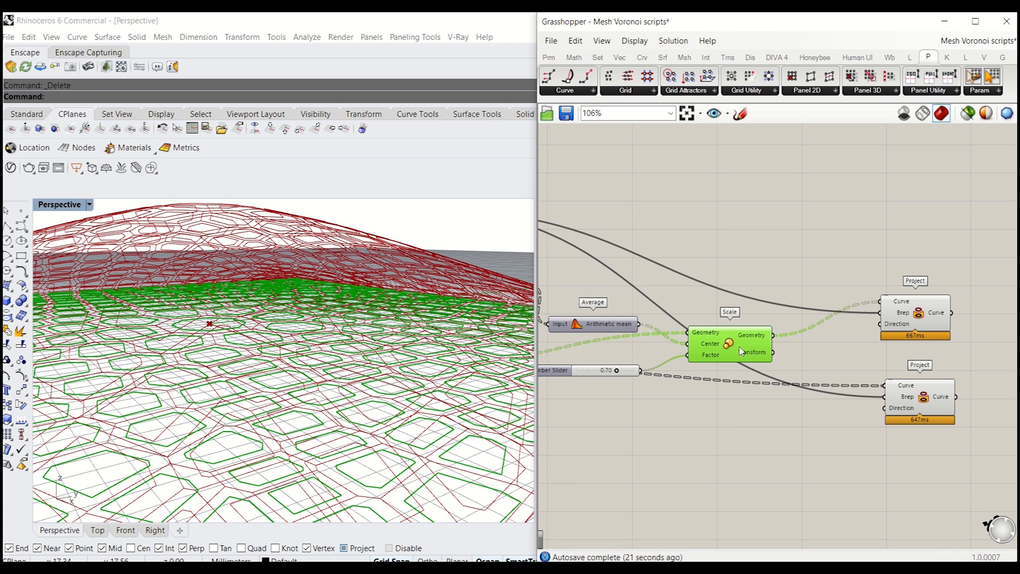
# - Hide the original Voronoi cells and inspect the projected curves through a panel
pyautogui.scroll(-3)
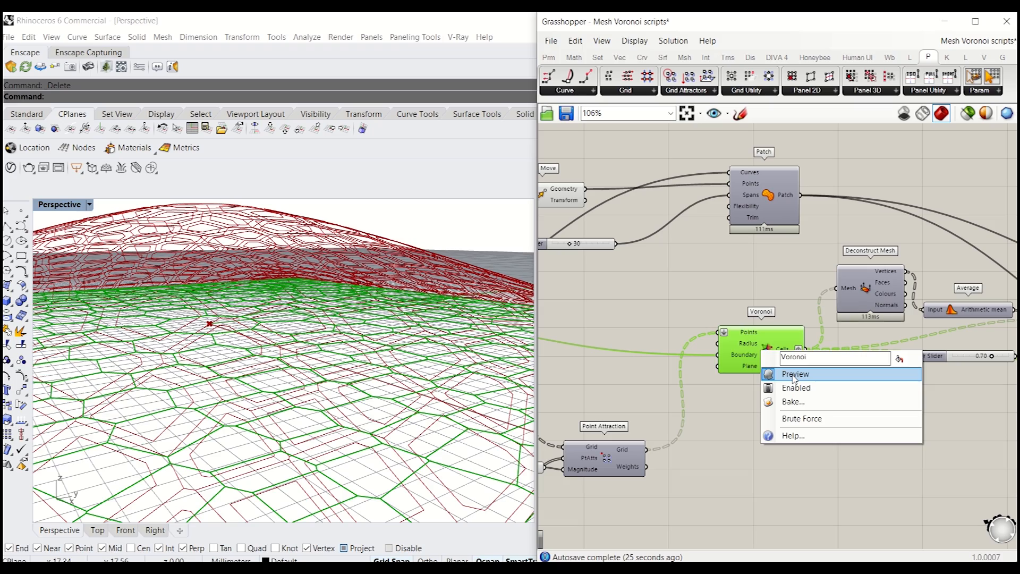
pyautogui.click(795, 373)
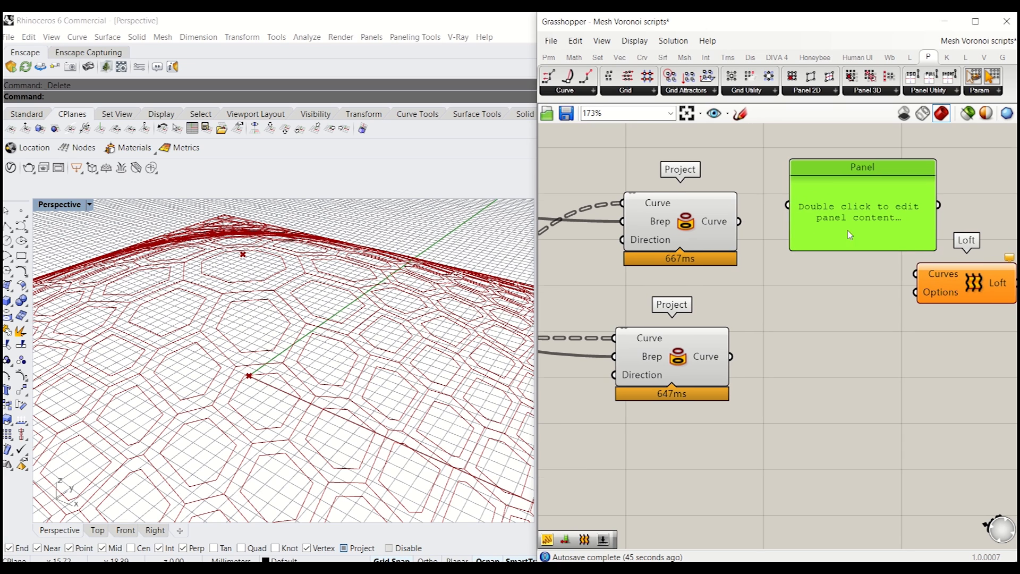
pyautogui.moveTo(738, 221); pyautogui.dragTo(784, 205)
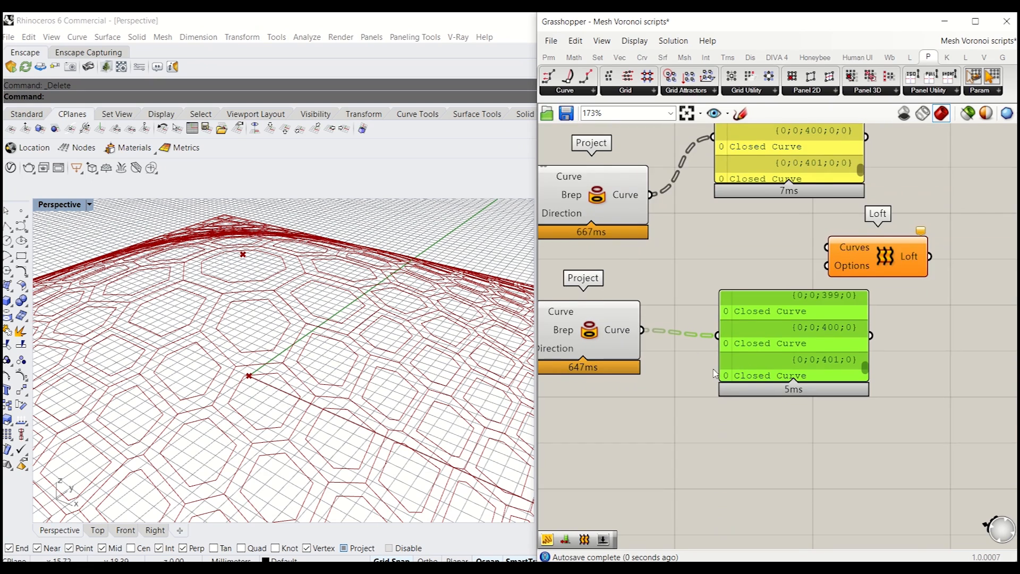
# - Flatten and graft both projected curve sets so they feed the Loft Curves input
pyautogui.scroll(-3)
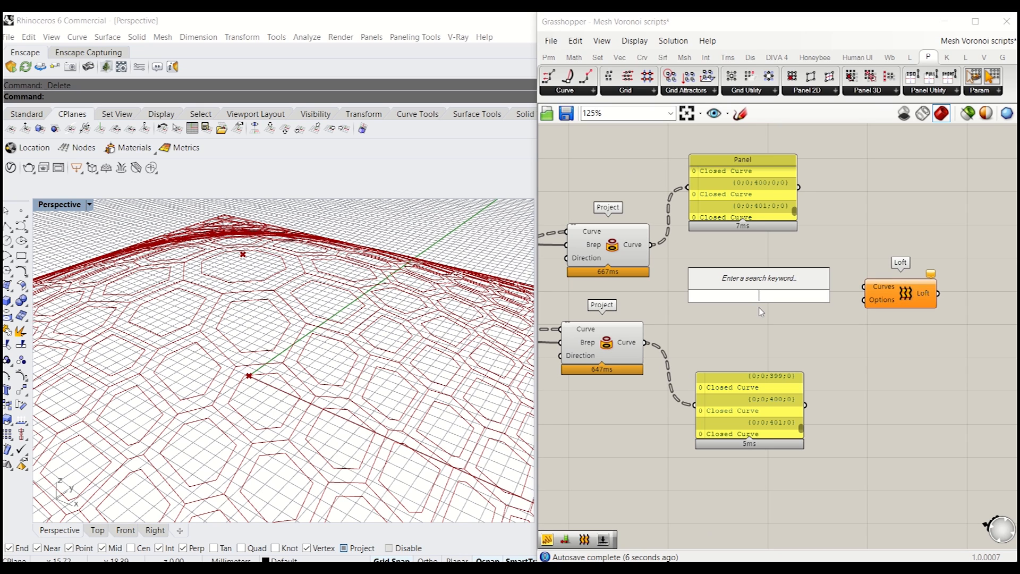
pyautogui.write('fl')
pyautogui.write('gra')
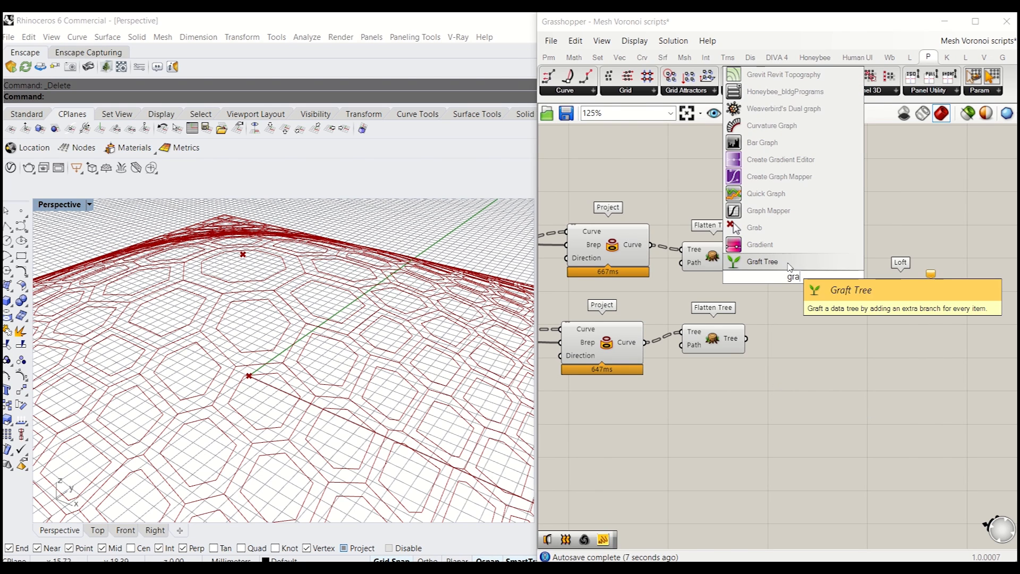
pyautogui.click(762, 261)
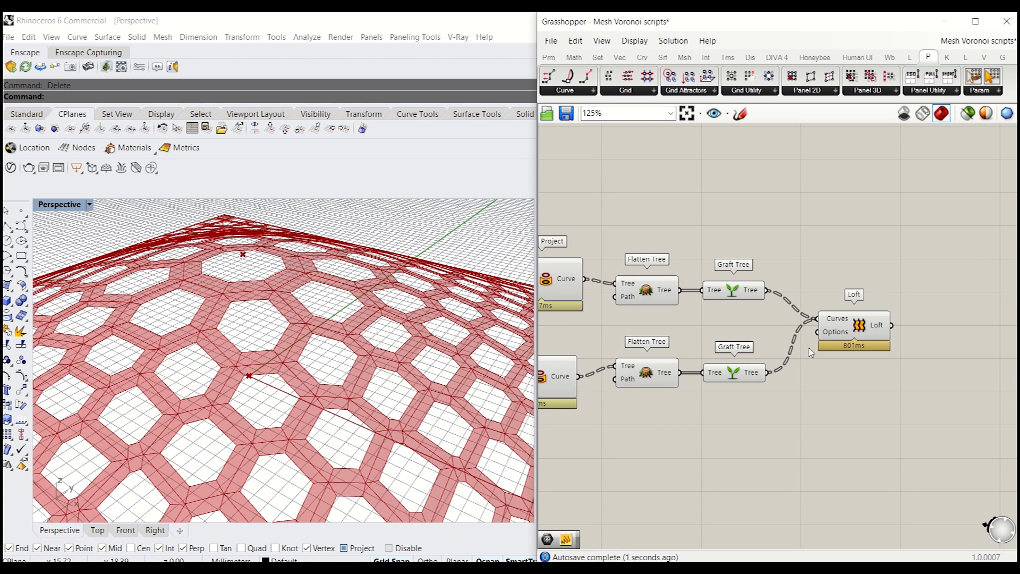
# - Inspect the lofted strips and add an Extrude component with the Loft as Base
pyautogui.click(870, 308)
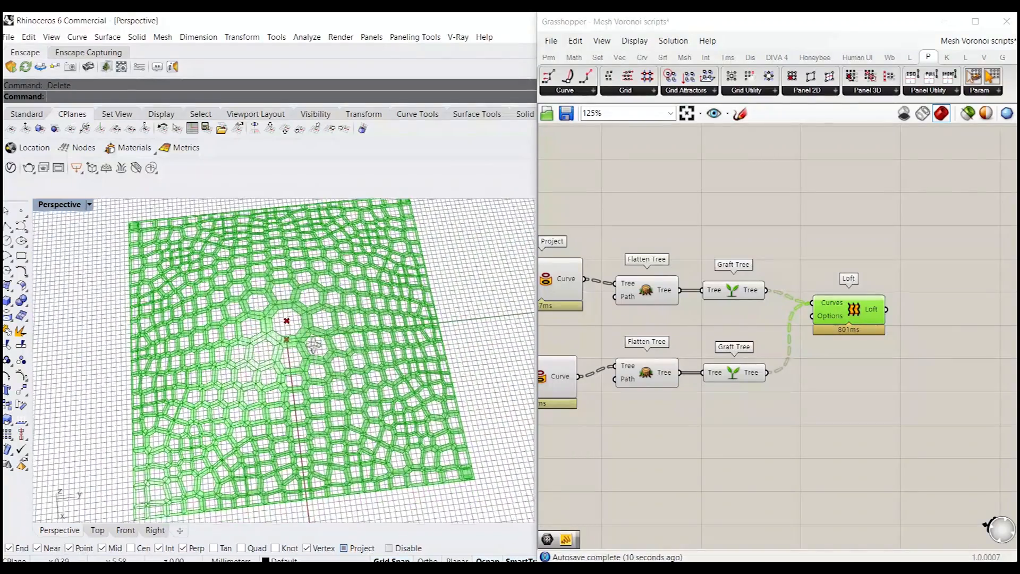
pyautogui.moveTo(286, 358); pyautogui.dragTo(260, 312)
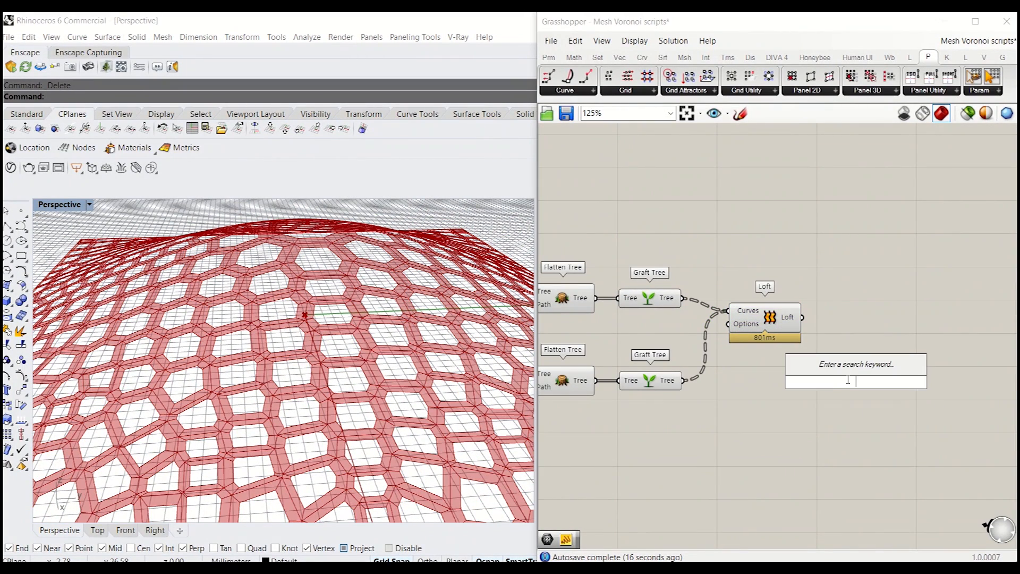
pyautogui.write('extru')
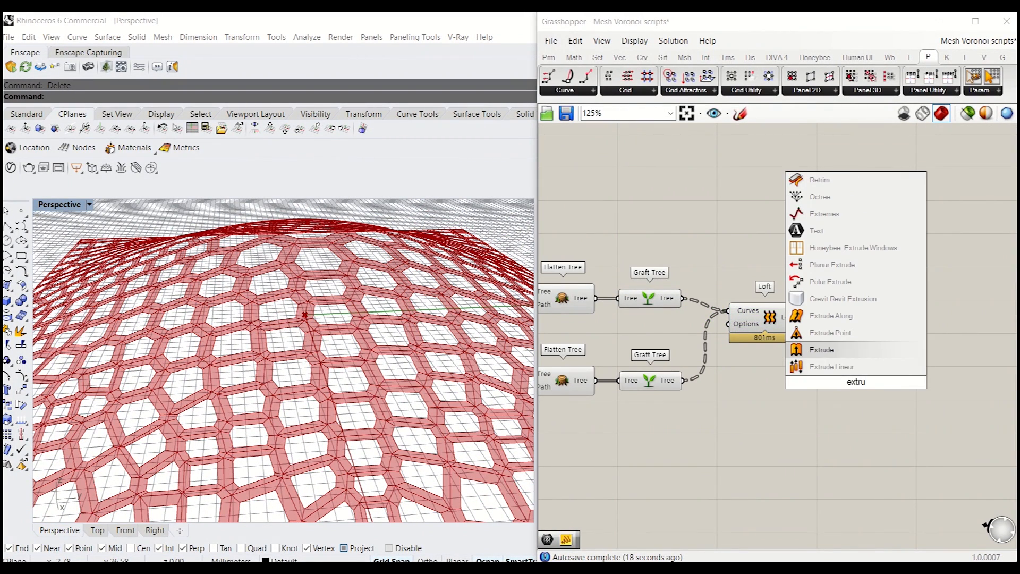
pyautogui.click(822, 350)
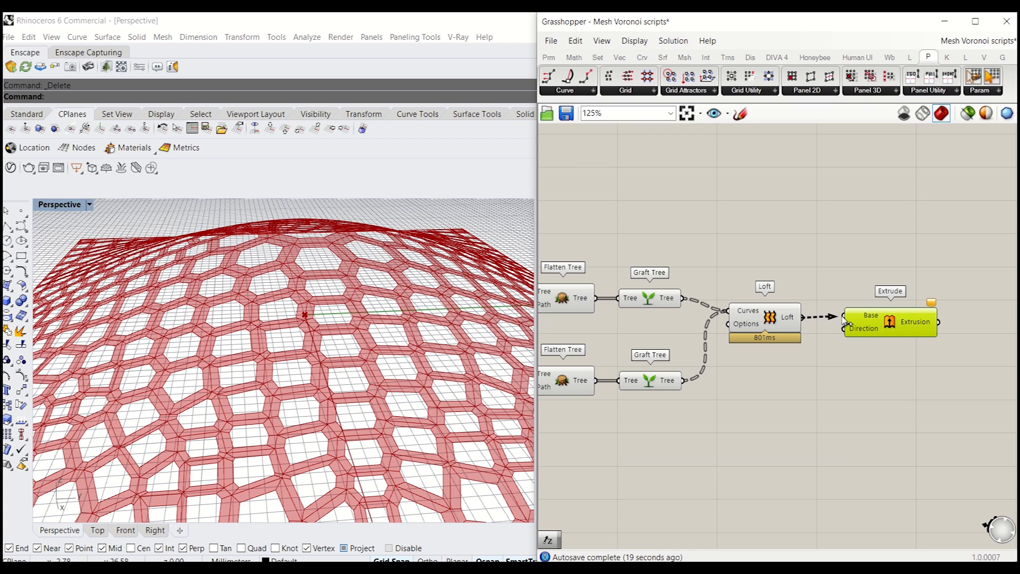
# - Drive the extrusion direction with a Unit Z vector scaled by a 0.5 slider
pyautogui.write('z')
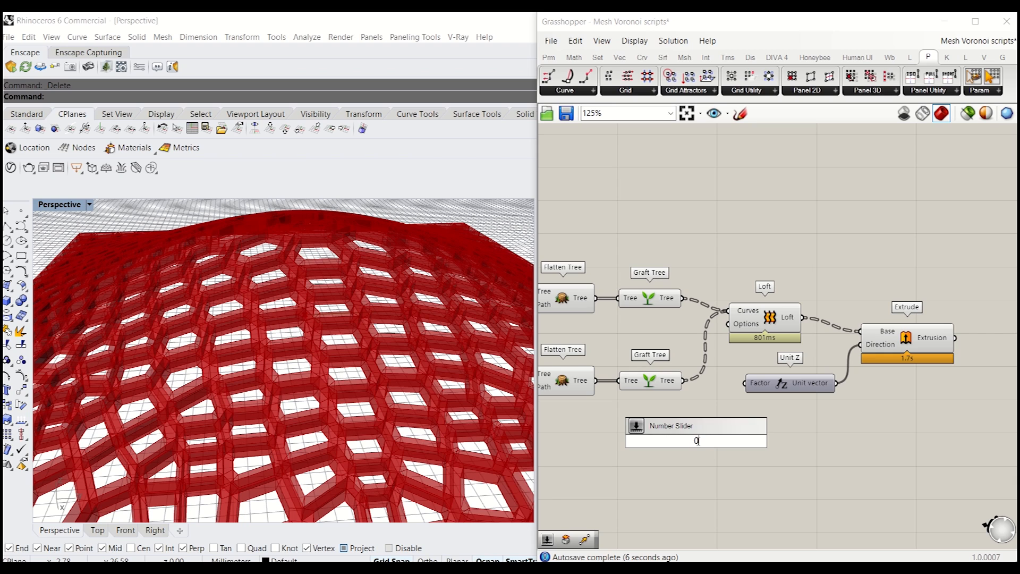
pyautogui.write('0.5')
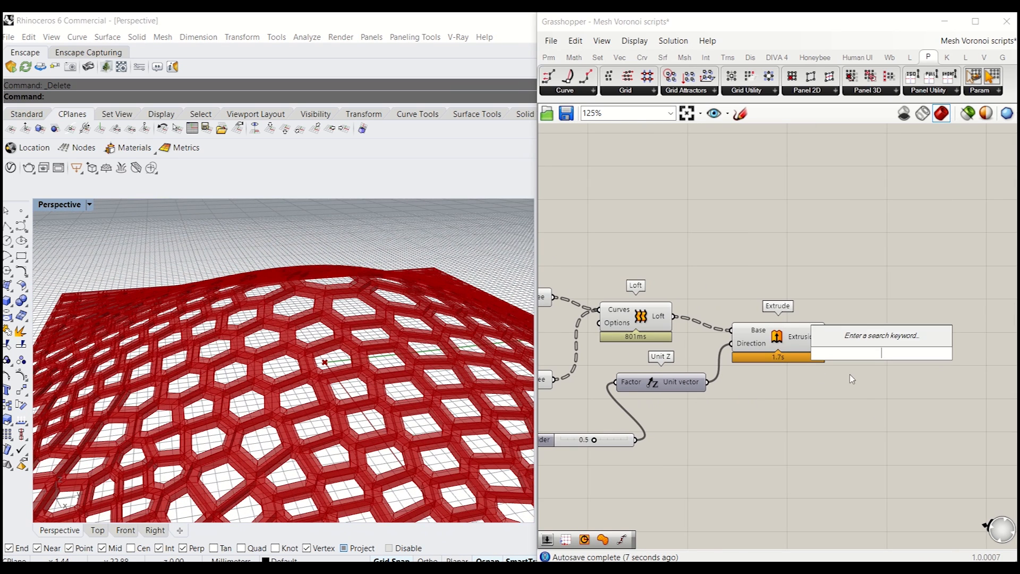
# - Place a Unify Mesh component after the Extrude and view the thickened lattice along the dome
pyautogui.write('mesh')
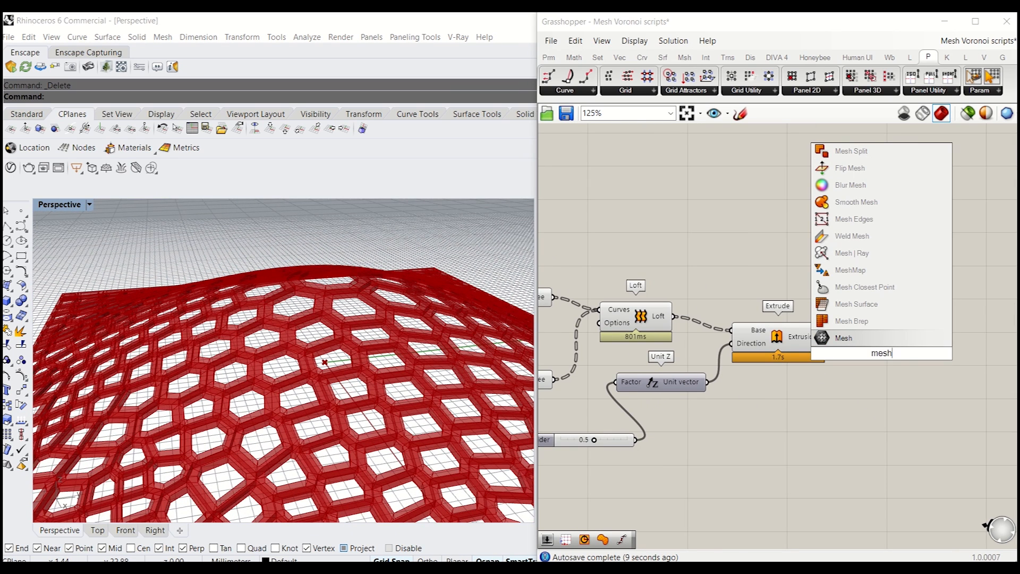
pyautogui.moveTo(852, 253)
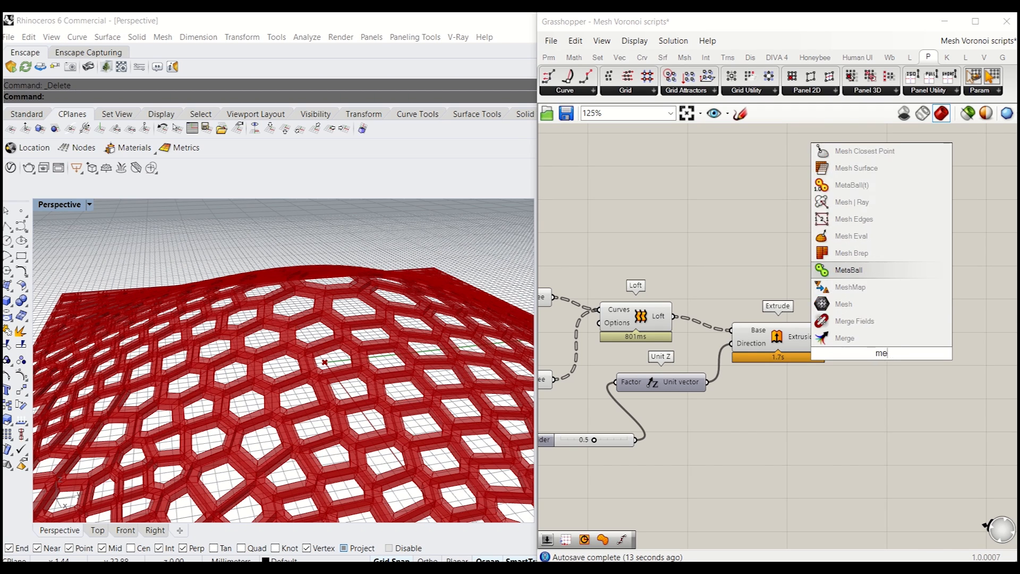
pyautogui.write('uni')
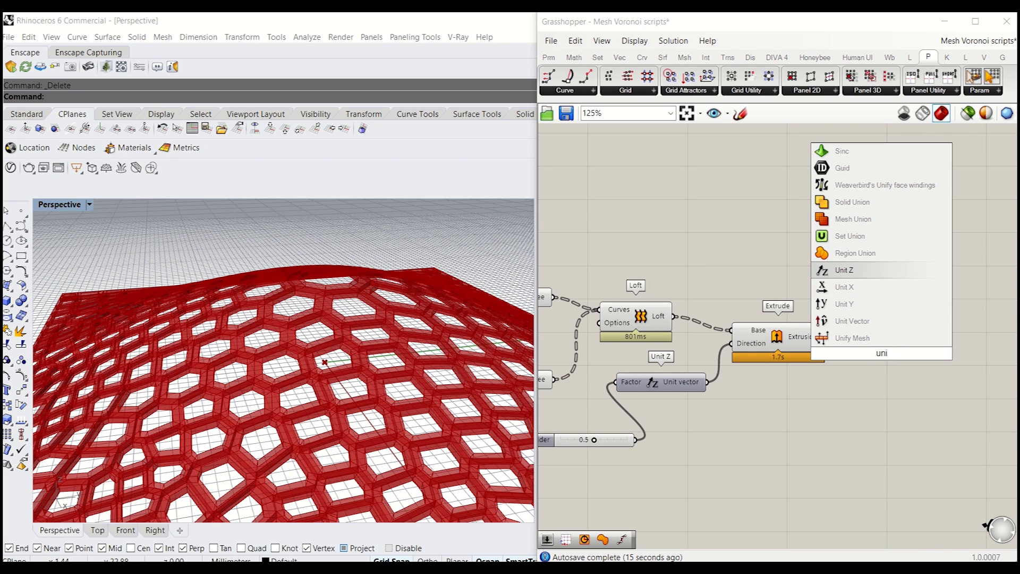
pyautogui.click(851, 337)
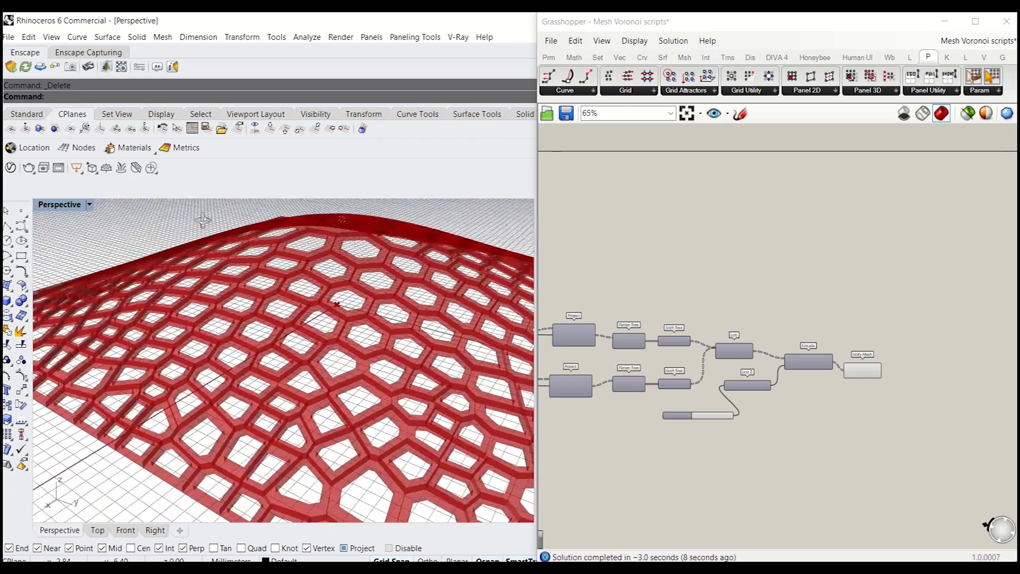
pyautogui.moveTo(260, 326); pyautogui.dragTo(254, 273)
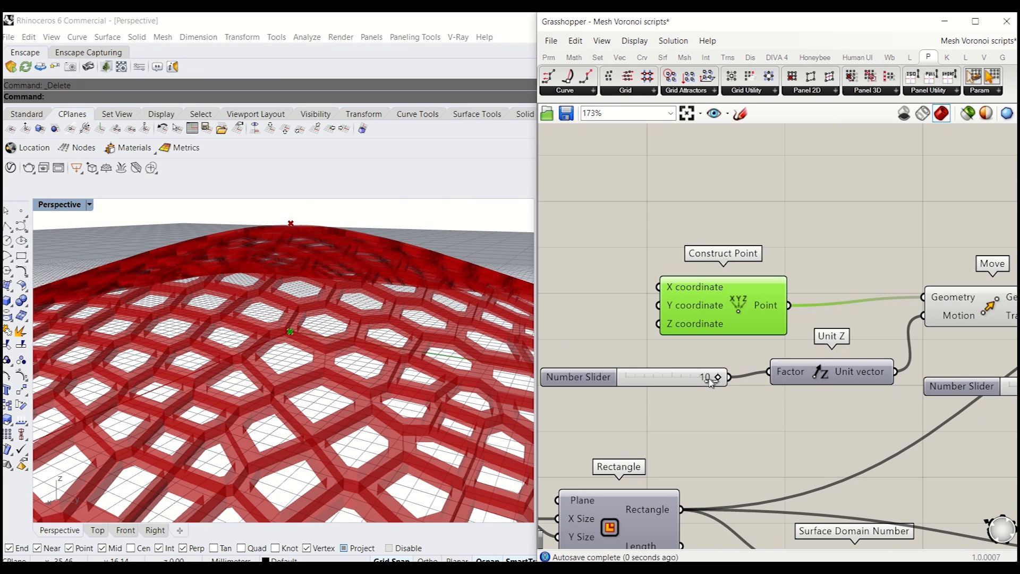
# - Lower the dome height slider to 6 and set the grid division count to 5
pyautogui.moveTo(708, 376); pyautogui.dragTo(680, 376)
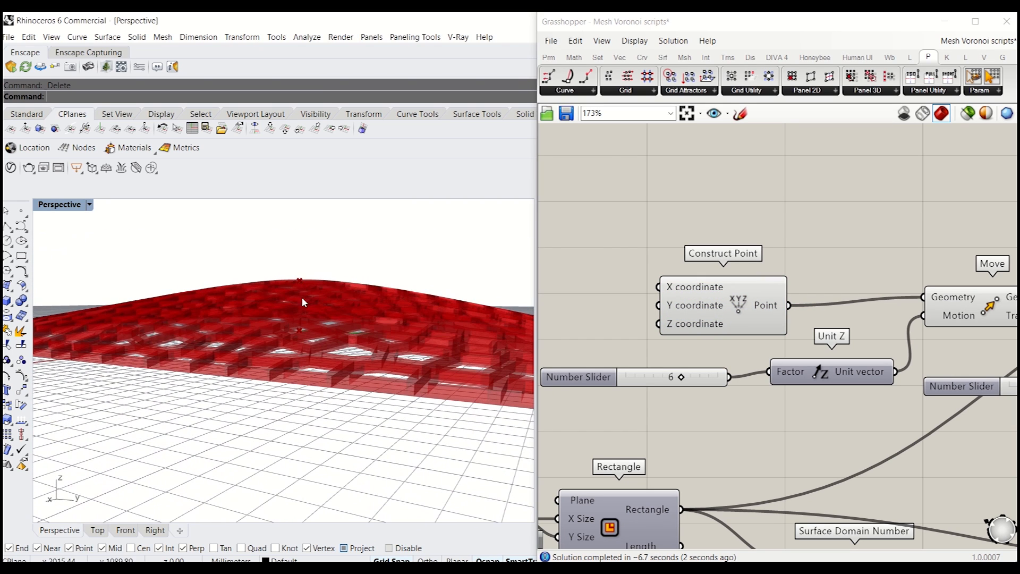
pyautogui.moveTo(799, 280)
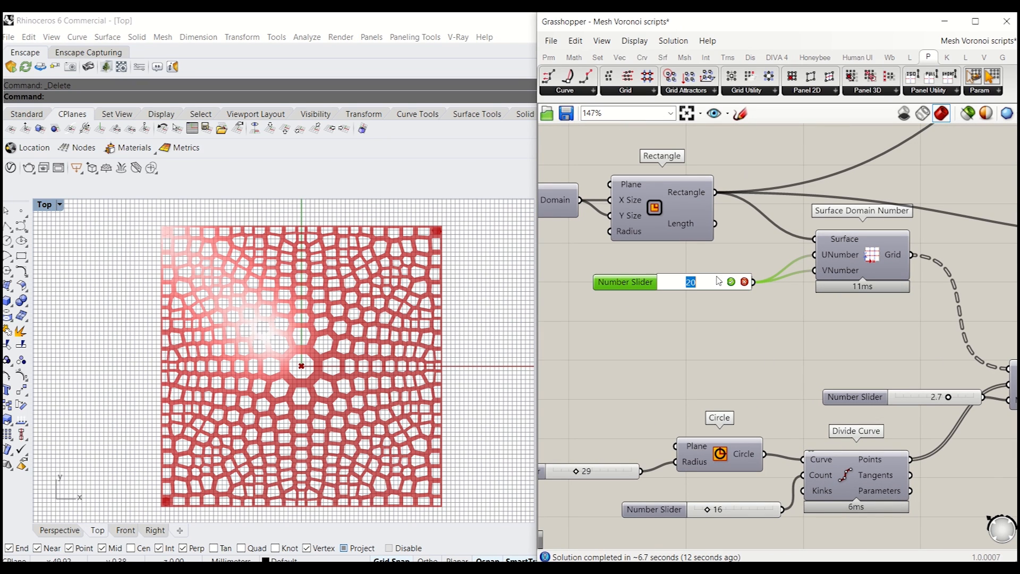
pyautogui.moveTo(706, 272)
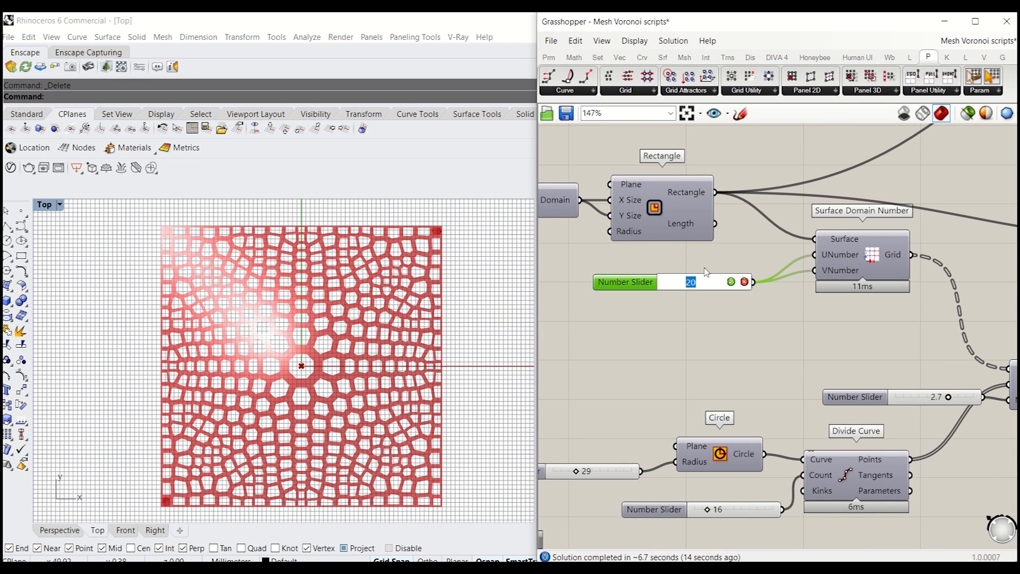
pyautogui.write('30')
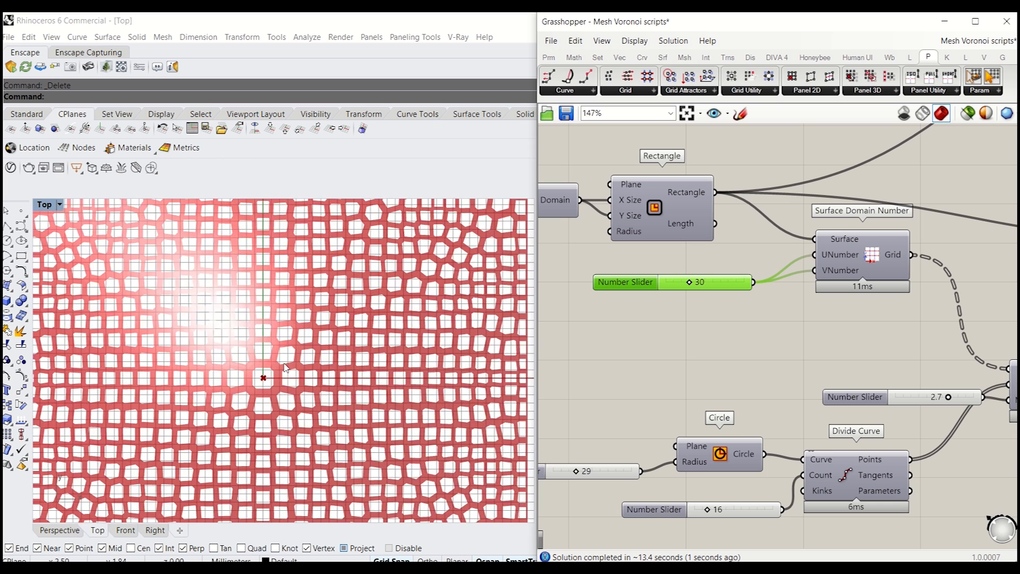
pyautogui.doubleClick(697, 281)
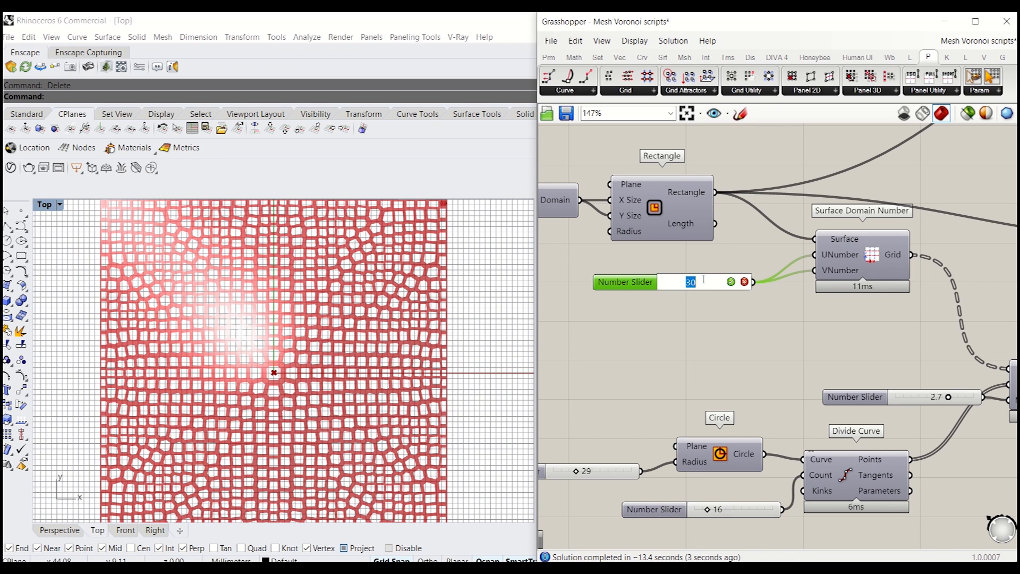
pyautogui.write('5')
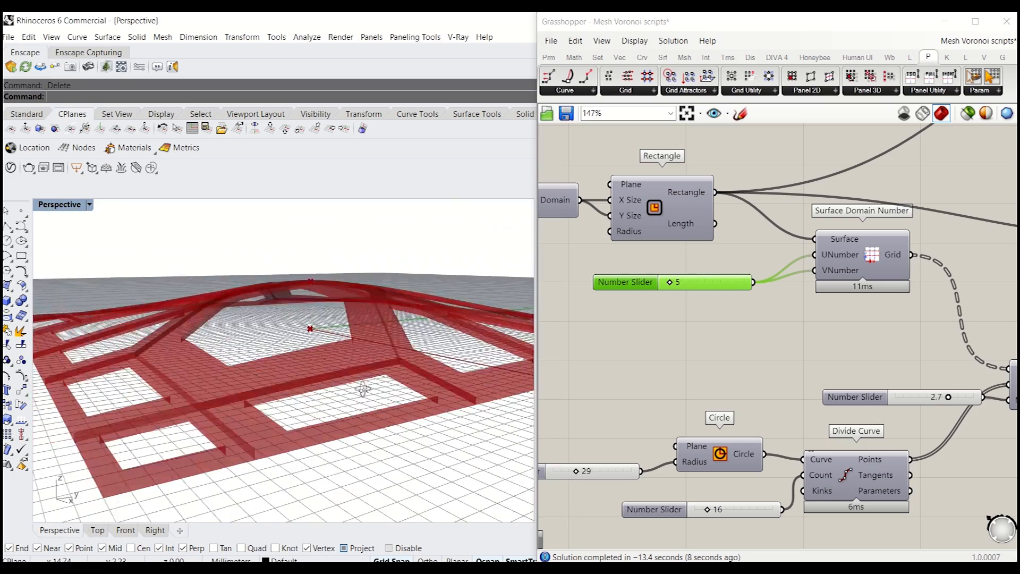
pyautogui.click(97, 529)
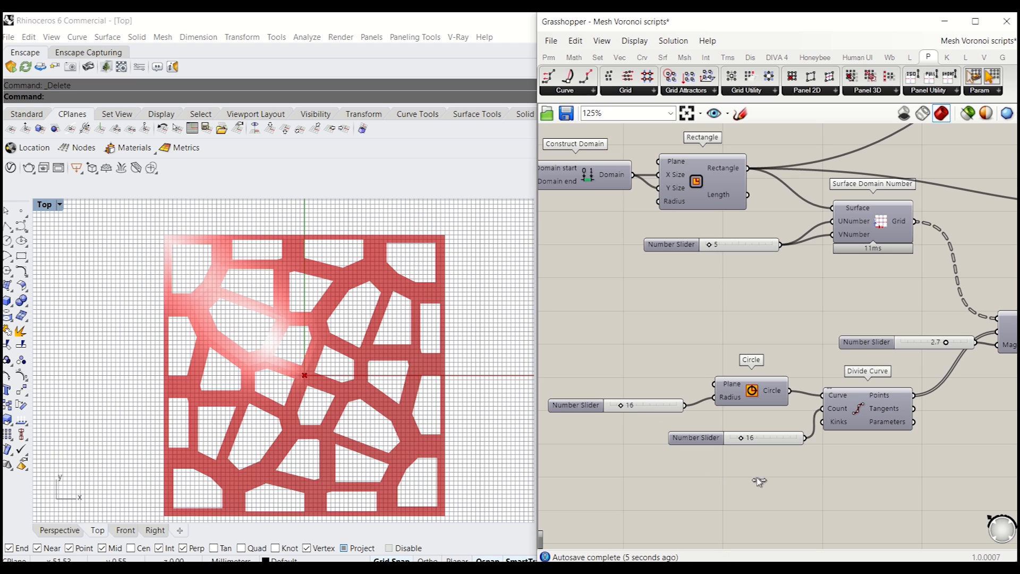
pyautogui.moveTo(680, 468)
pyautogui.write('2')
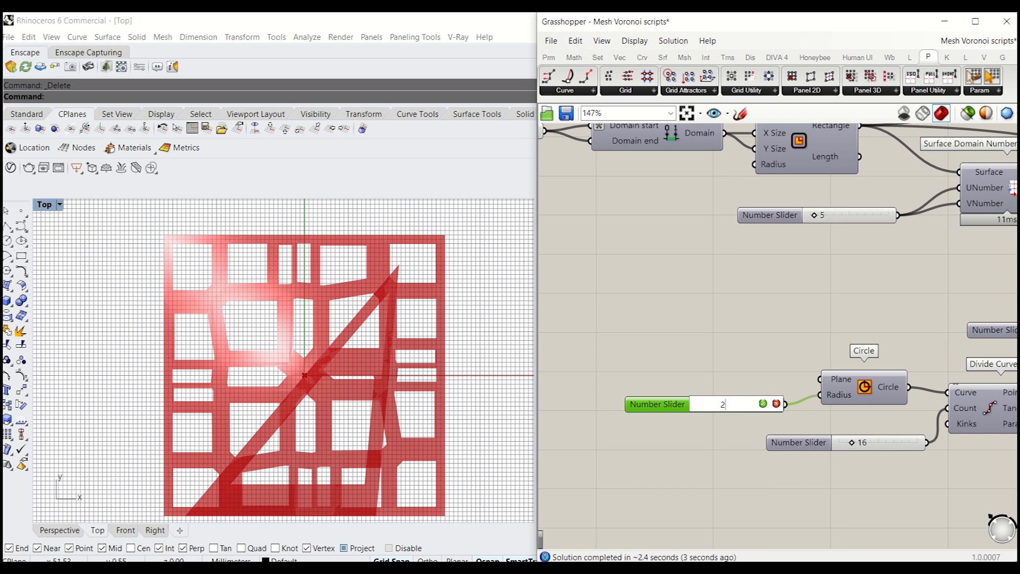
# - Set the Point Attraction magnitude slider to 1.0 for larger irregular cells
pyautogui.moveTo(734, 403); pyautogui.dragTo(784, 404)
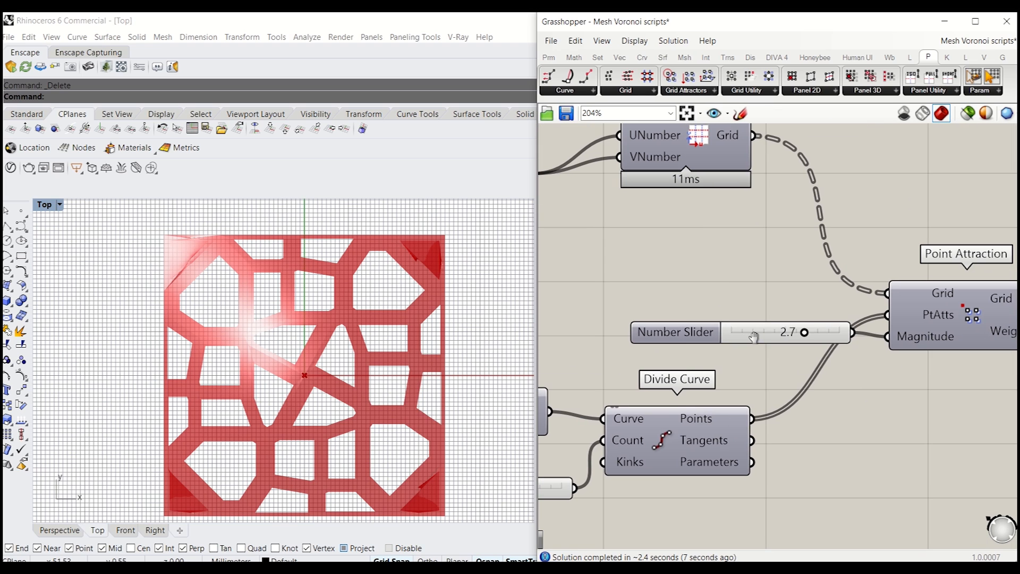
pyautogui.doubleClick(787, 331)
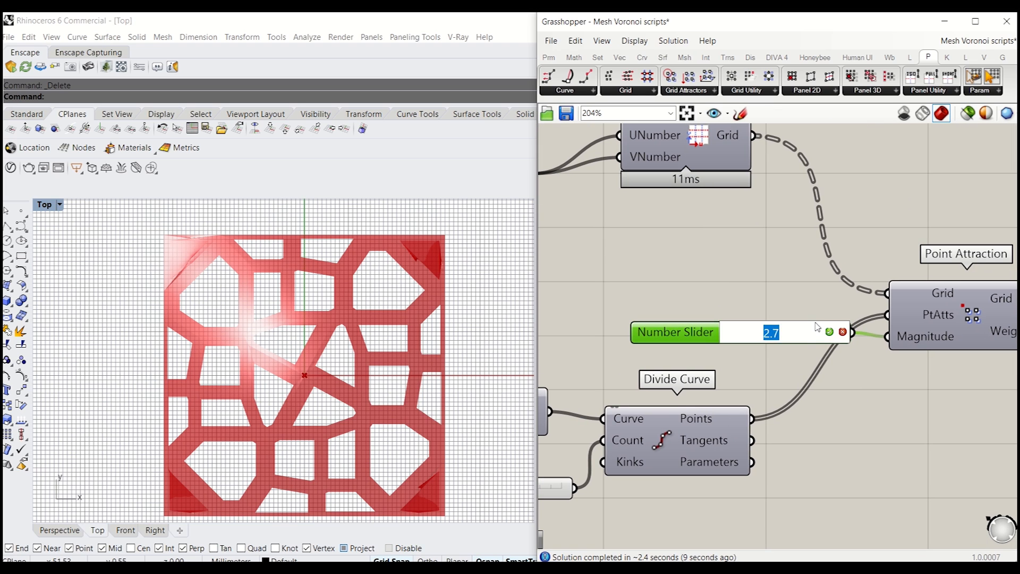
pyautogui.moveTo(771, 333); pyautogui.dragTo(757, 333)
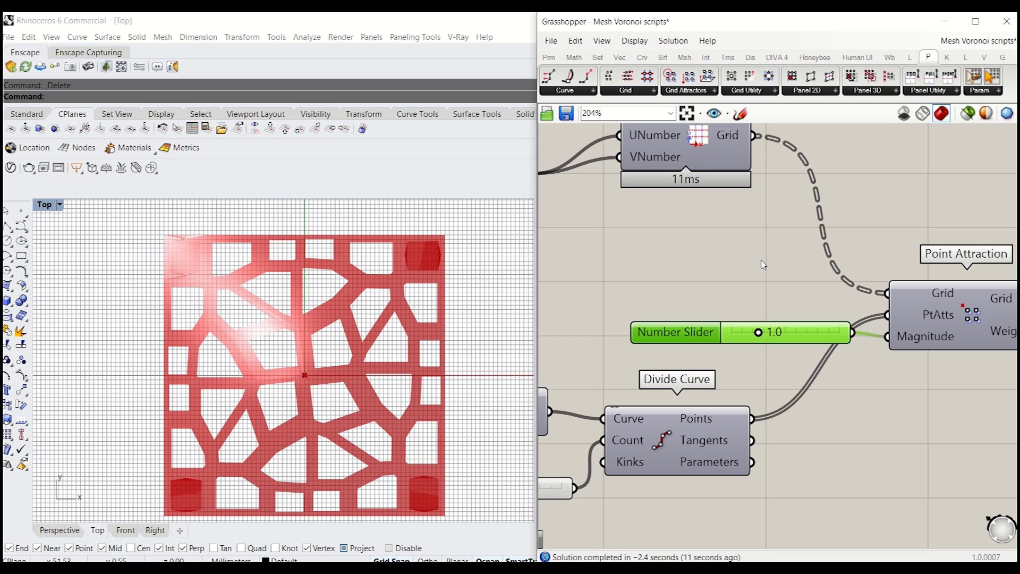